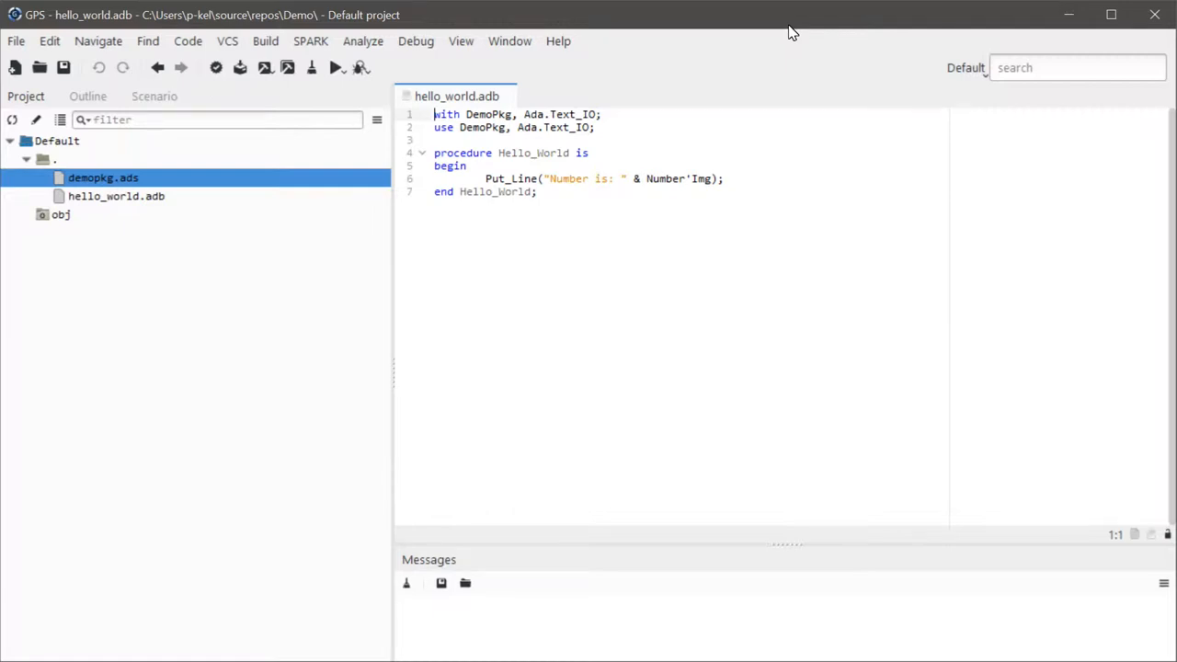
pyautogui.moveTo(777, 35)
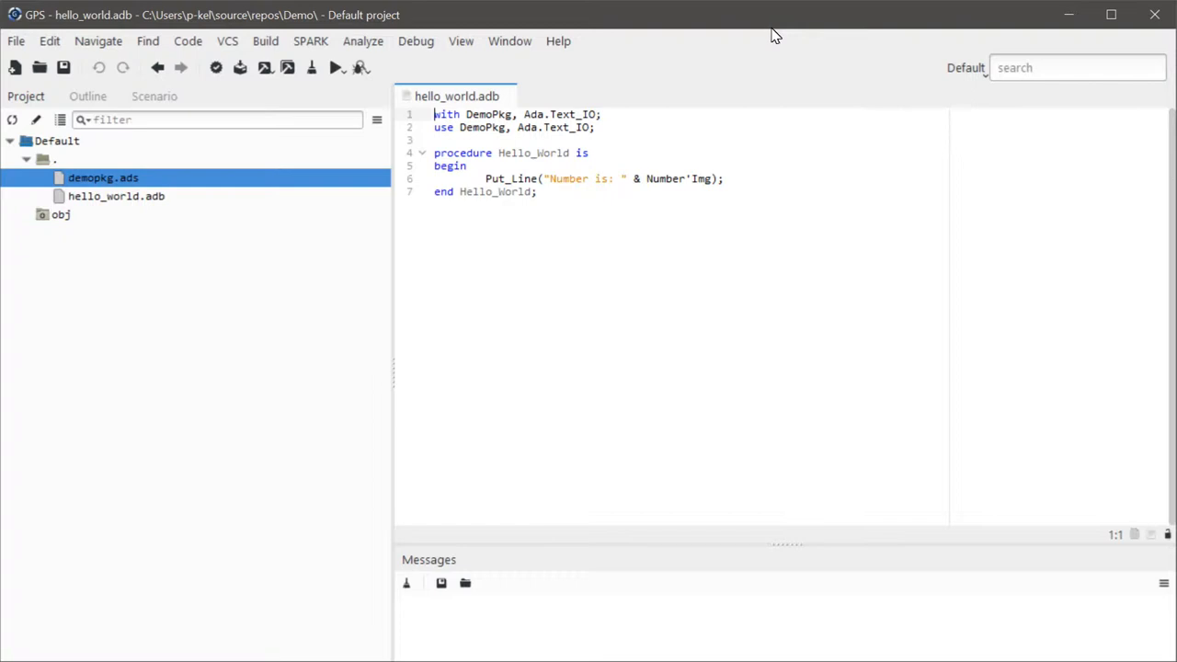
pyautogui.moveTo(662, 179)
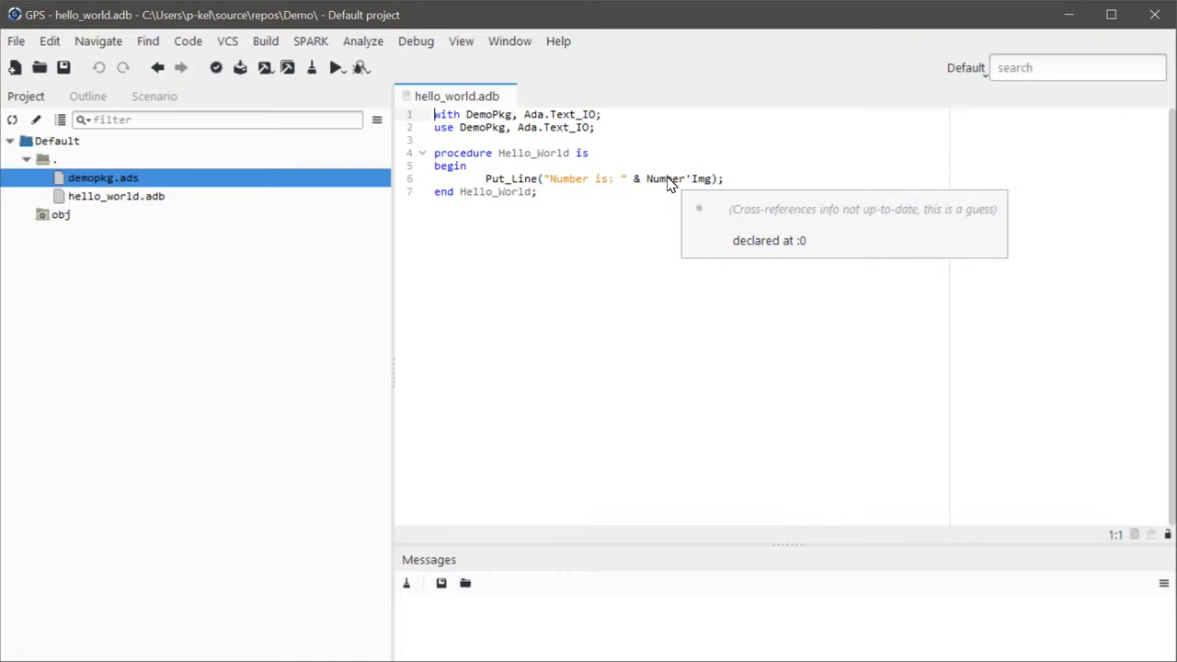
# - Open demopkg.ads from the Project view, then highlight Number's uses on line 6 of hello_world.adb
pyautogui.click(116, 196)
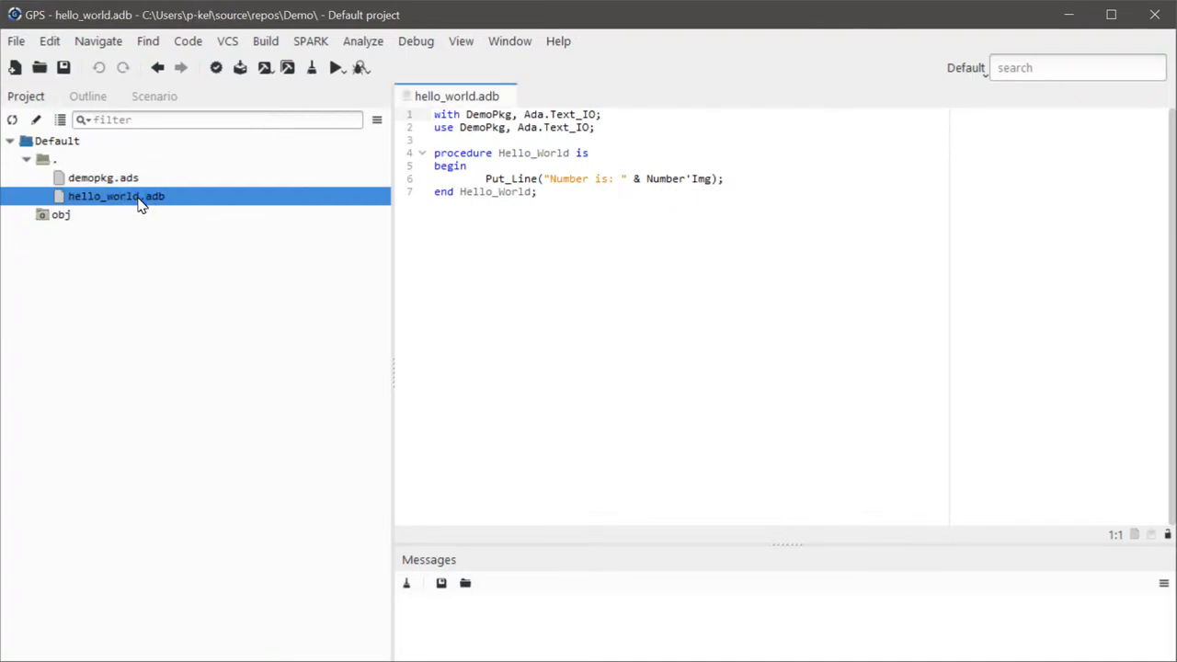
pyautogui.doubleClick(103, 178)
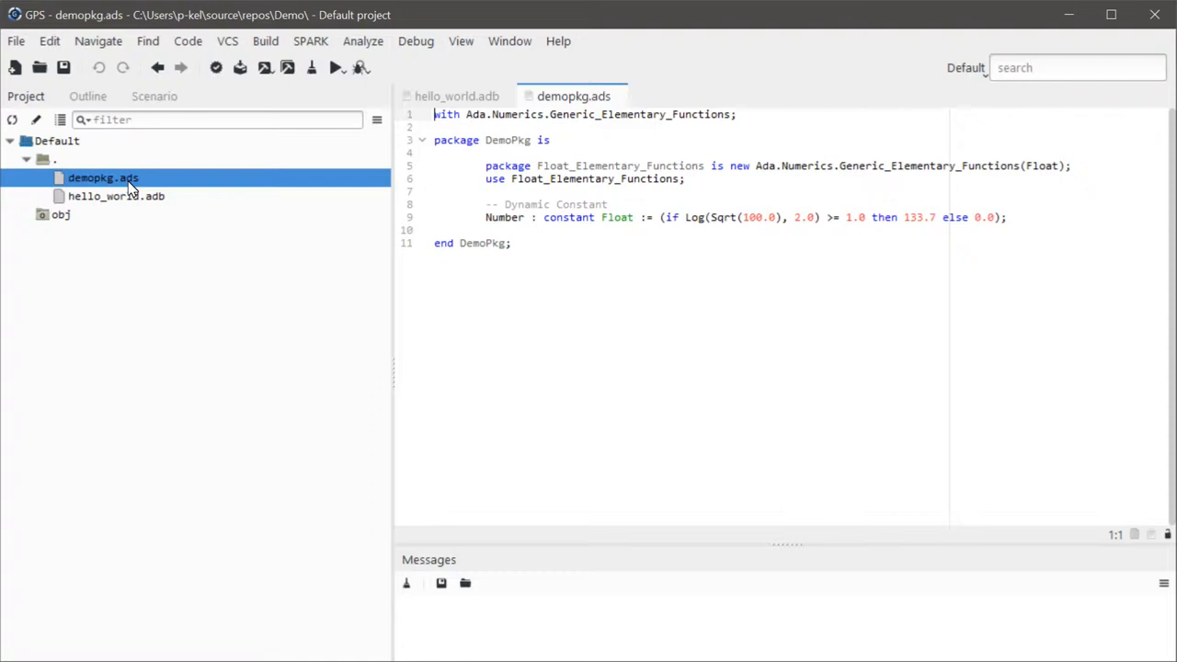
pyautogui.moveTo(500, 224)
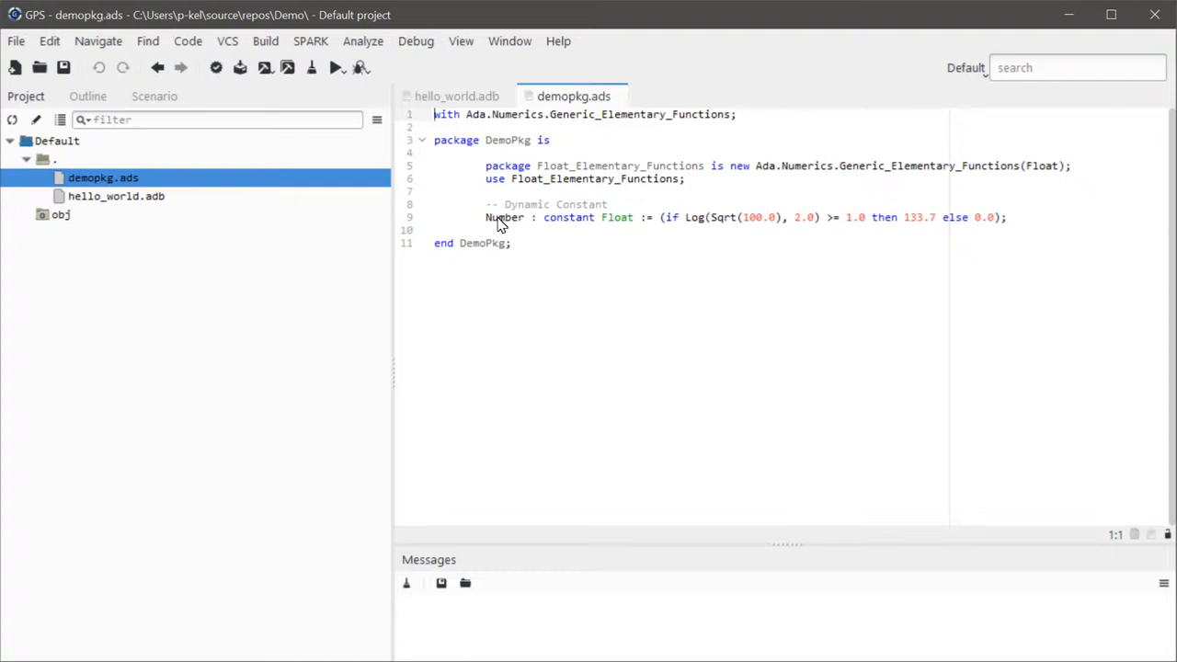
pyautogui.moveTo(499, 229)
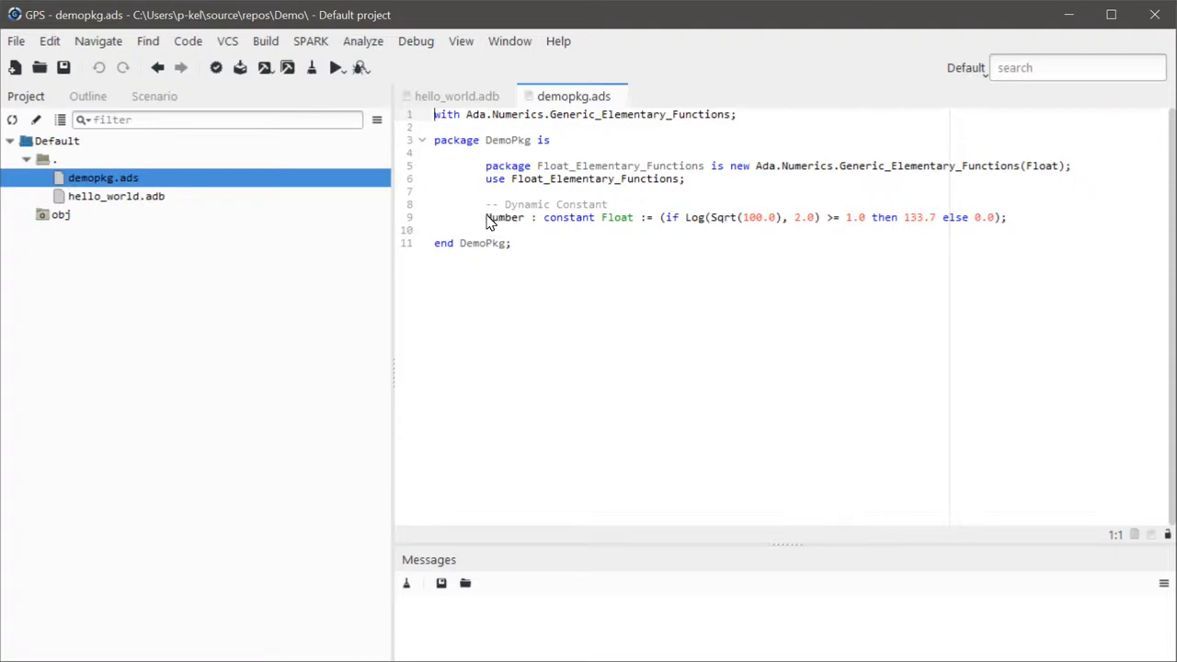
pyautogui.click(456, 96)
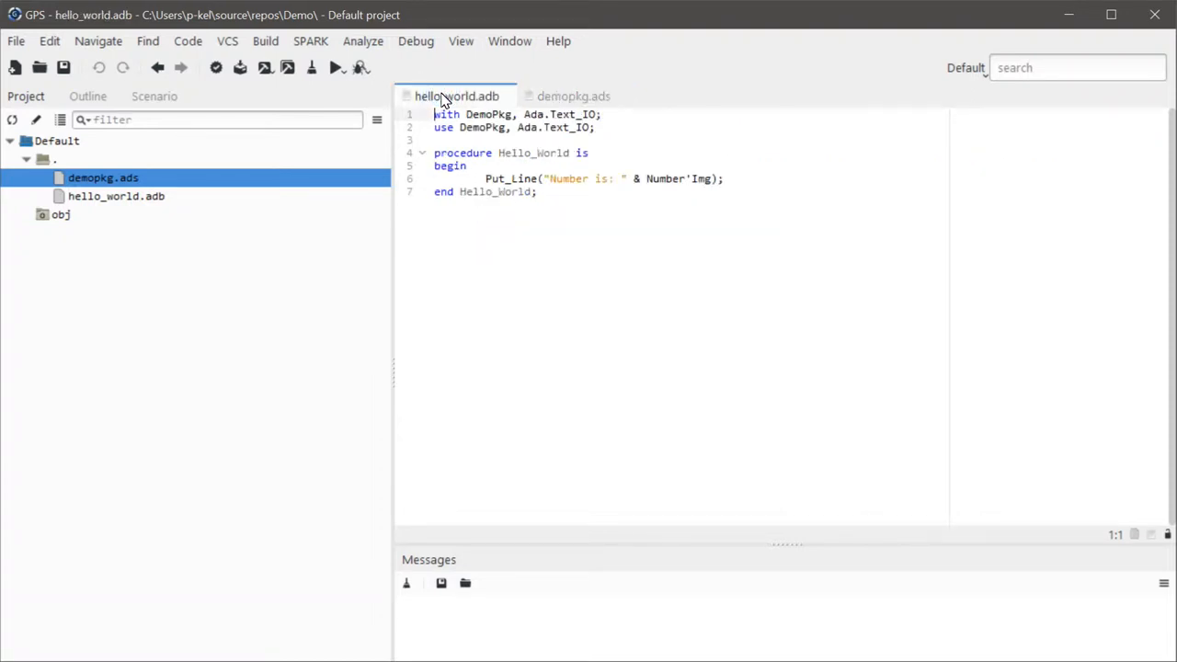
pyautogui.moveTo(656, 186)
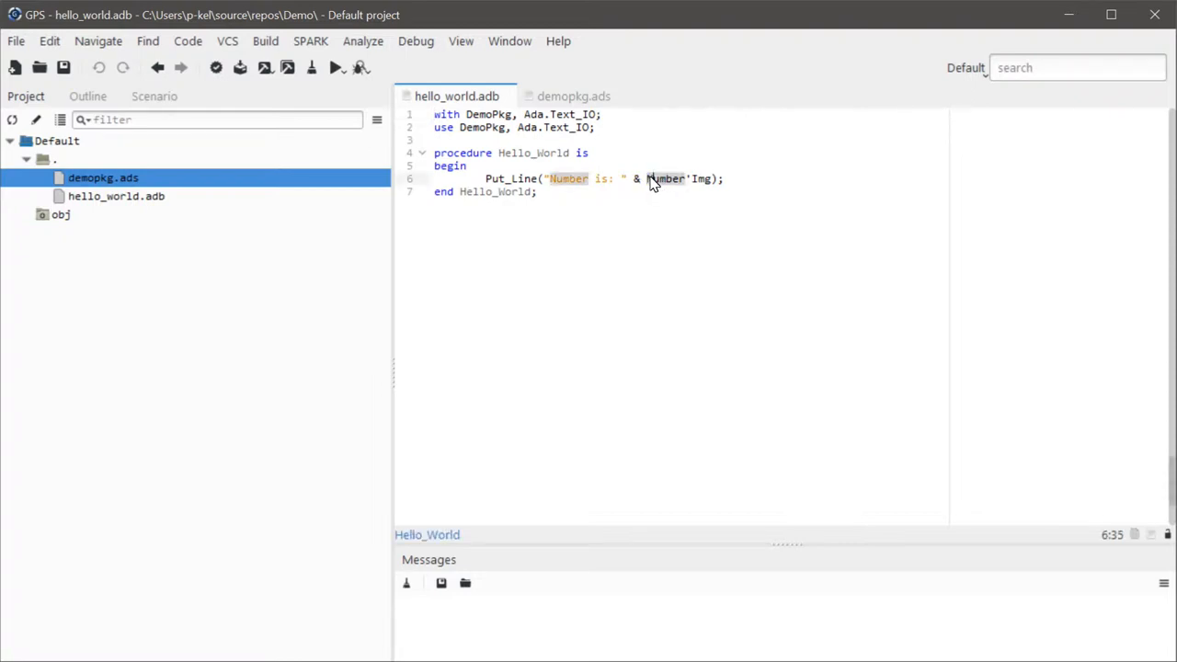
pyautogui.click(589, 153)
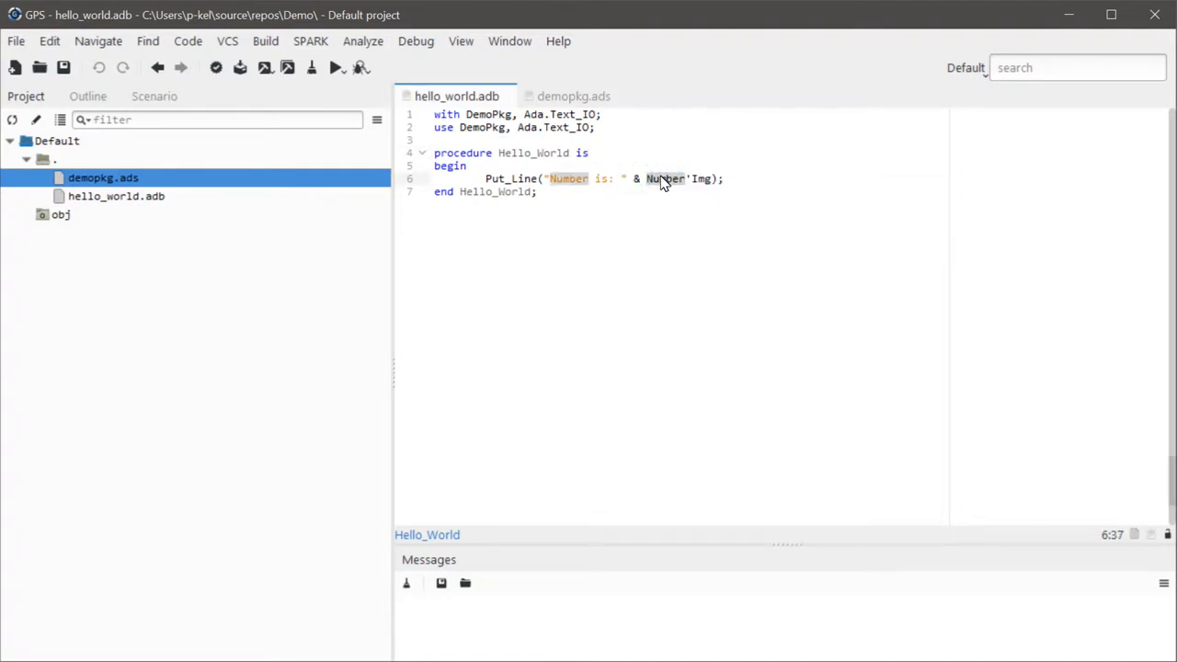
pyautogui.rightClick(662, 178)
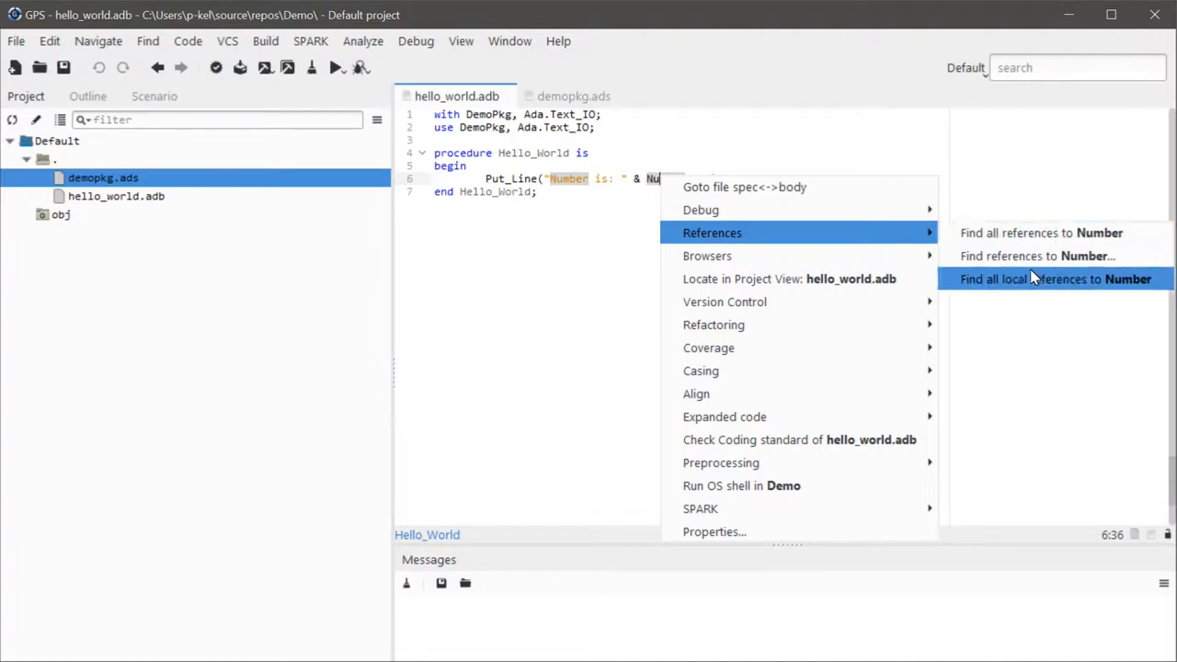
pyautogui.click(1036, 255)
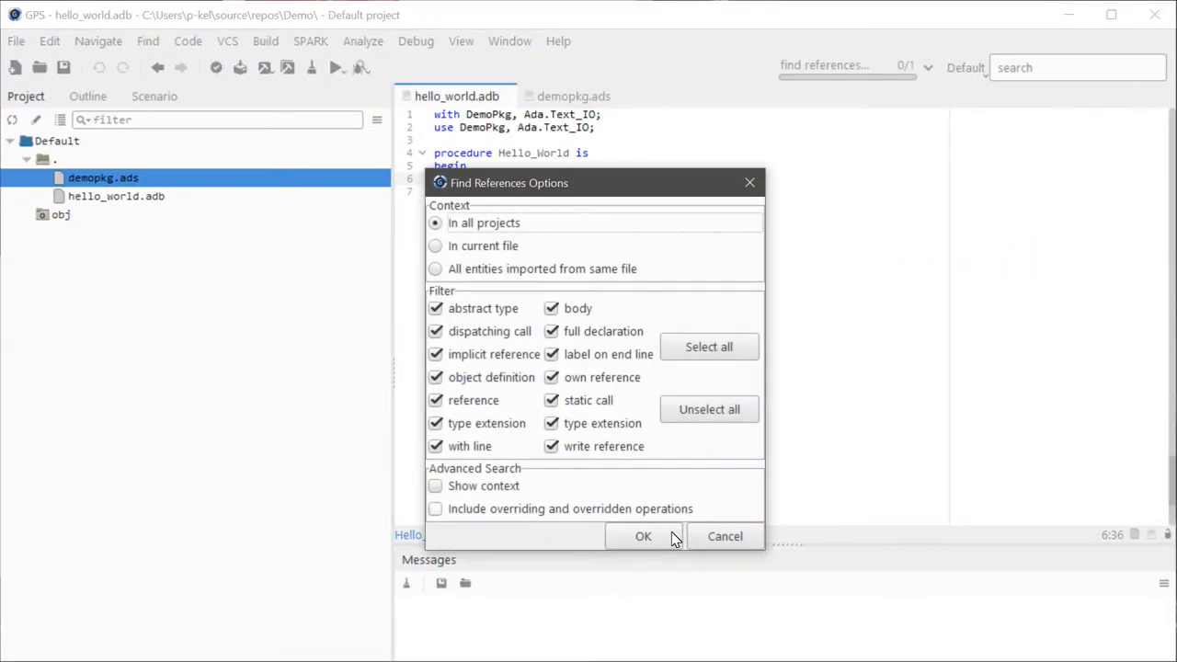
pyautogui.click(642, 537)
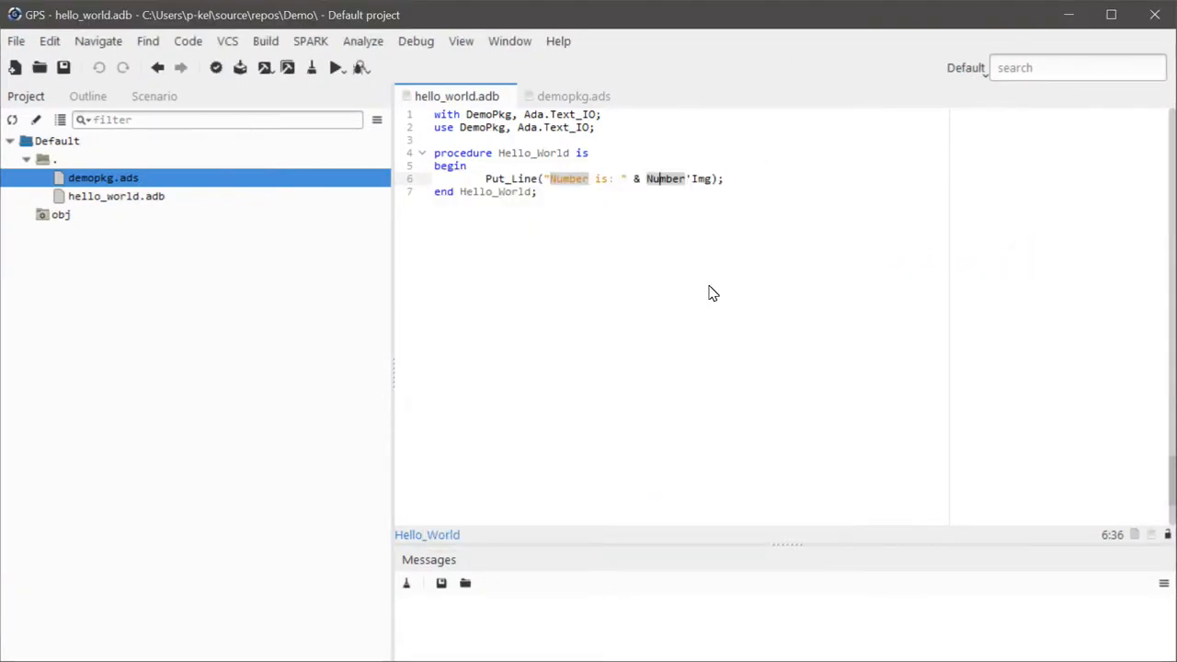
pyautogui.moveTo(671, 204)
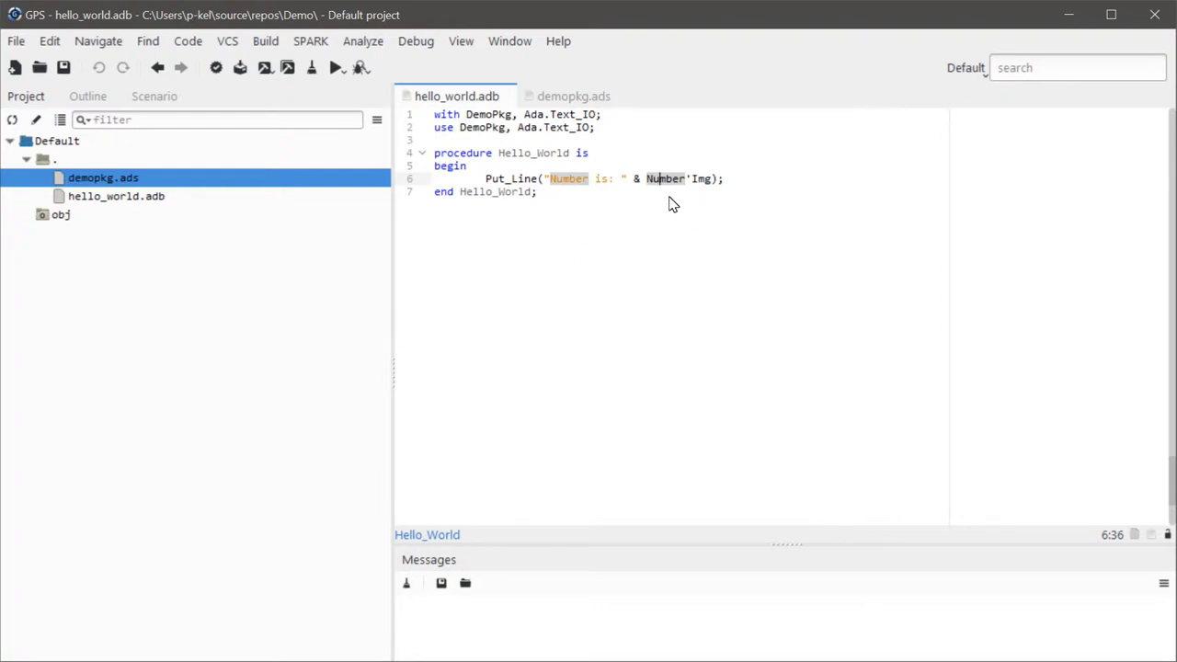
pyautogui.moveTo(664, 178)
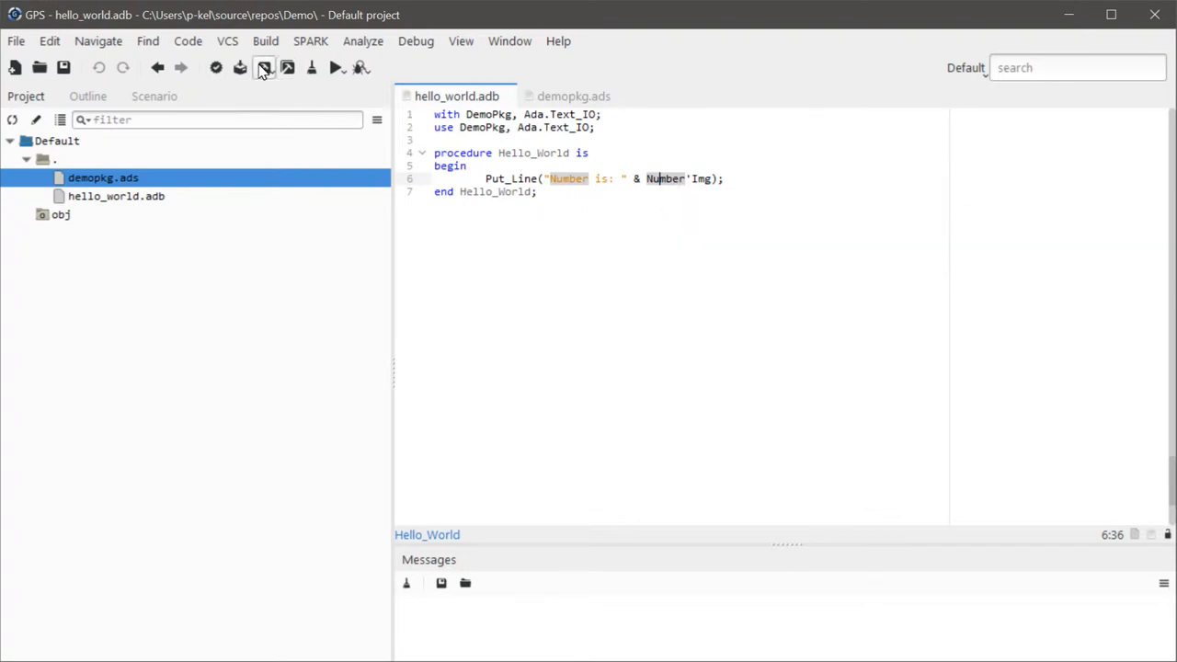
# - Run Build Main, which fails because hello_world.adb.adb is not a source of any project
pyautogui.click(264, 67)
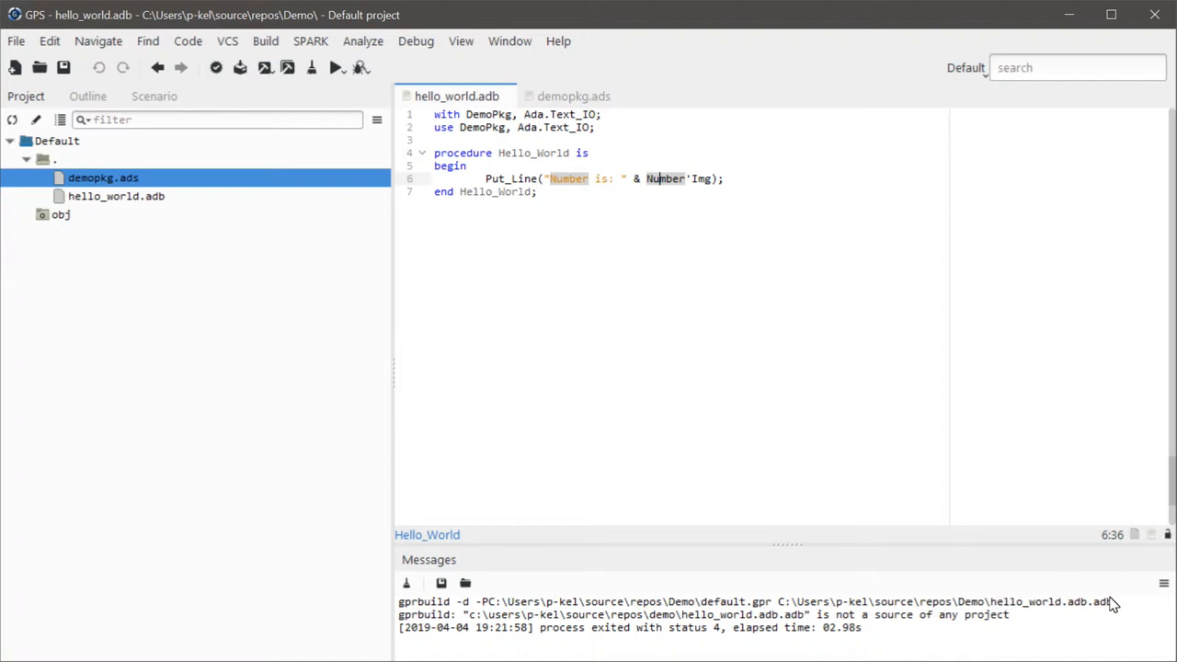
pyautogui.moveTo(1060, 616)
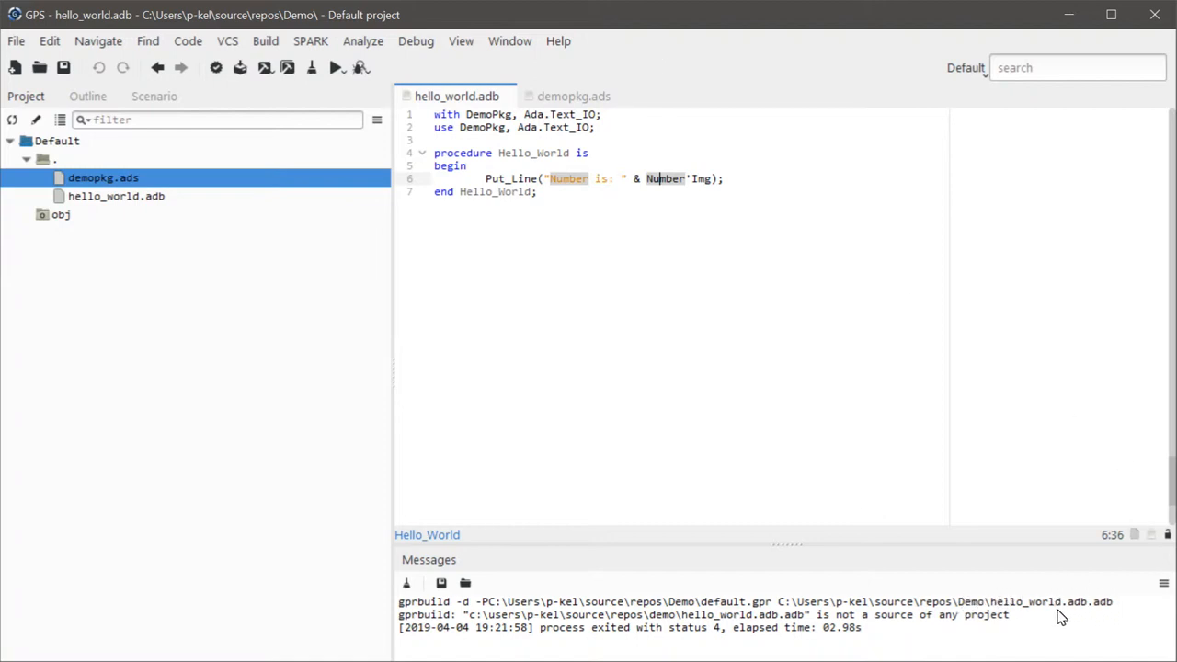
pyautogui.moveTo(1049, 605)
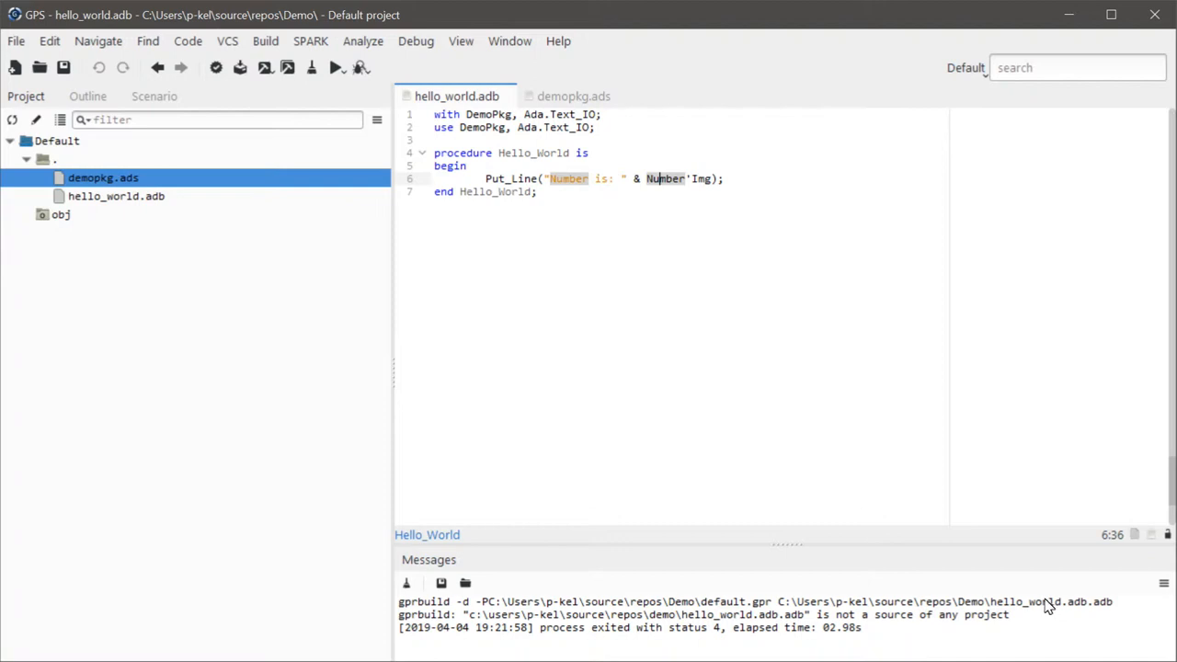
pyautogui.moveTo(1025, 624)
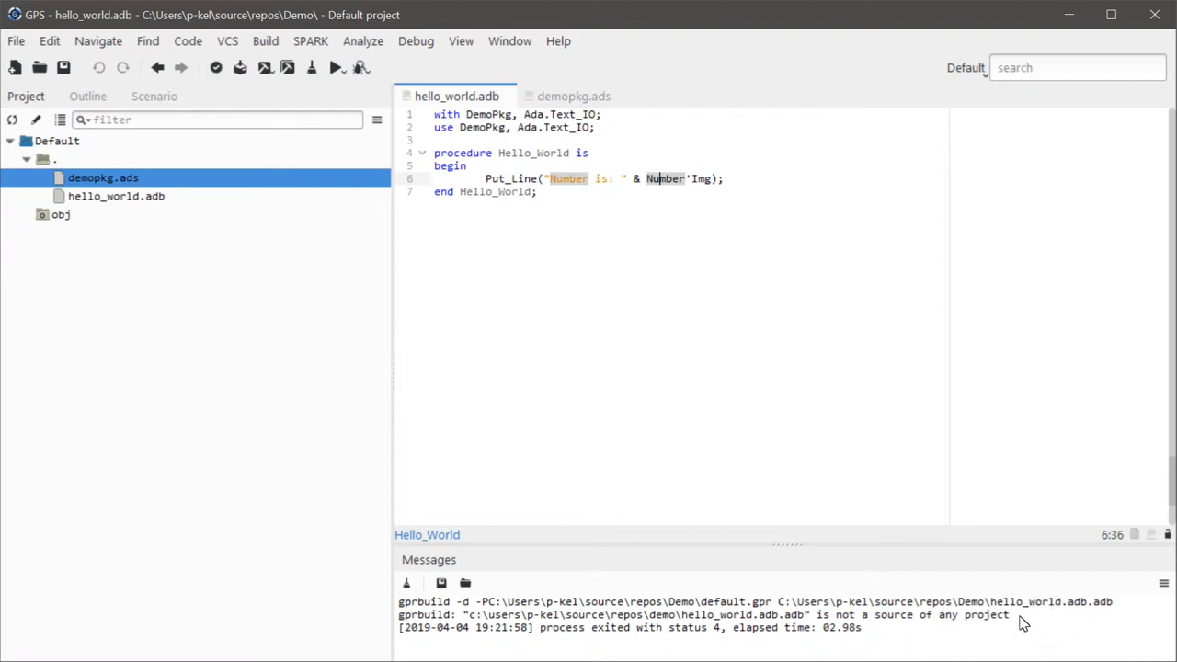
pyautogui.moveTo(1019, 618)
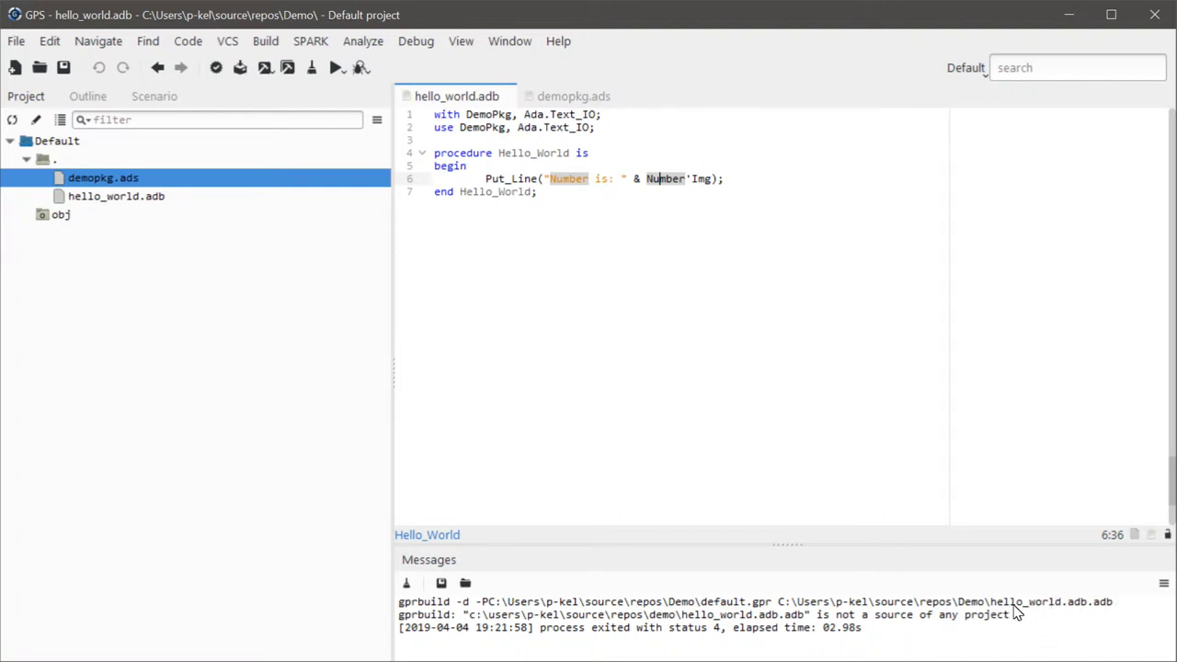
pyautogui.moveTo(192, 333)
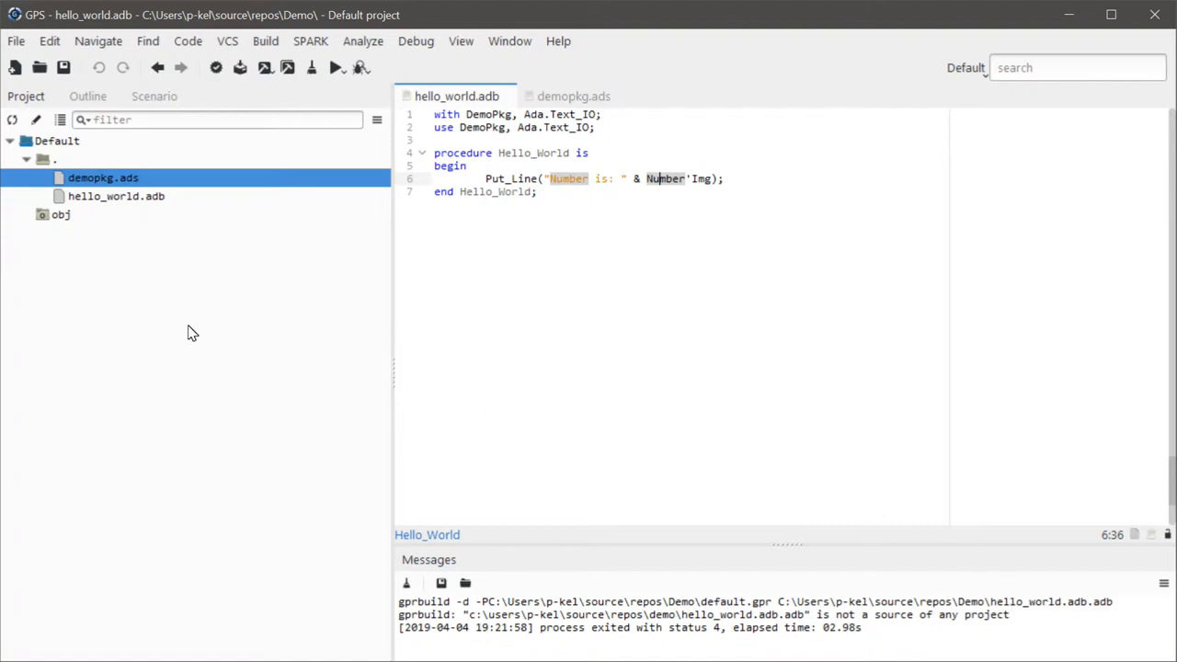
pyautogui.moveTo(138, 223)
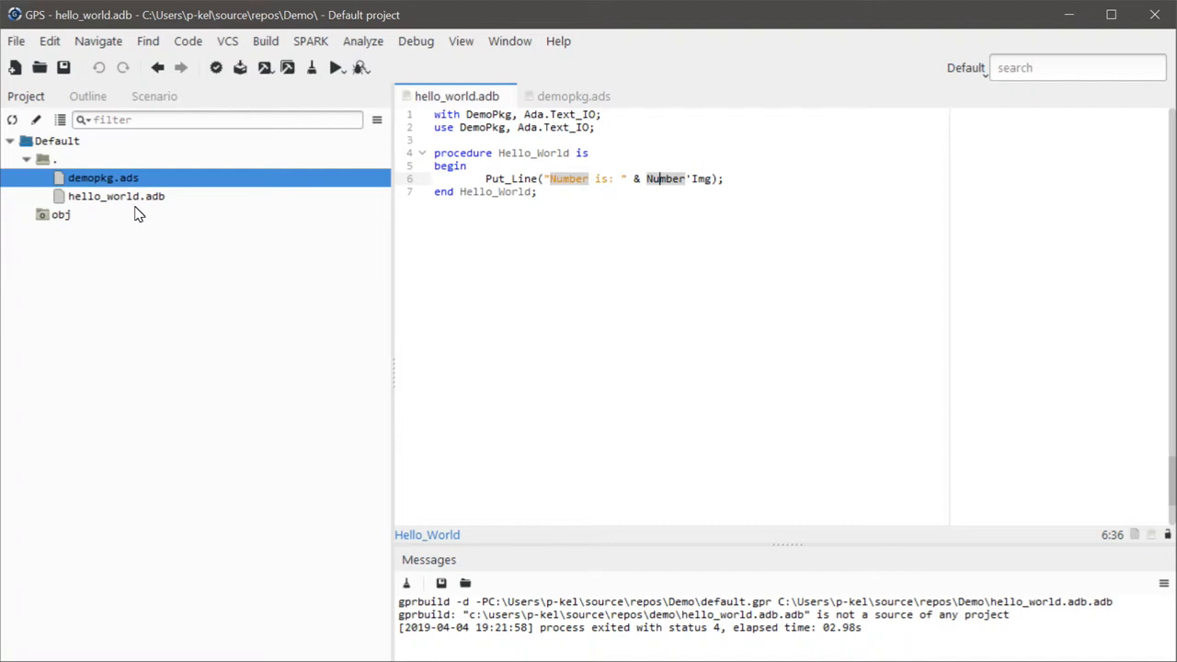
pyautogui.moveTo(138, 227)
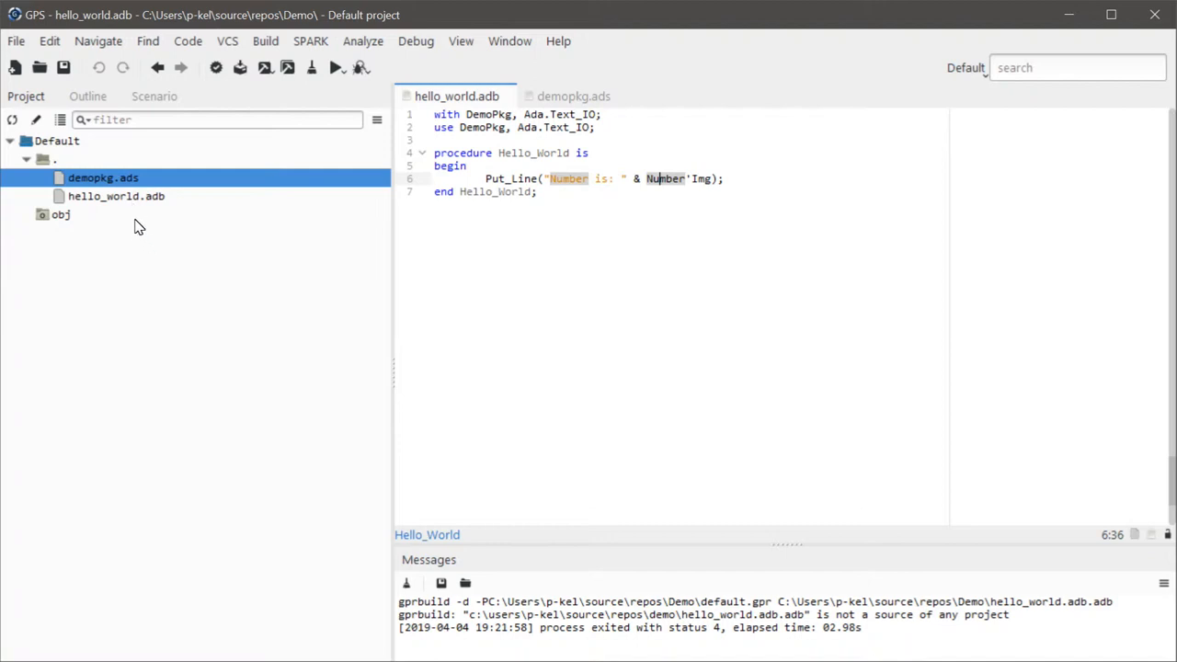
pyautogui.moveTo(117, 194)
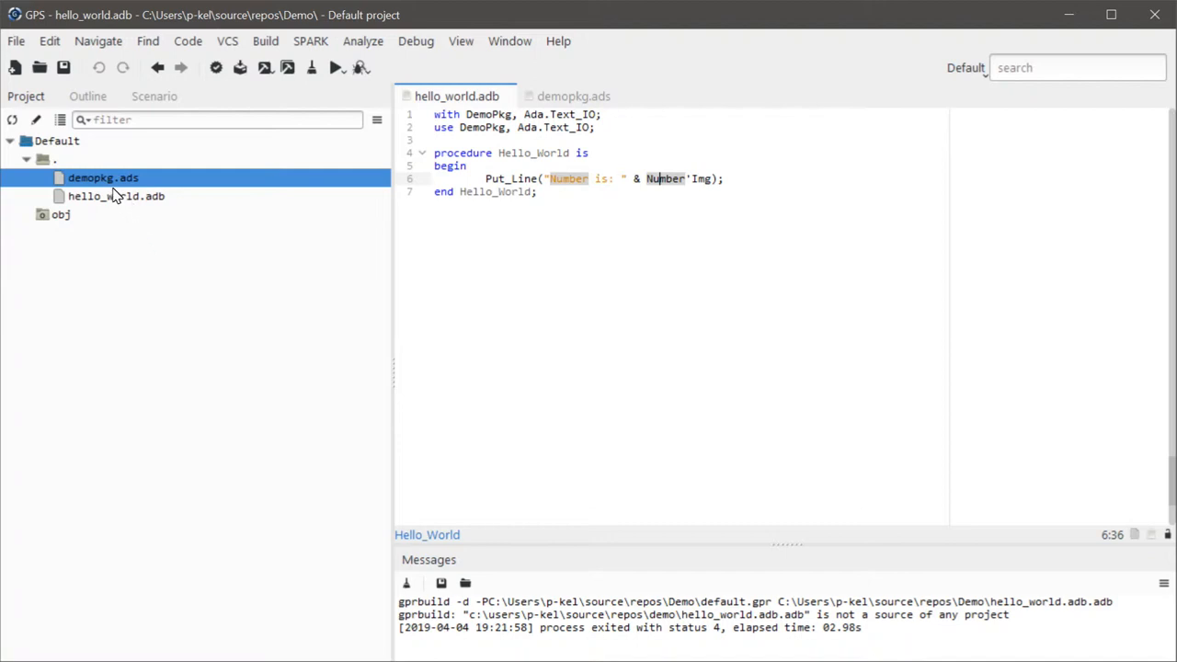
pyautogui.moveTo(109, 195)
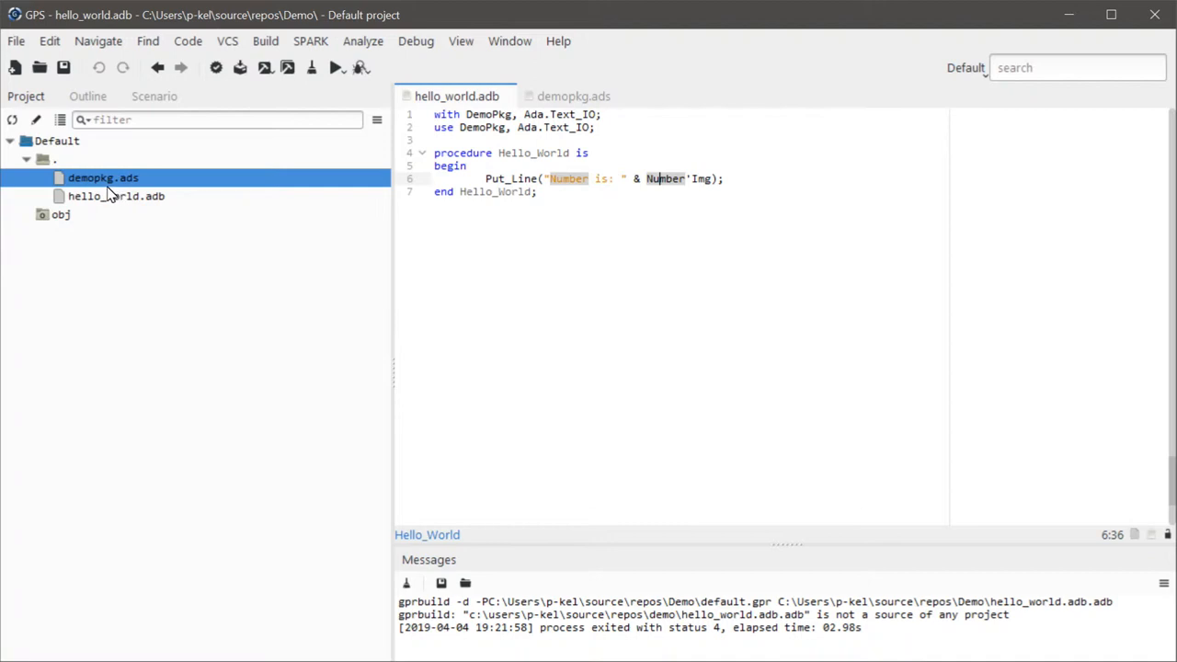
pyautogui.moveTo(106, 200)
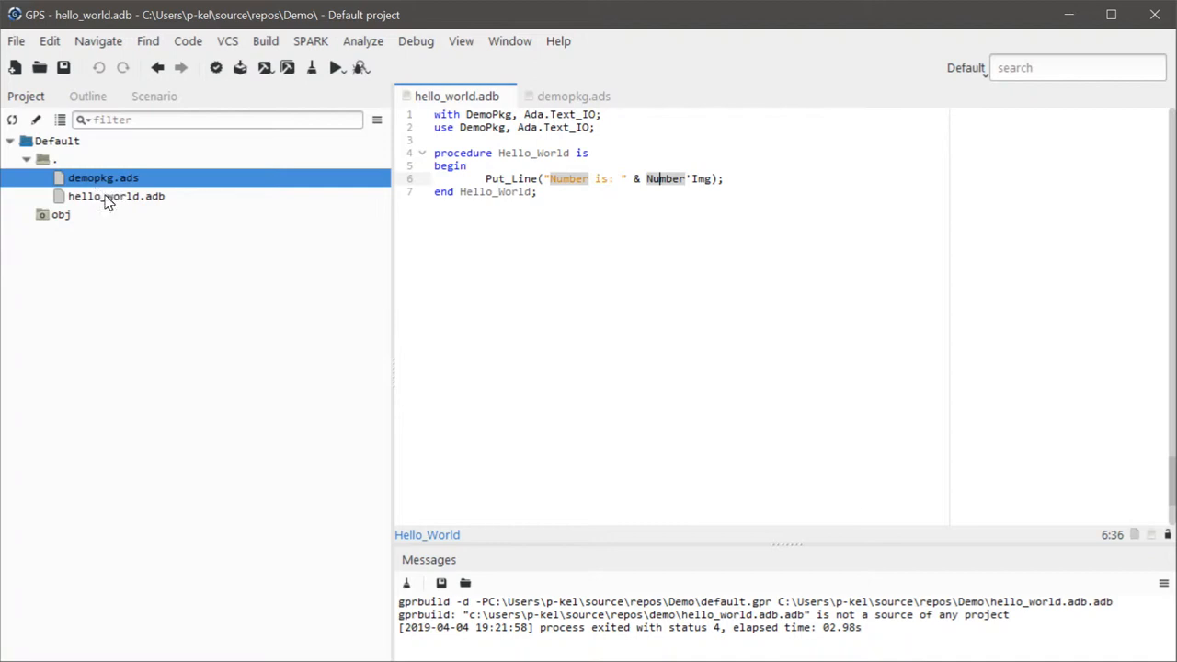
pyautogui.moveTo(496, 393)
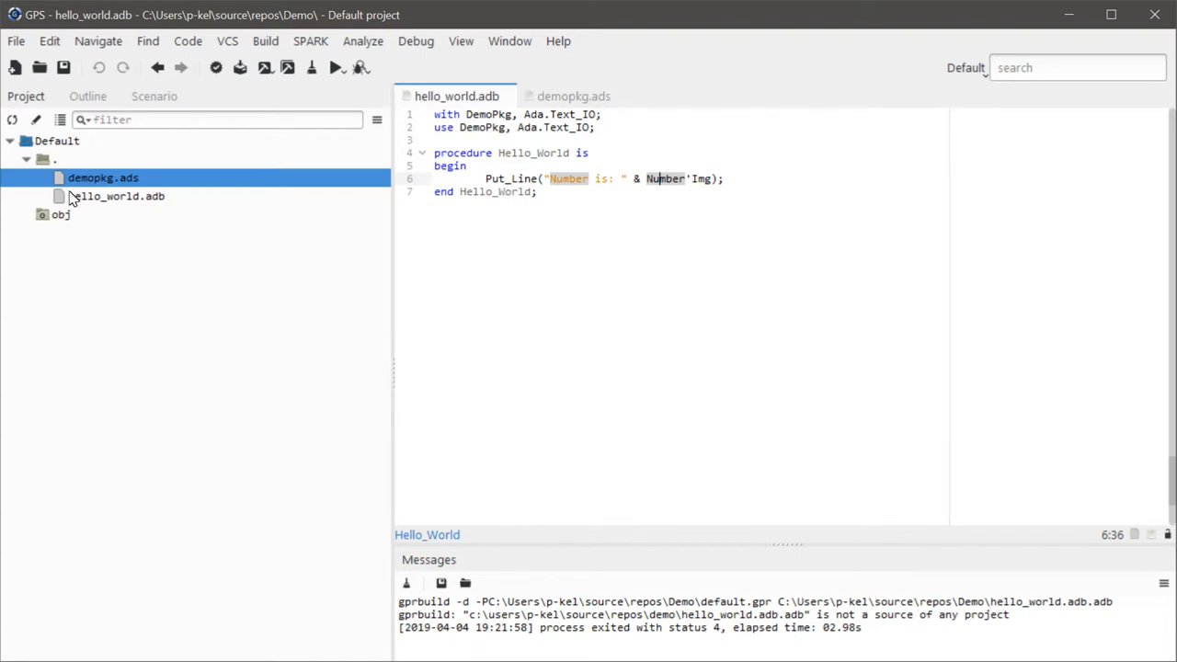
# - Open default.gpr, select the wrong hello_world.adb.adb main name, and close the project file
pyautogui.rightClick(55, 141)
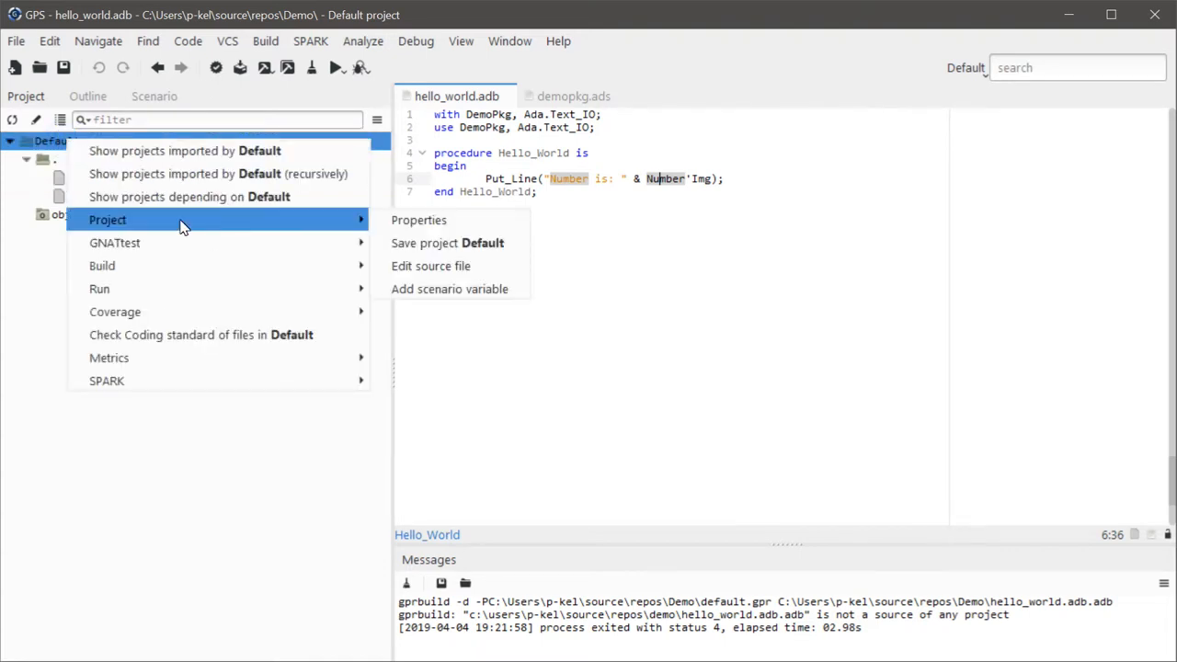
pyautogui.click(430, 266)
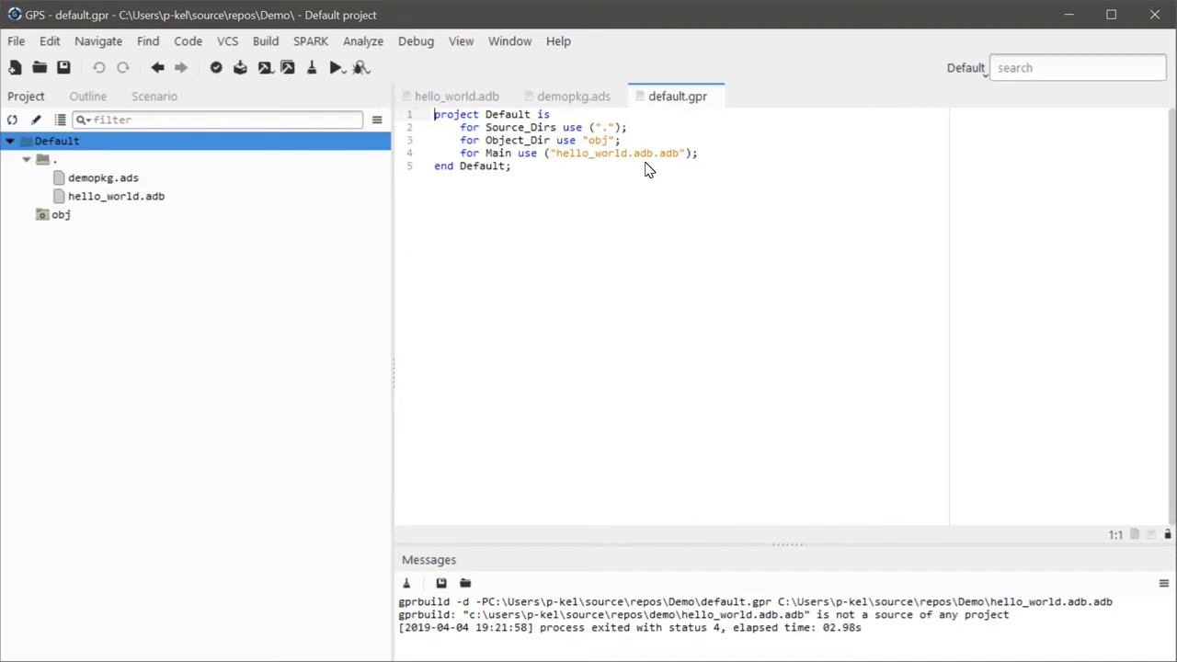
pyautogui.doubleClick(644, 153)
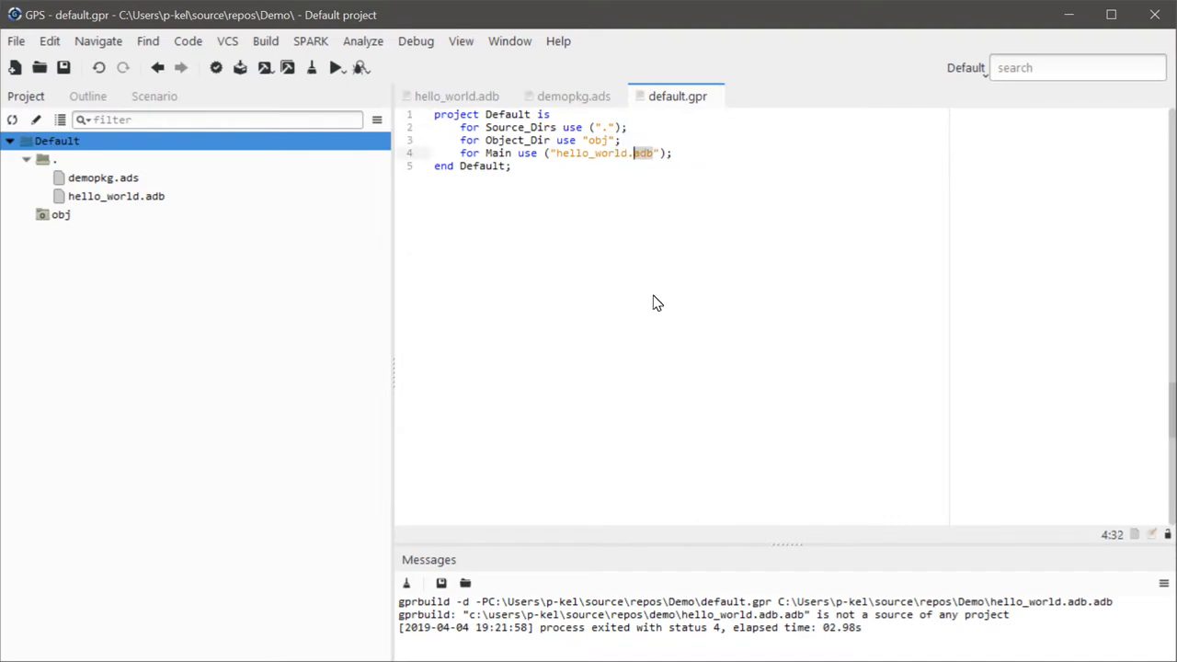
pyautogui.moveTo(722, 103)
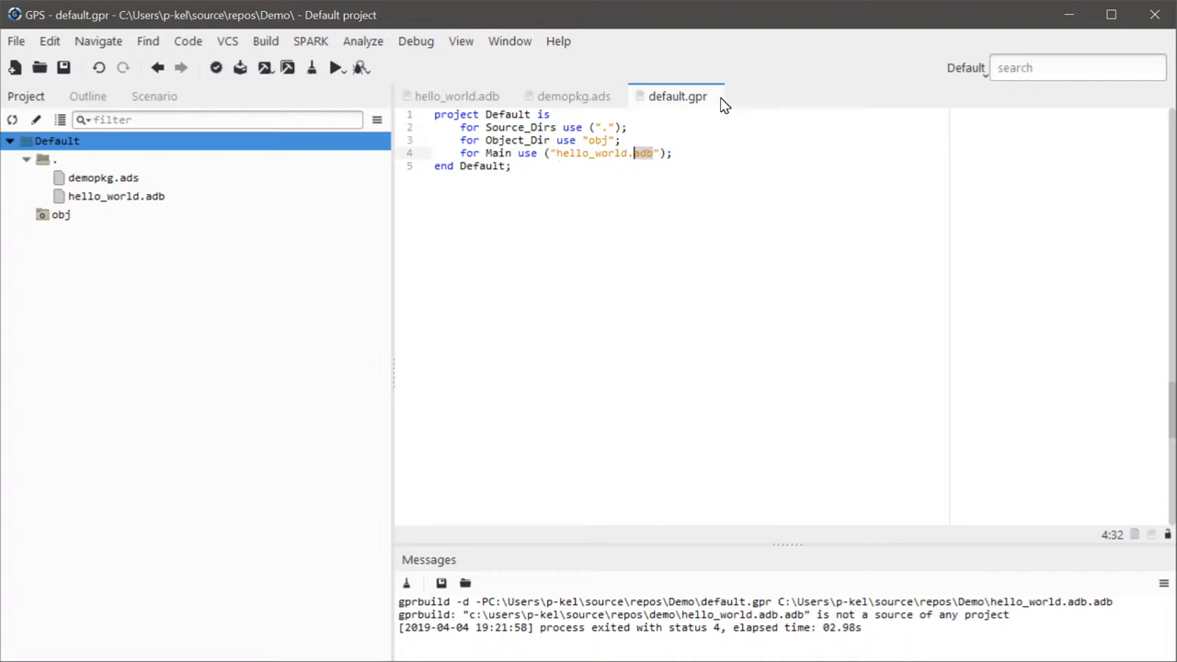
pyautogui.rightClick(678, 95)
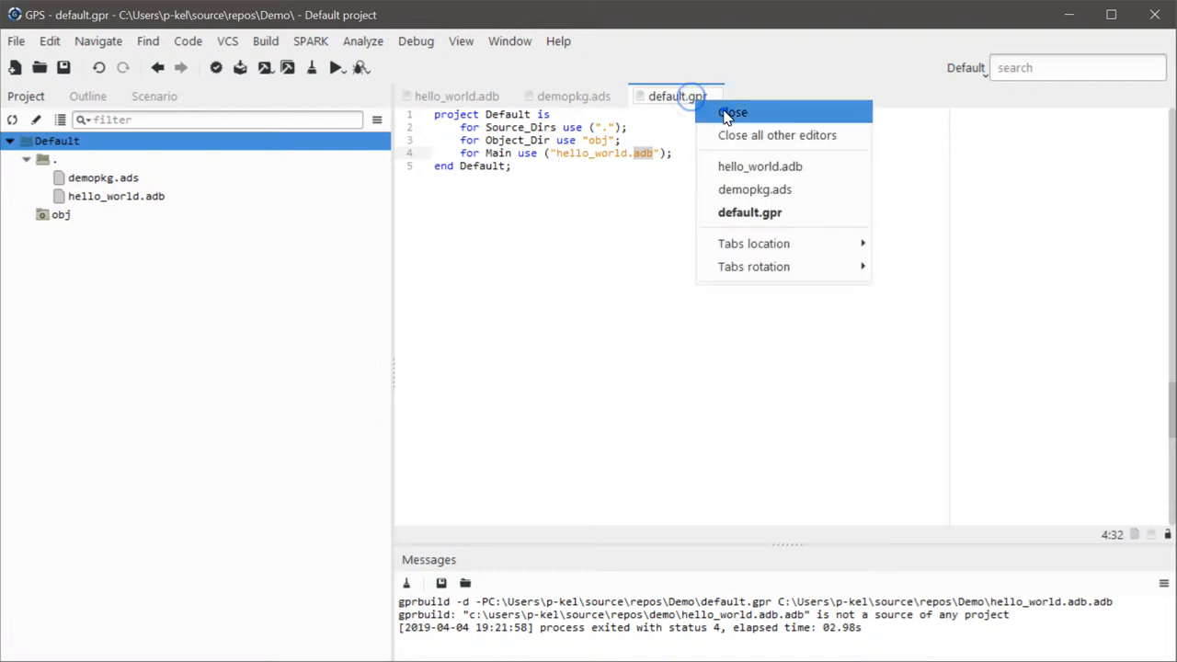
pyautogui.click(733, 112)
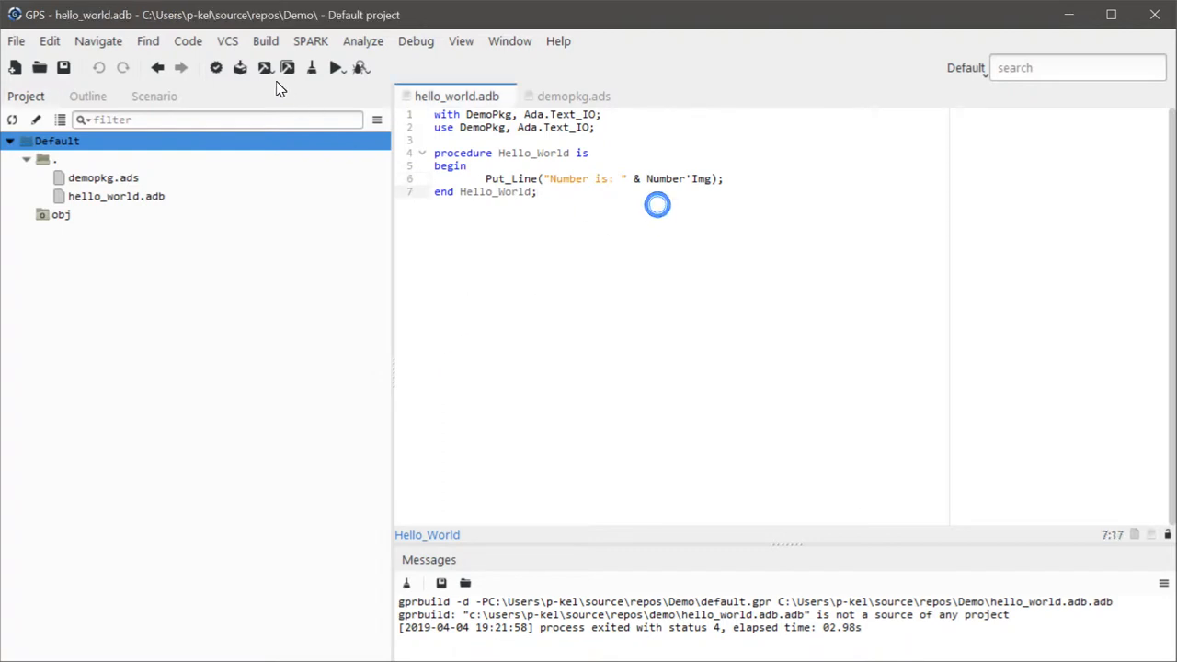
# - Rebuild Hello_World successfully and jump to Number's declaration in demopkg.ads
pyautogui.click(337, 67)
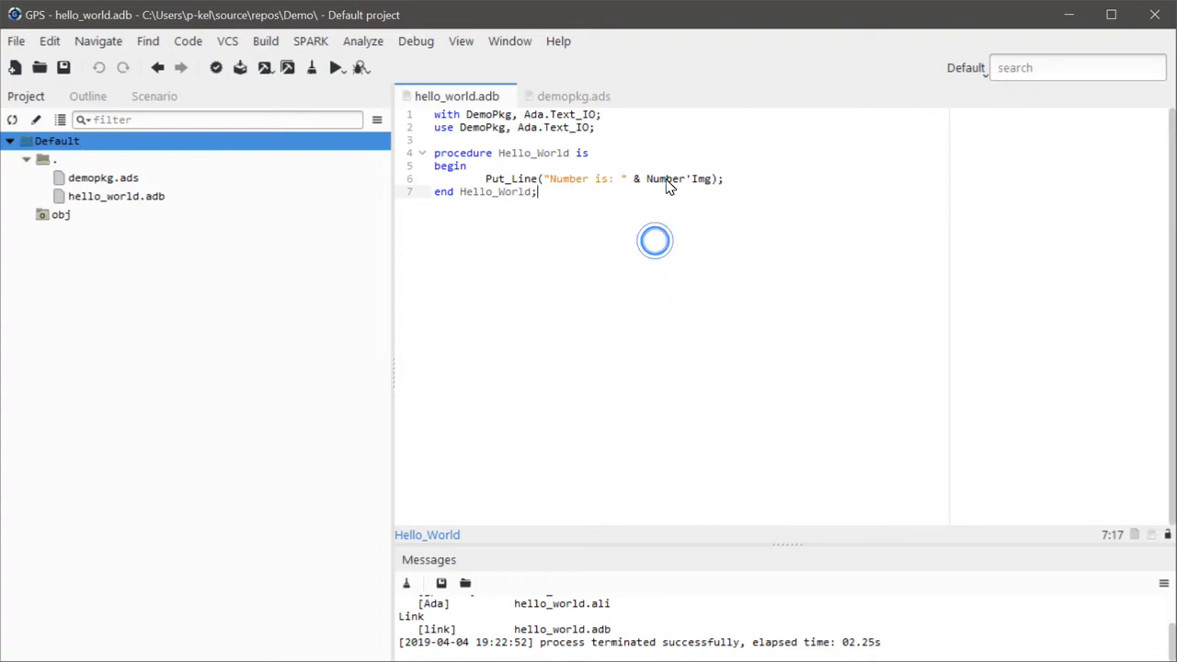
pyautogui.doubleClick(664, 178)
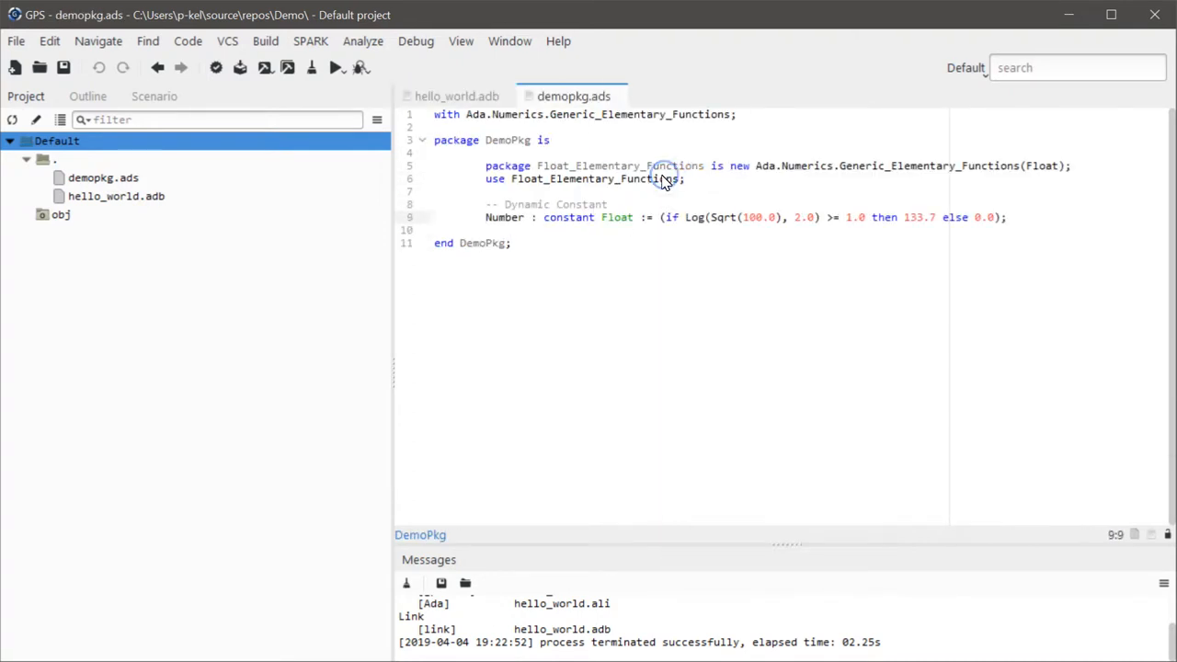
pyautogui.click(457, 95)
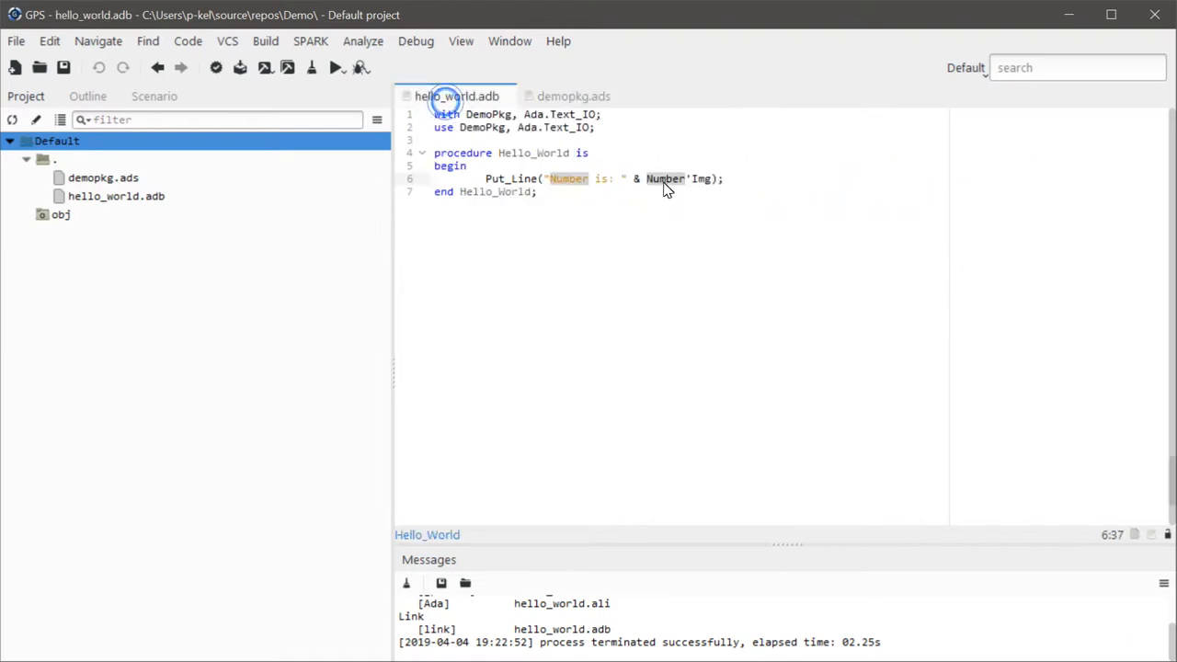
pyautogui.rightClick(664, 178)
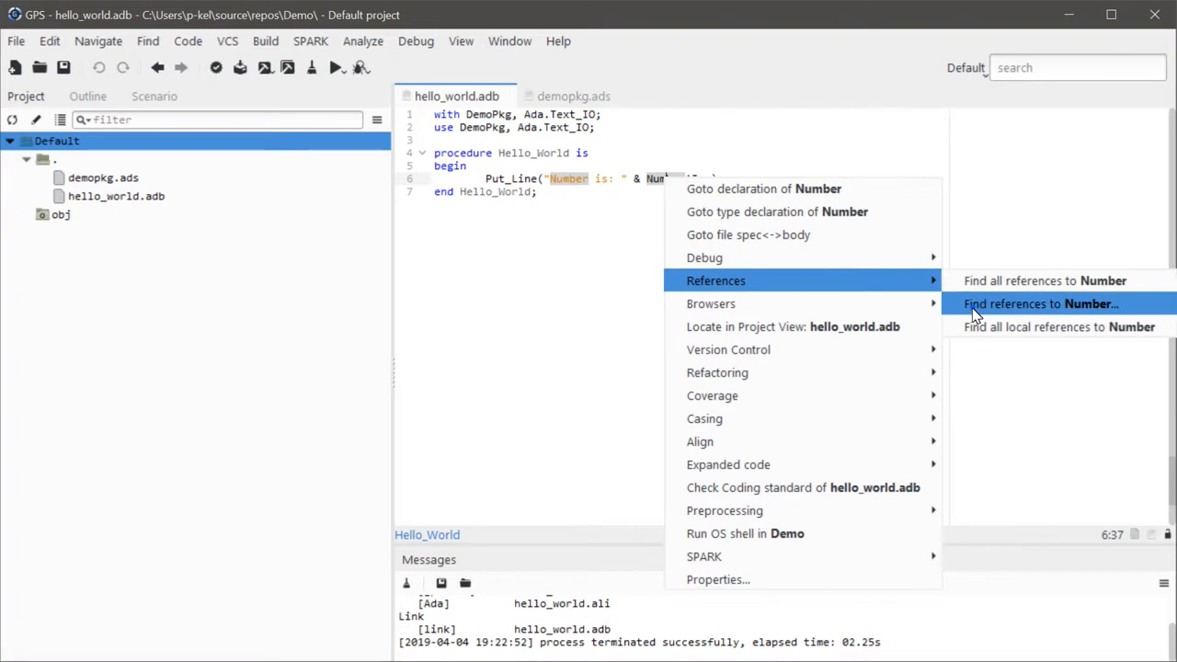
pyautogui.click(1040, 303)
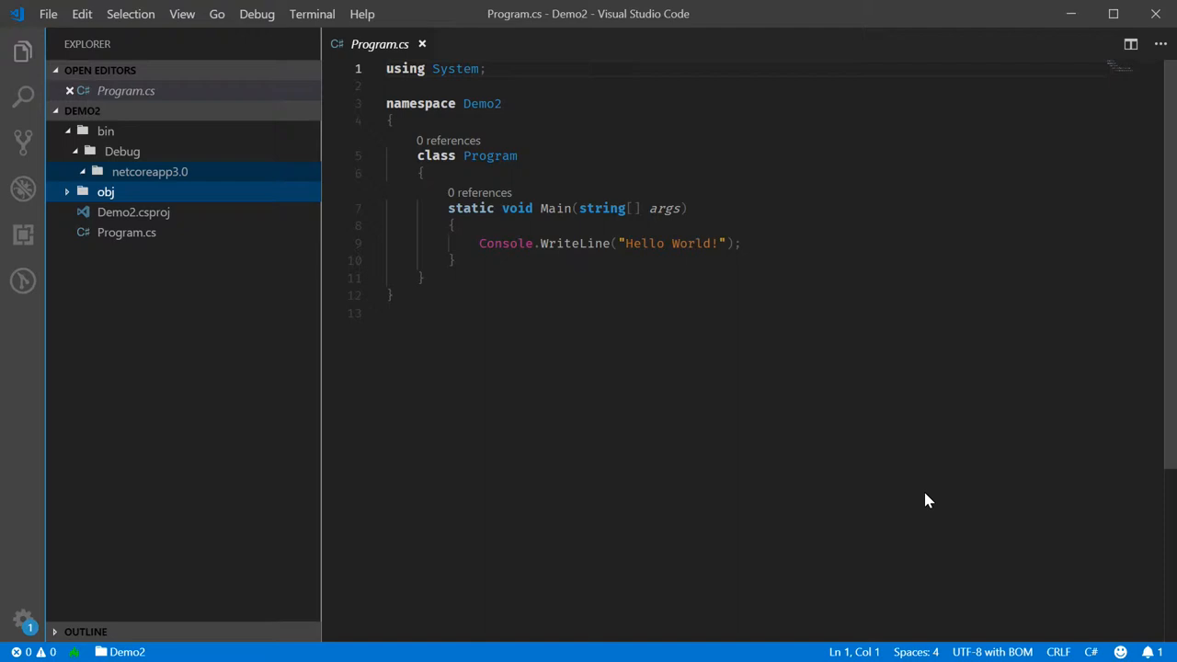
pyautogui.moveTo(874, 456)
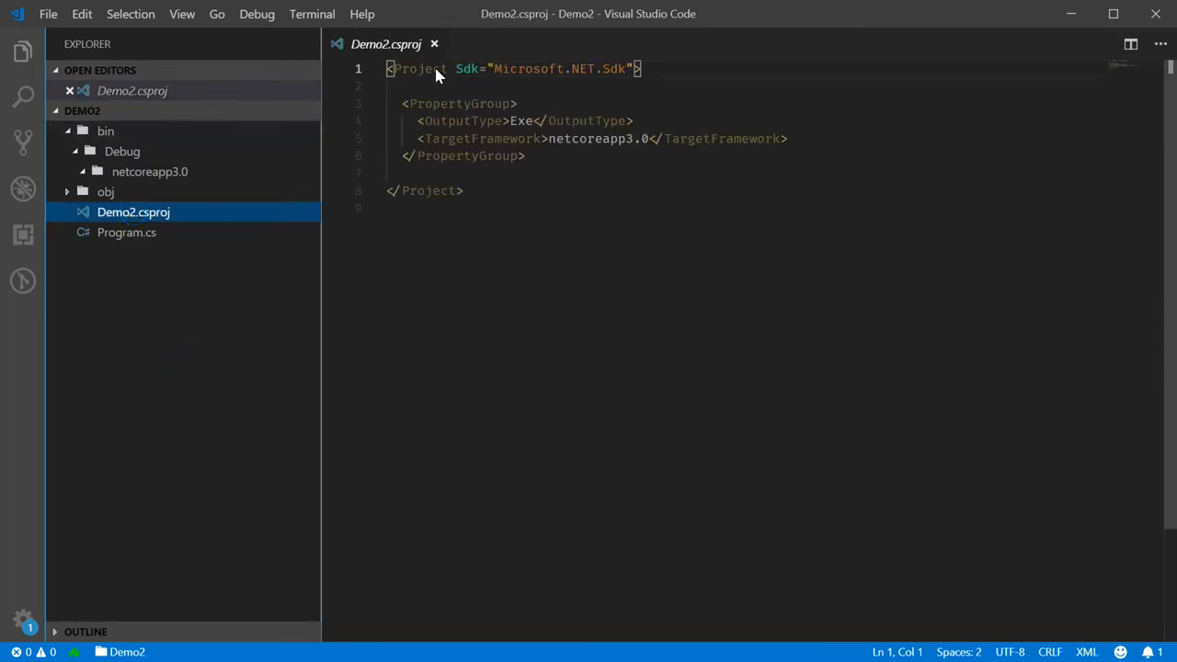
# - Create DemoClass.cs with a namespace, public static class DemoClass and a public Float Number field
pyautogui.click(232, 91)
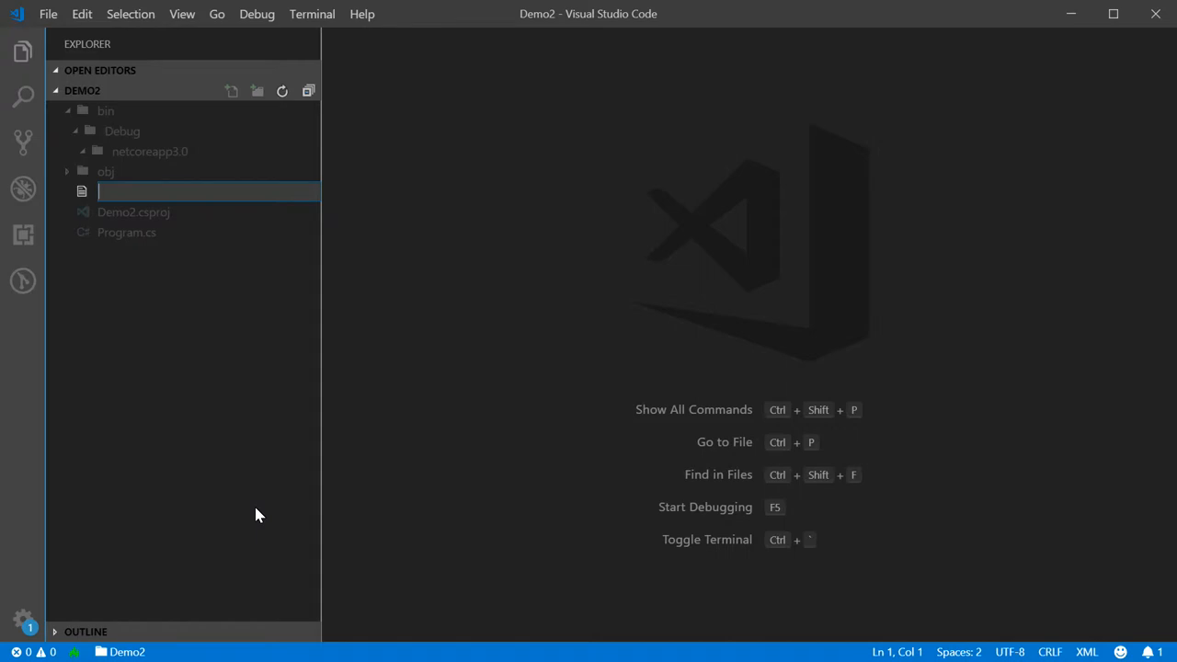
pyautogui.write('D')
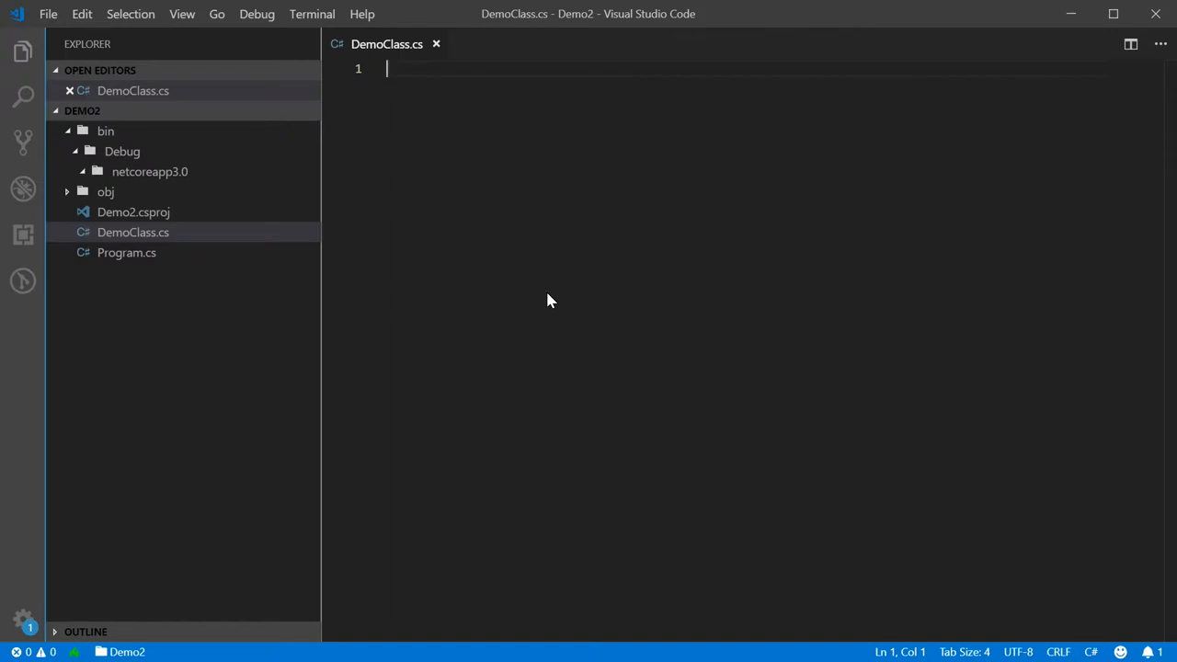
pyautogui.write('namespa')
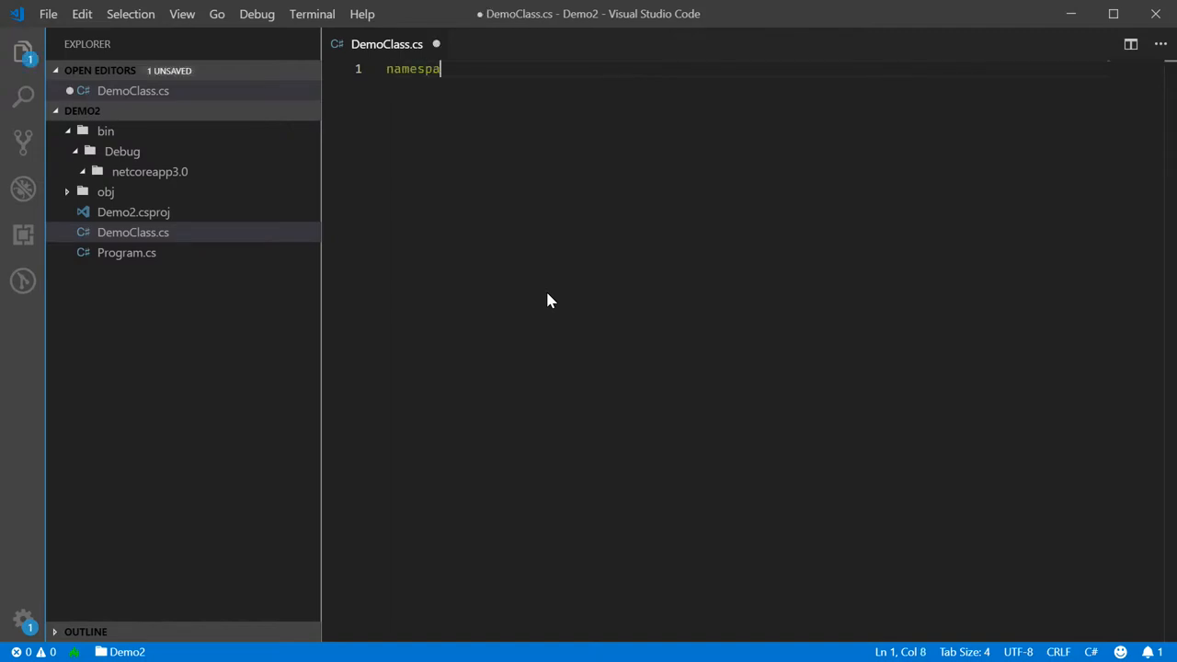
pyautogui.click(126, 252)
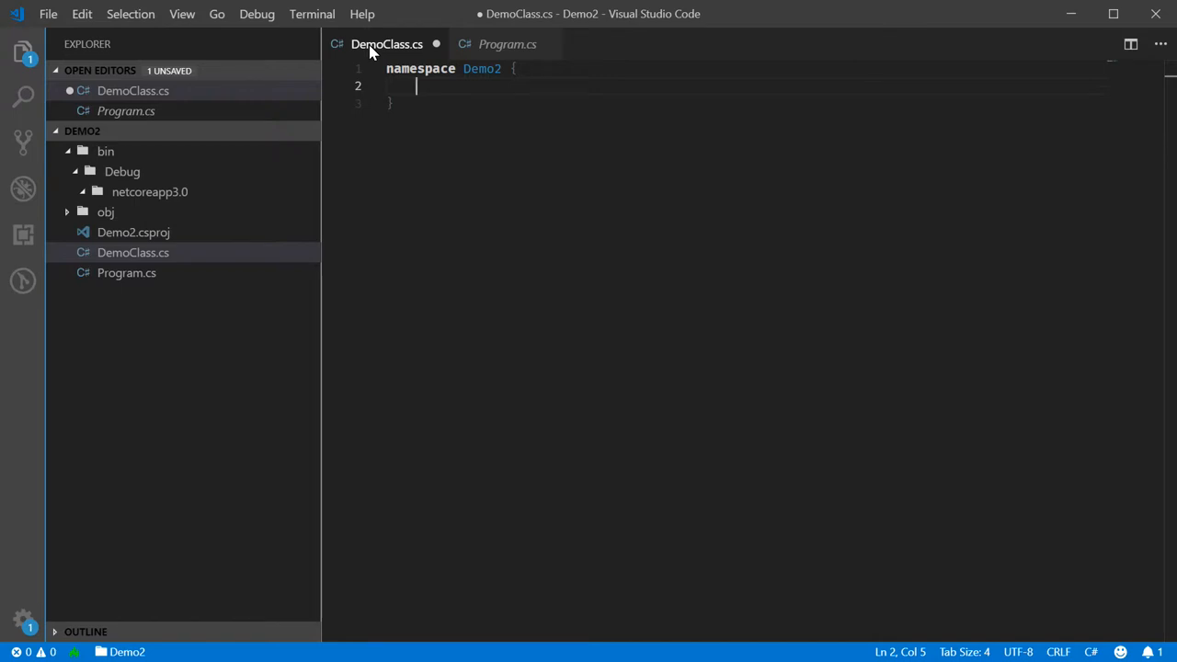
pyautogui.write('public static class')
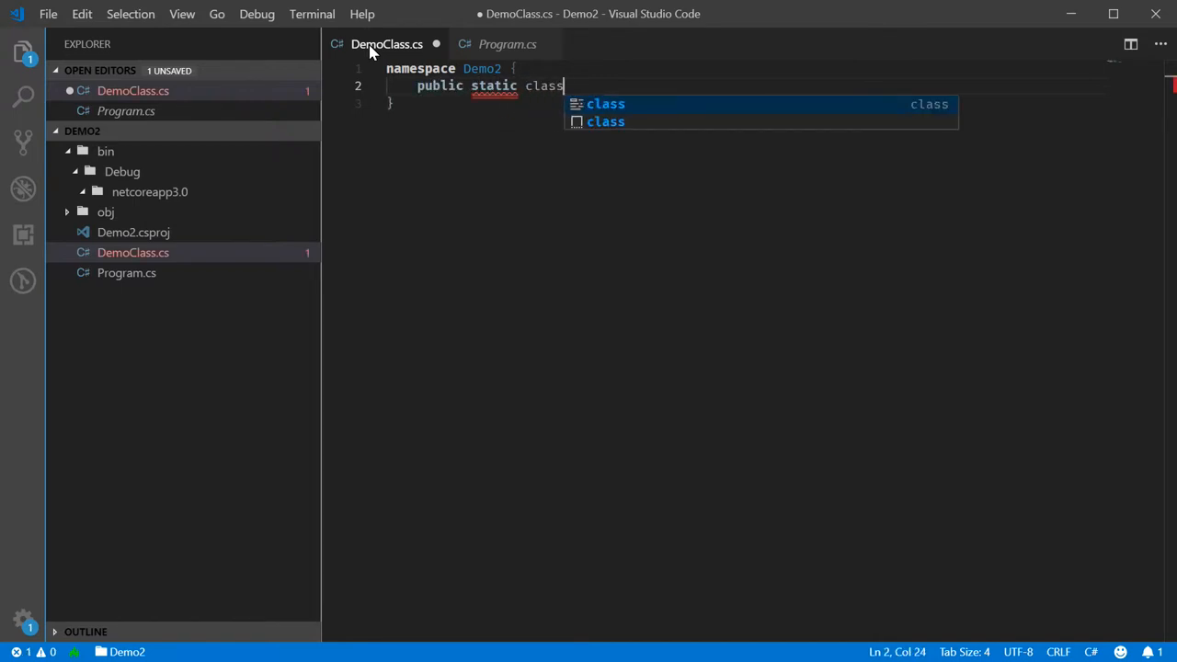
pyautogui.write('DemoClass {')
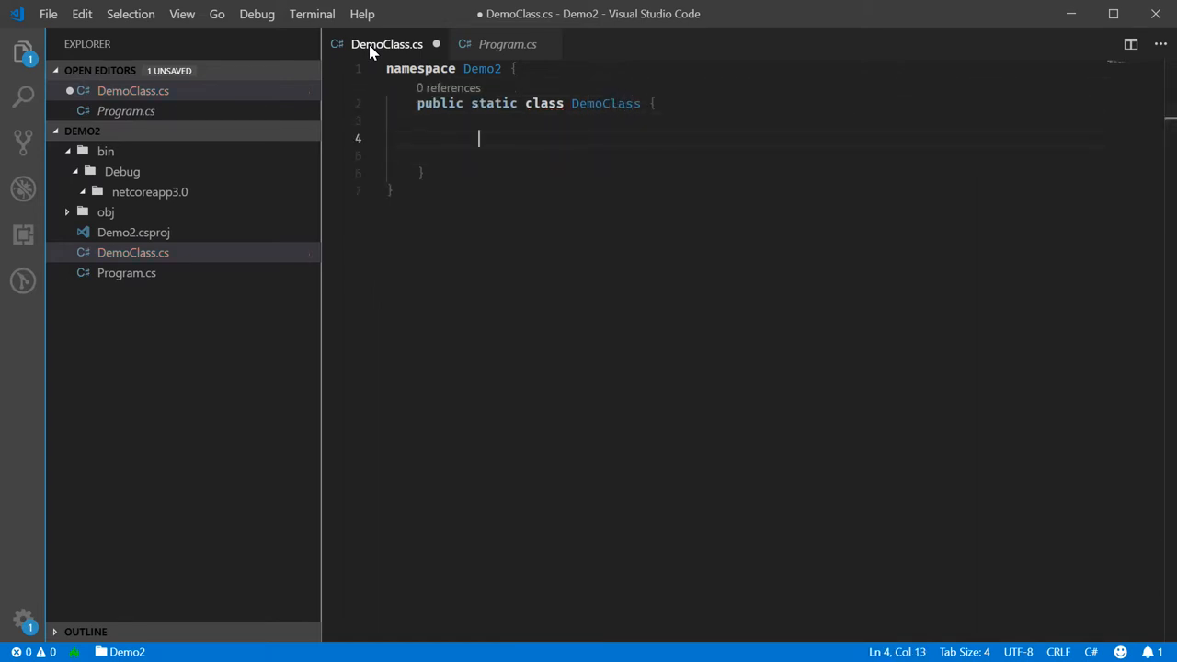
pyautogui.write('public')
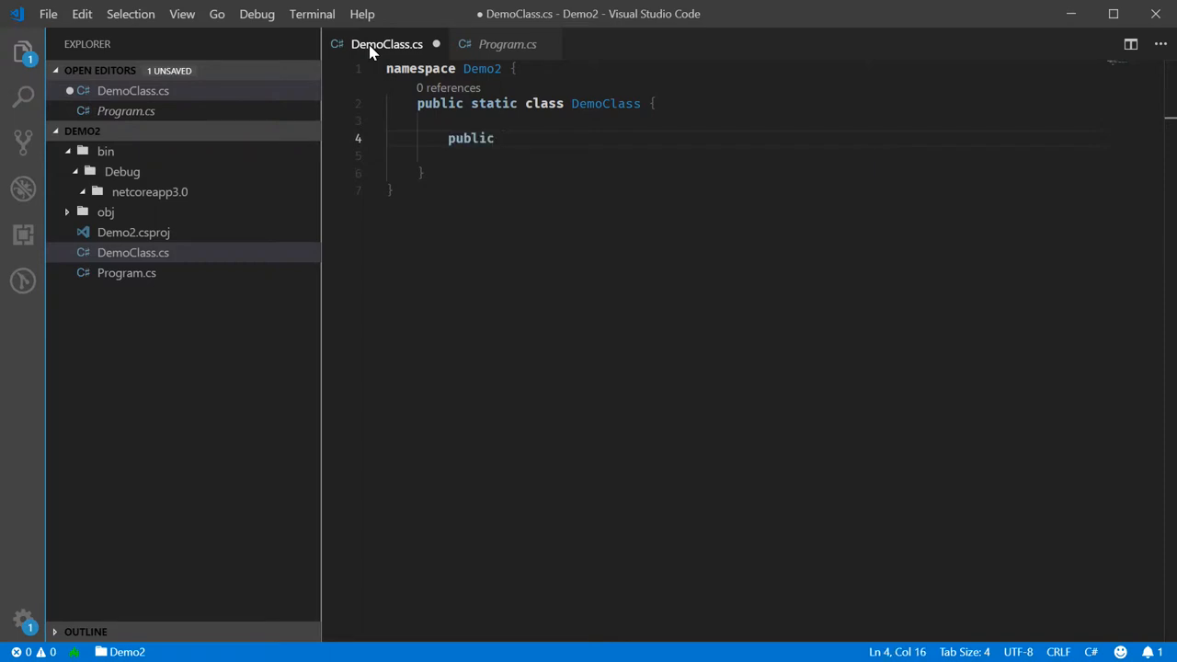
pyautogui.write('Float N')
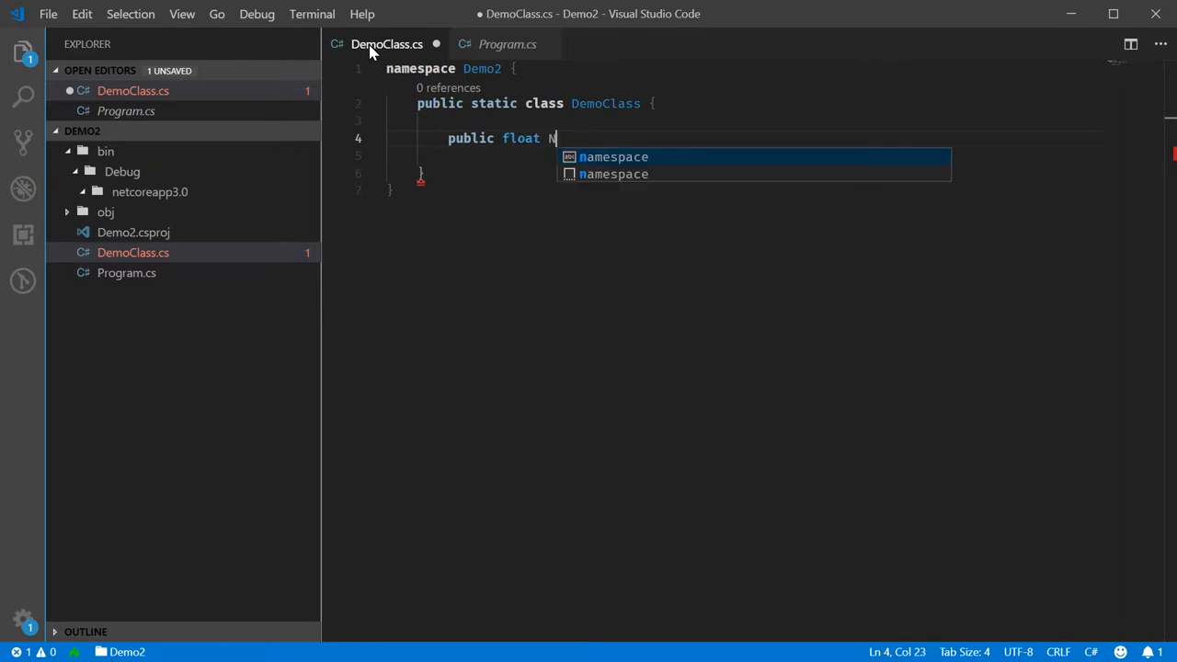
pyautogui.write('umber')
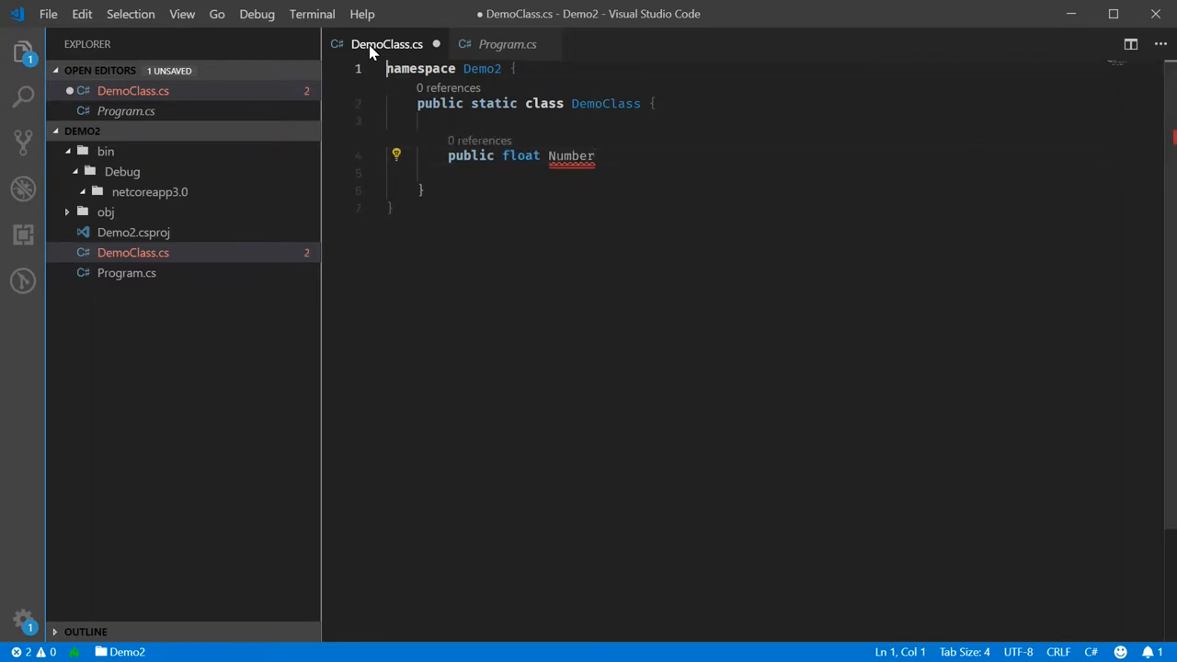
# - Add 'using System;', set Number to 1337.0, dismiss the suggested fixes, and reopen Program.cs
pyautogui.write('using')
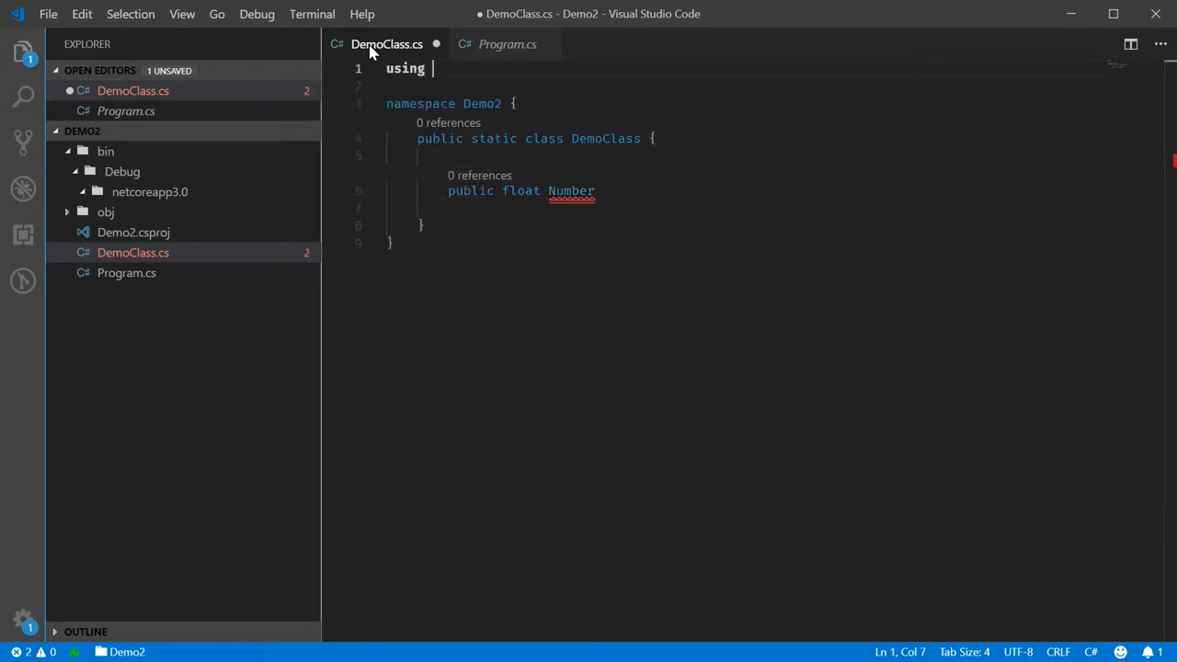
pyautogui.write('System;')
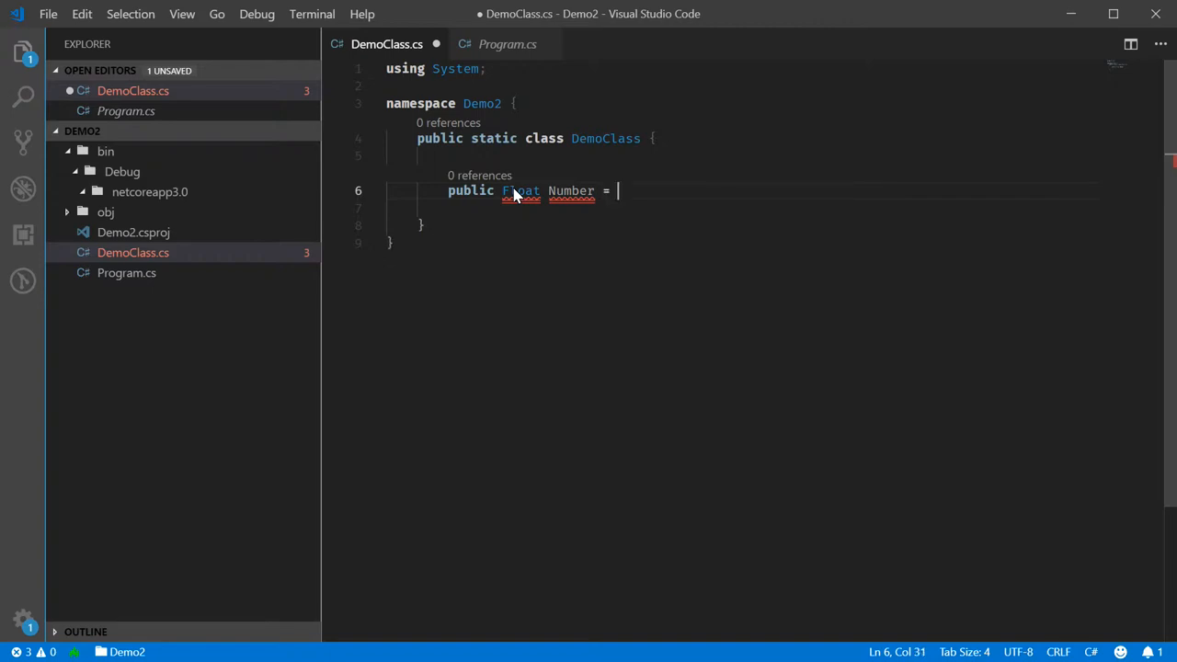
pyautogui.write('1')
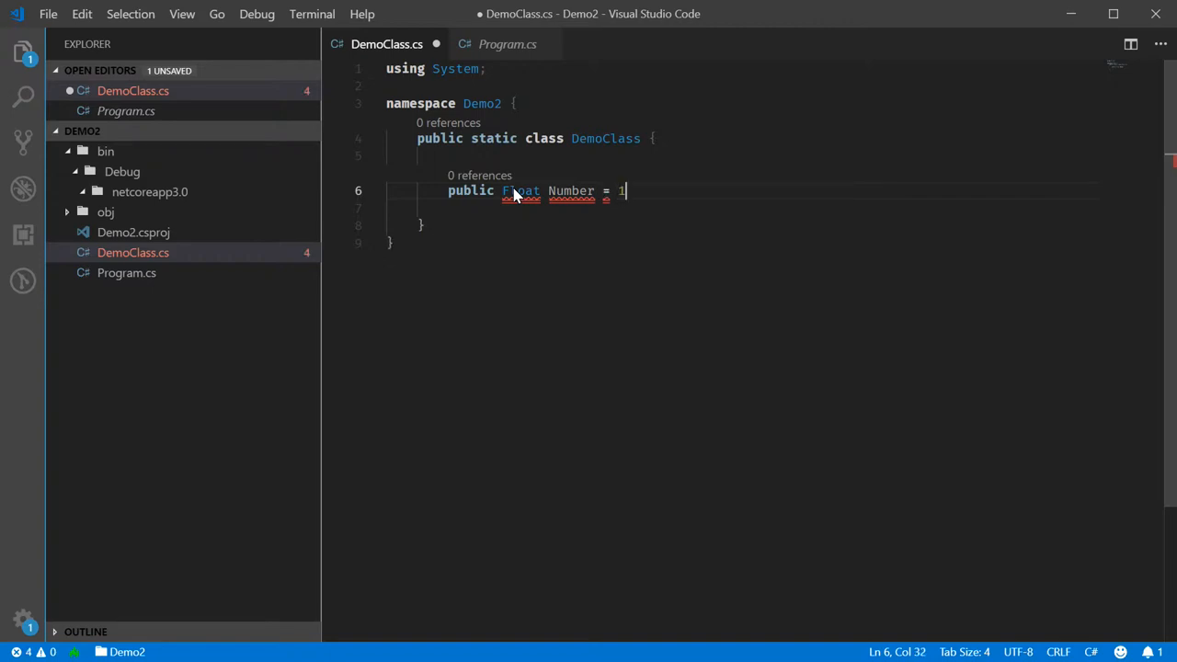
pyautogui.write('337.')
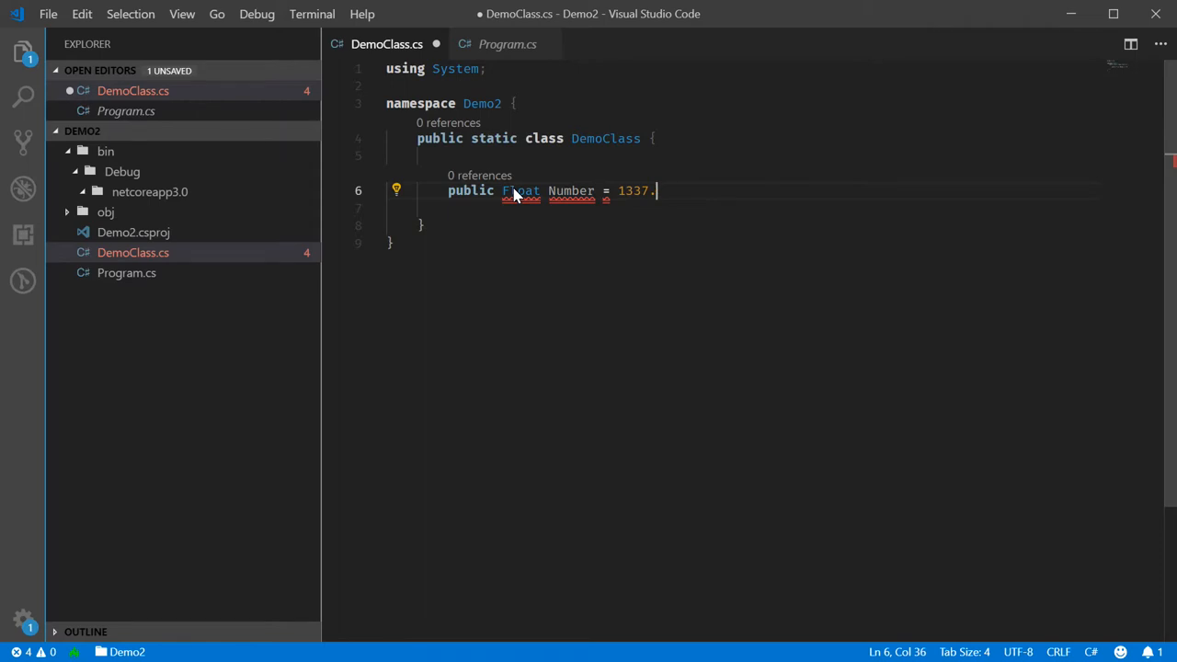
pyautogui.write('0;')
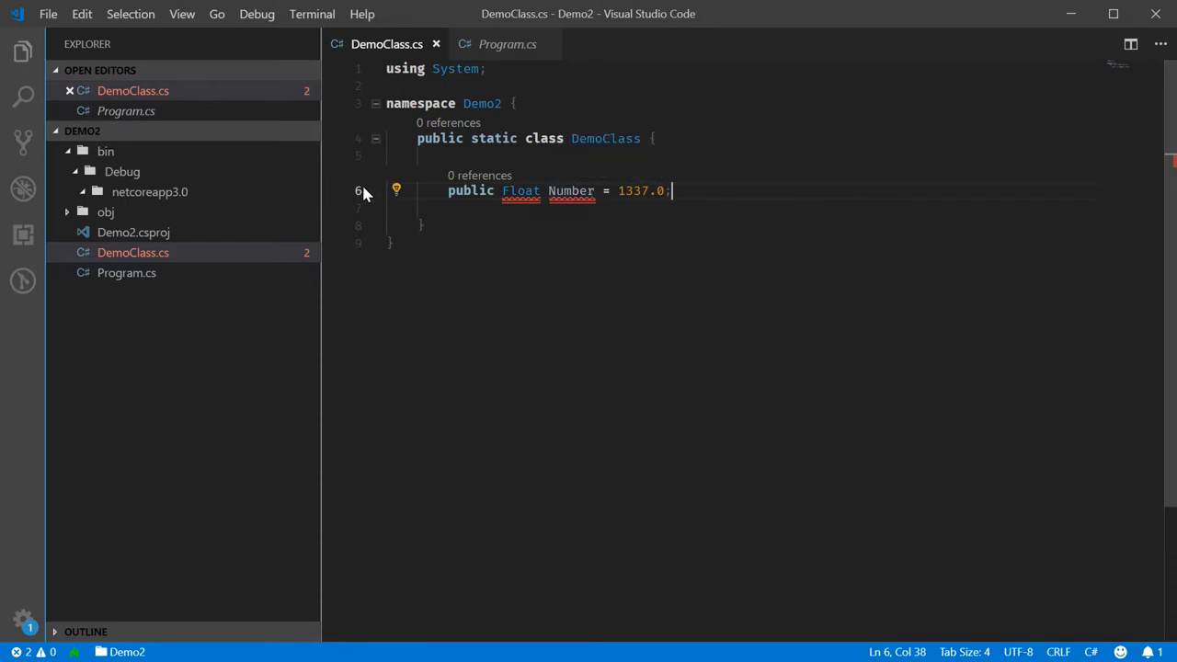
pyautogui.click(396, 190)
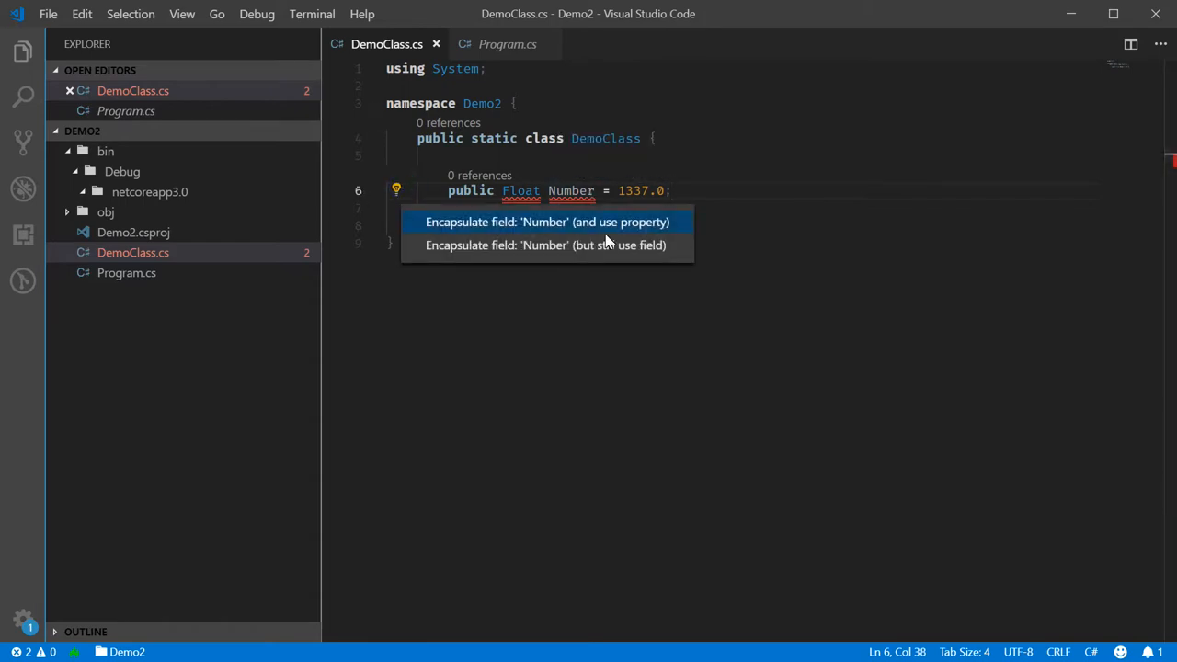
pyautogui.click(760, 178)
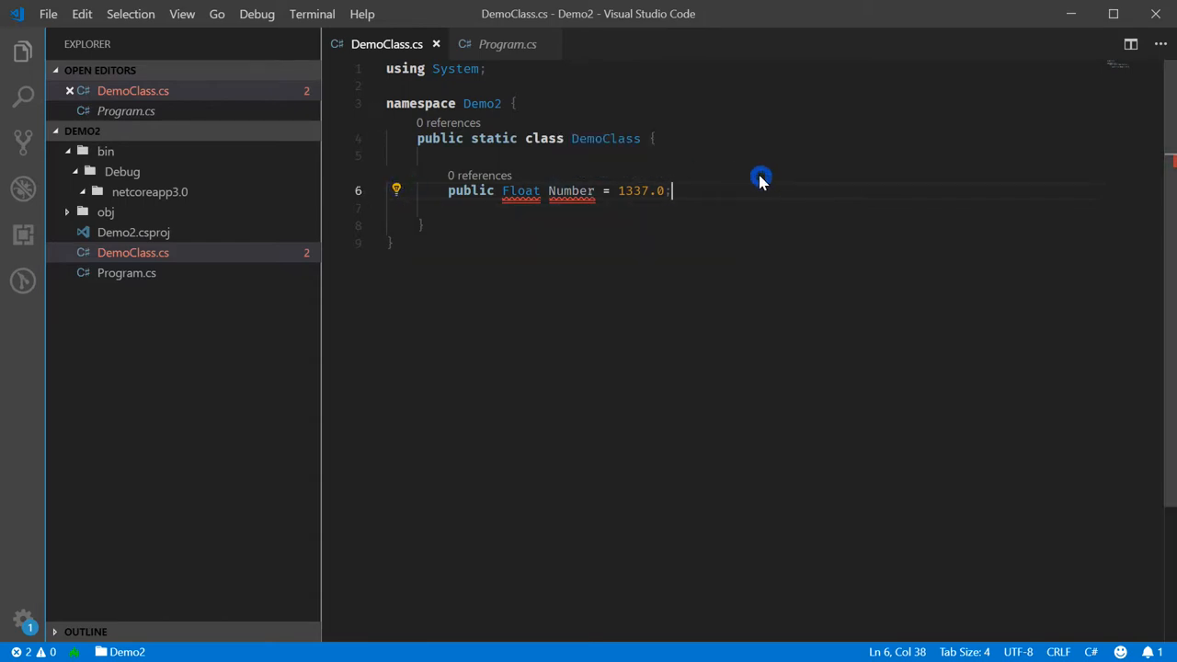
pyautogui.moveTo(525, 103)
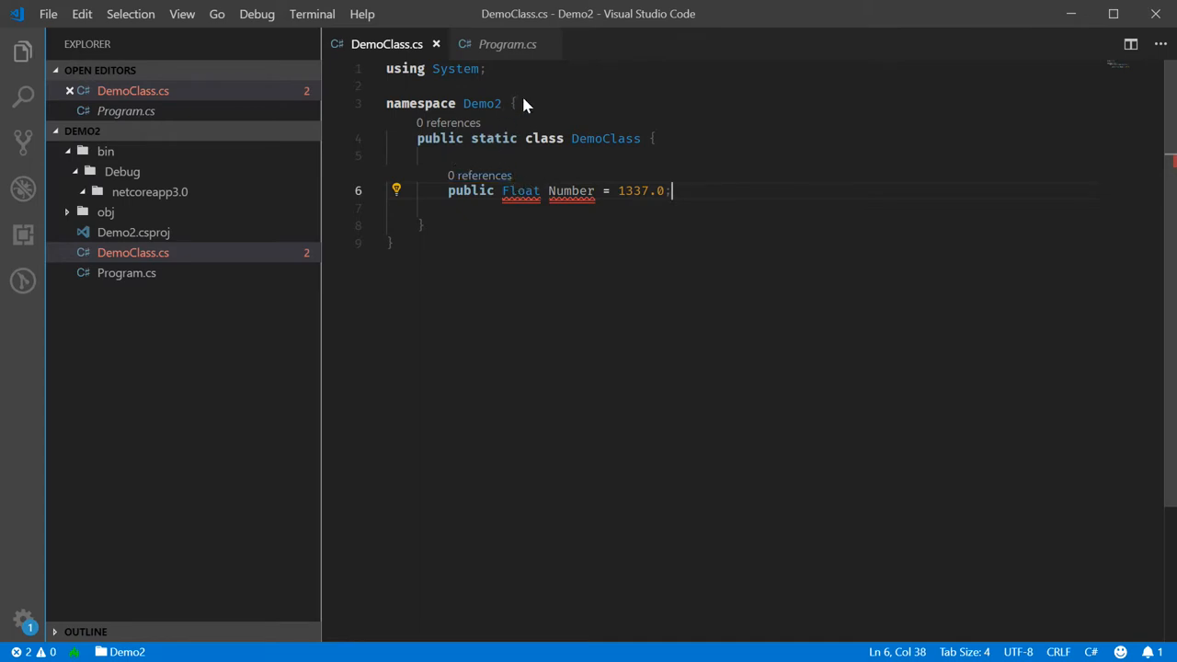
pyautogui.click(507, 43)
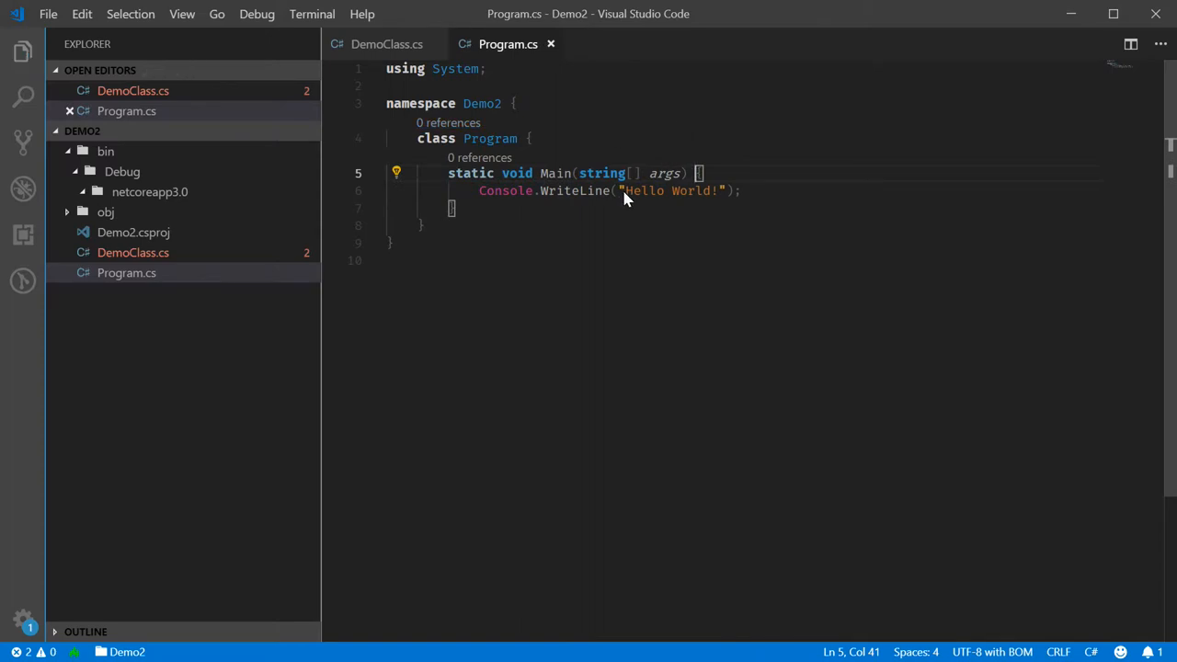
# - Replace the "Hello World!" WriteLine argument with $"Number: {Number}" and save Program.cs
pyautogui.doubleClick(672, 190)
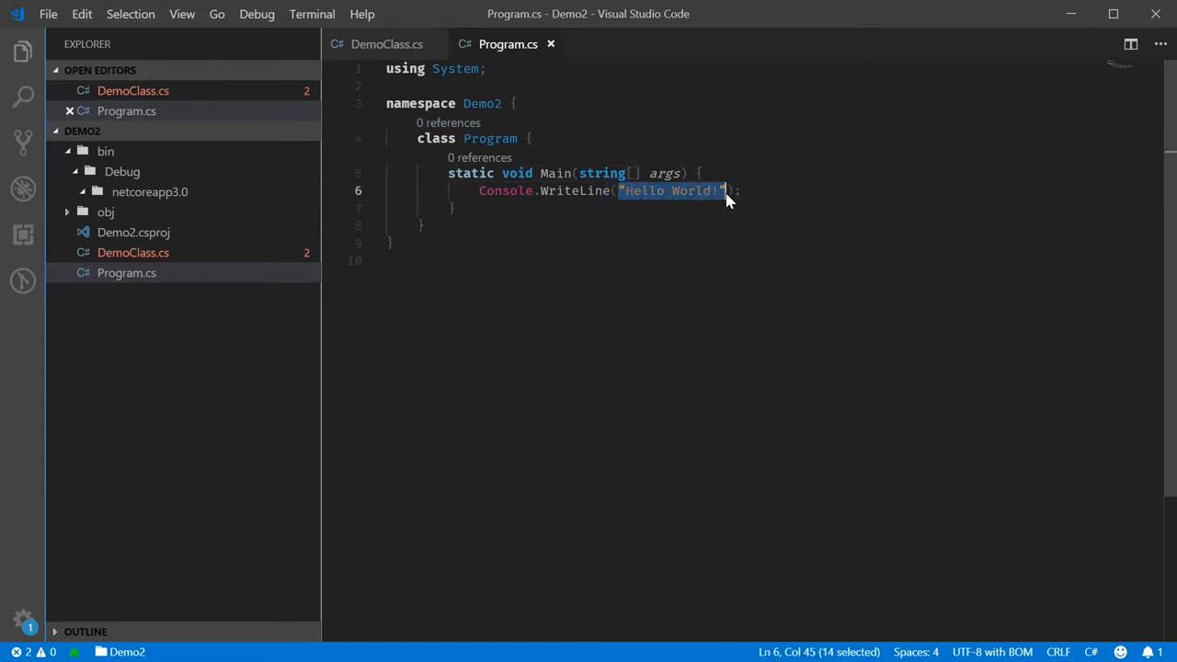
pyautogui.write('Number')
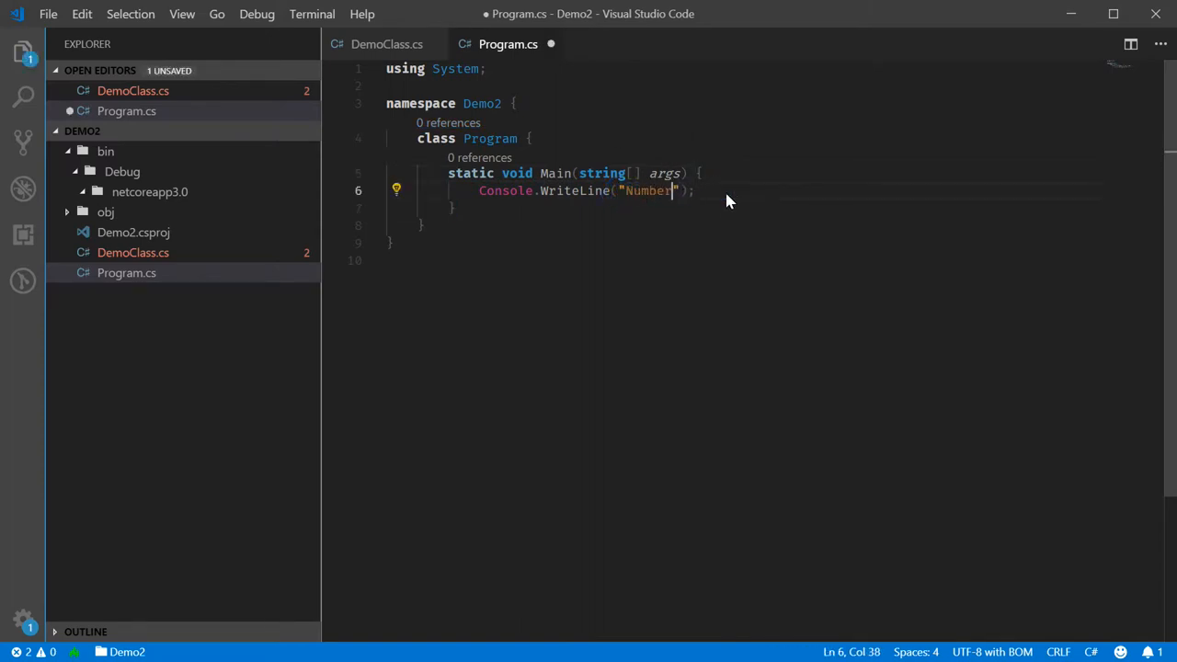
pyautogui.write(':')
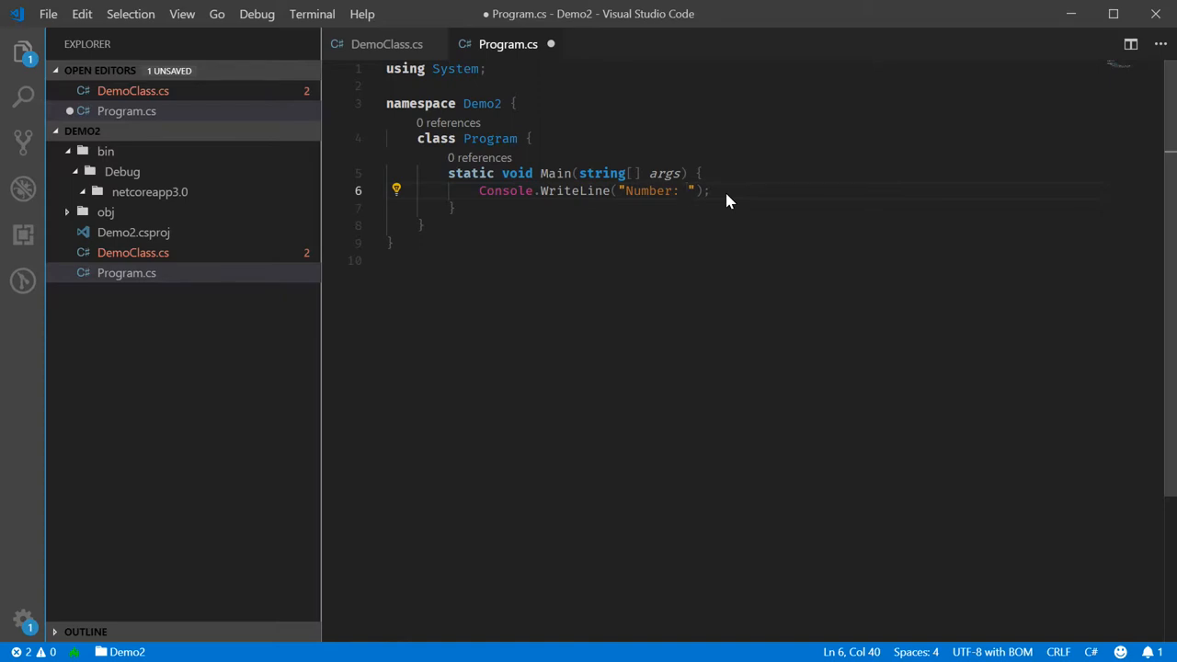
pyautogui.moveTo(386, 44)
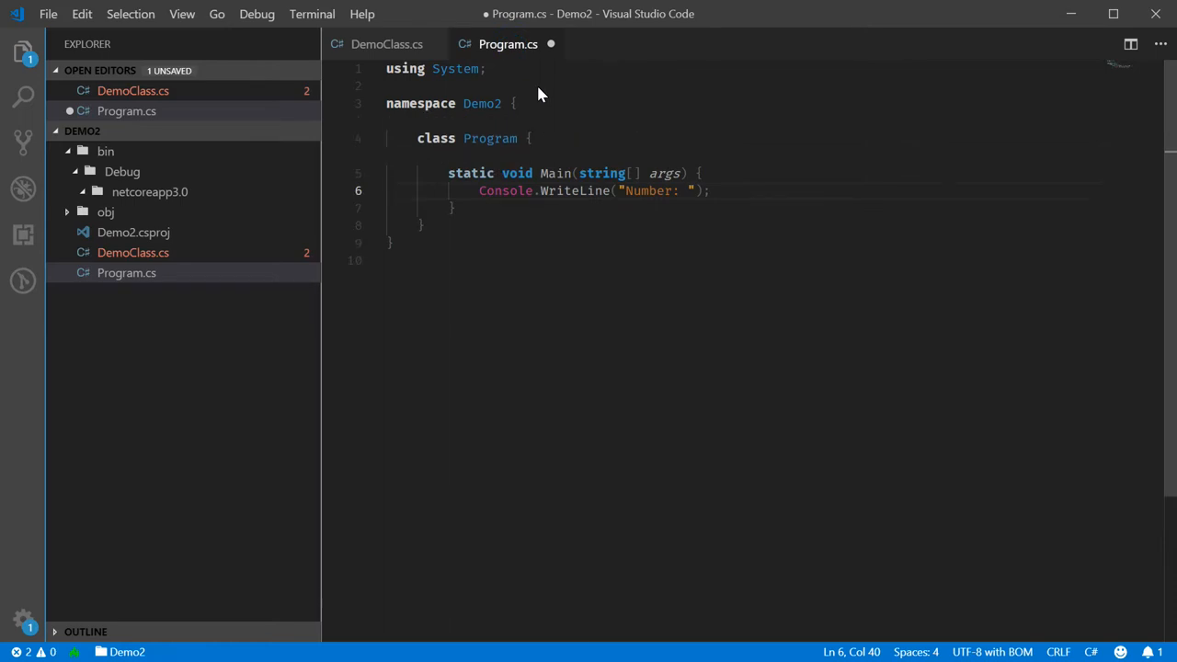
pyautogui.click(625, 190)
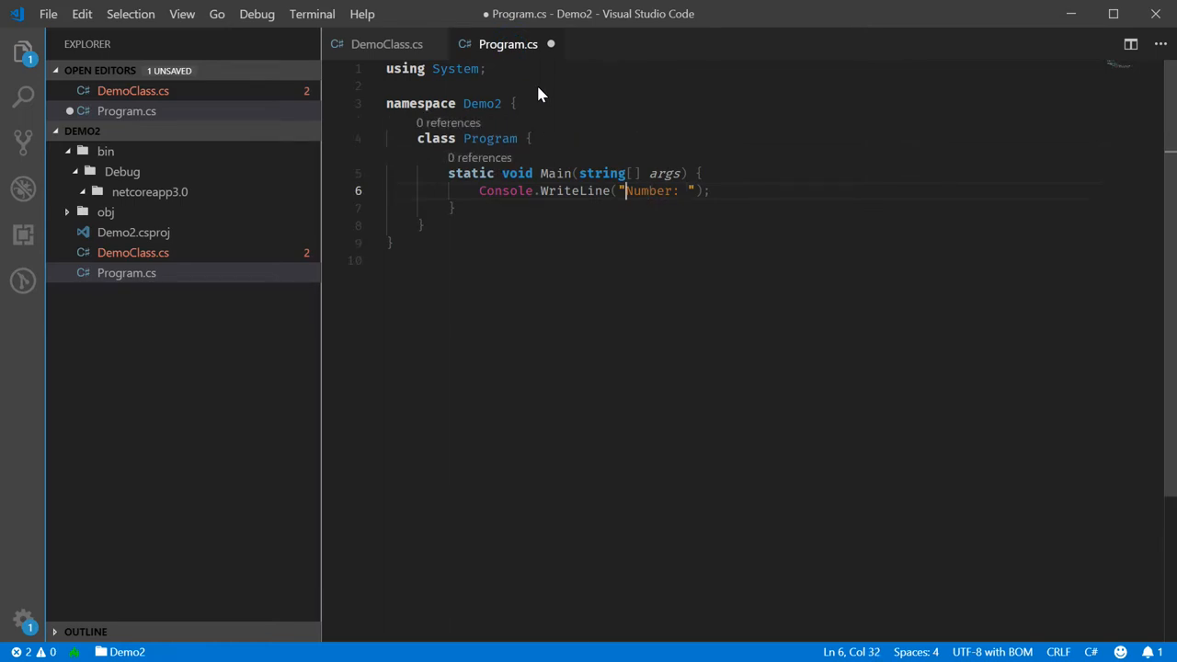
pyautogui.write('$')
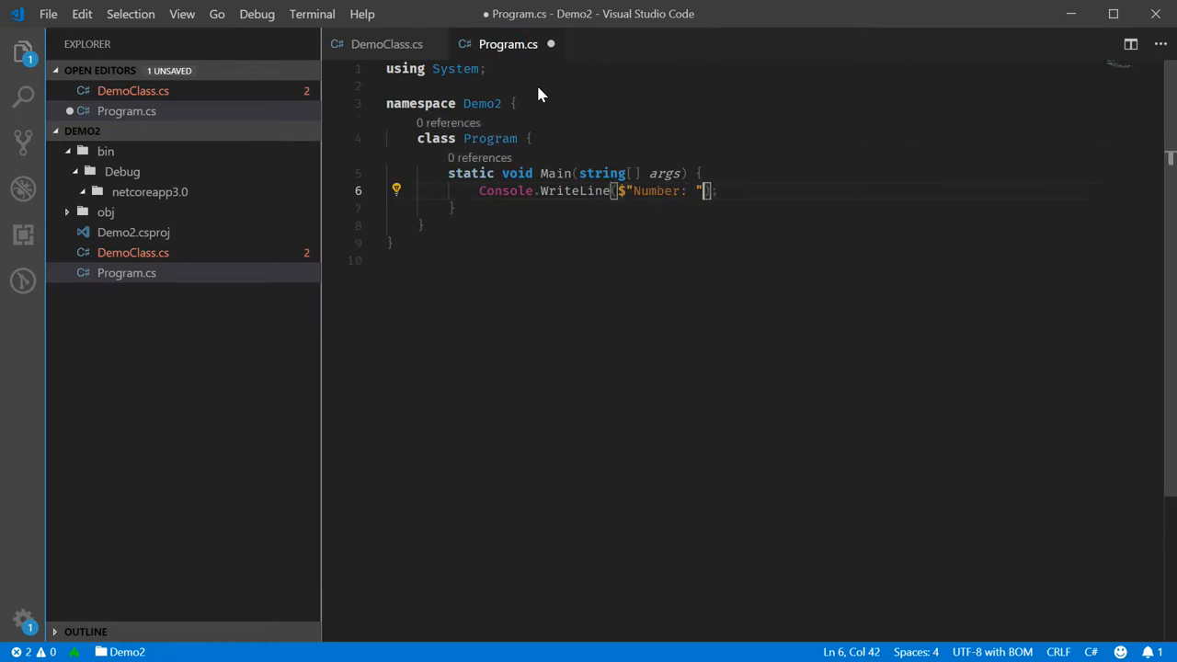
pyautogui.write('{Number')
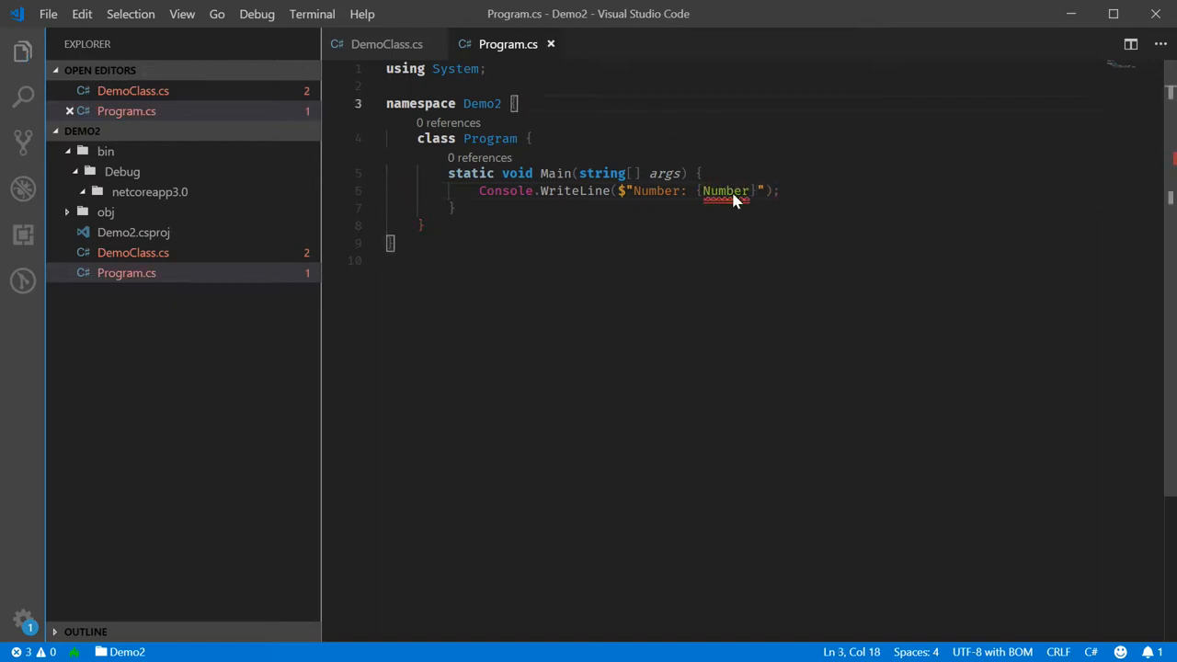
pyautogui.moveTo(727, 191)
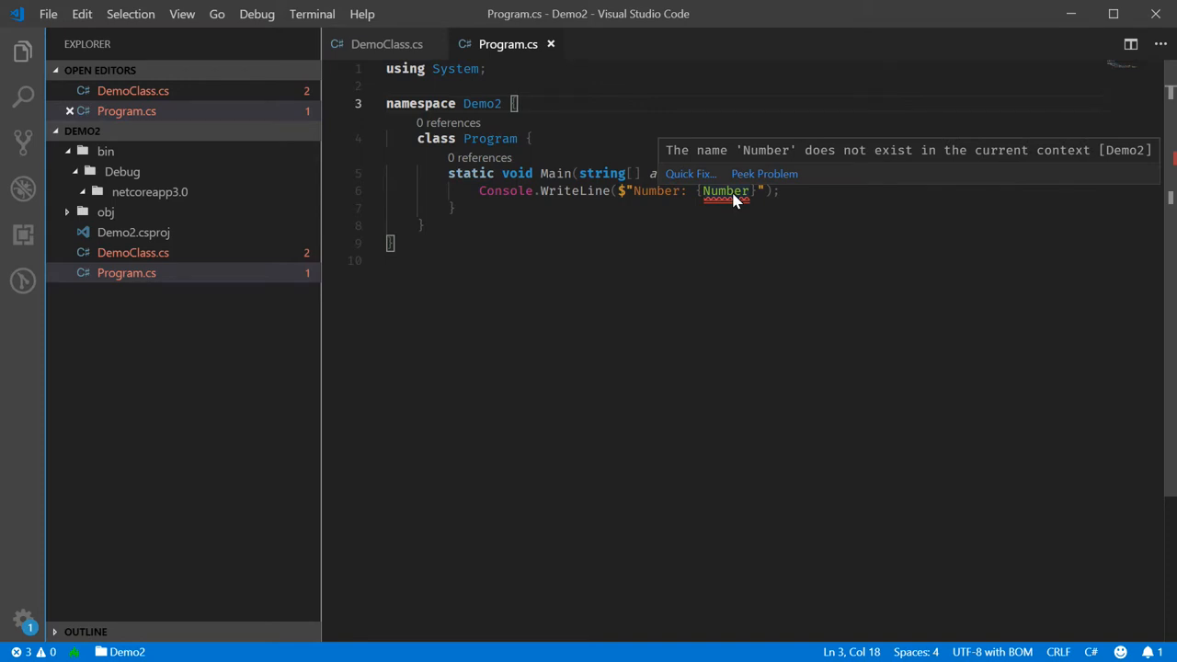
pyautogui.moveTo(690, 174)
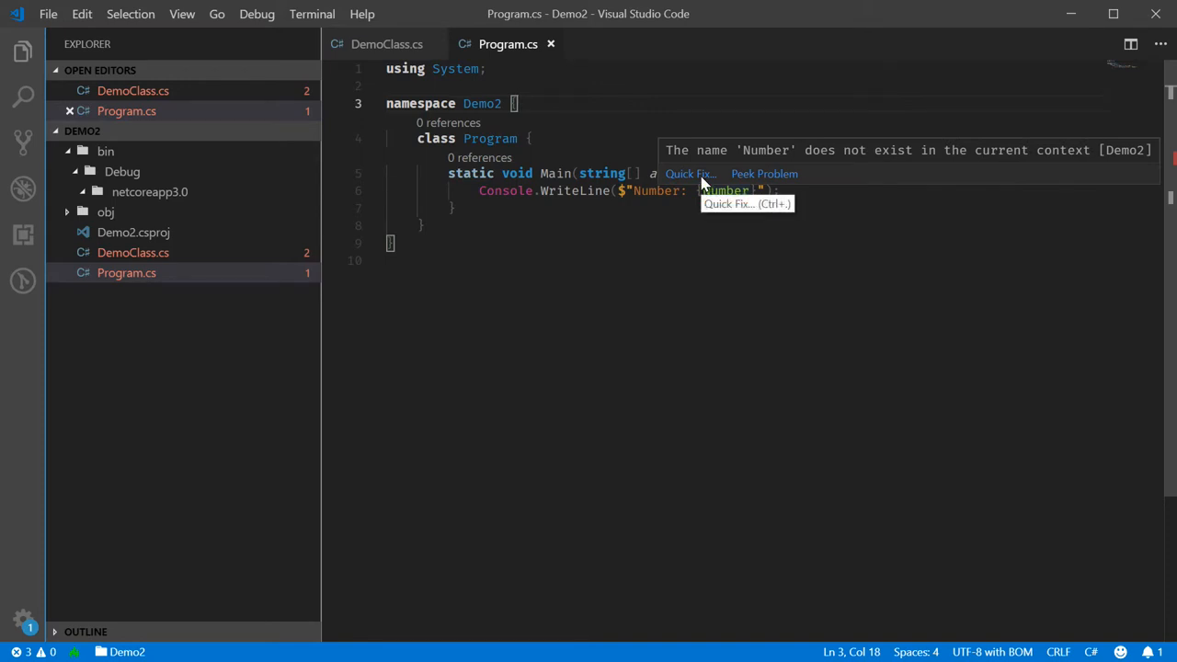
pyautogui.click(596, 124)
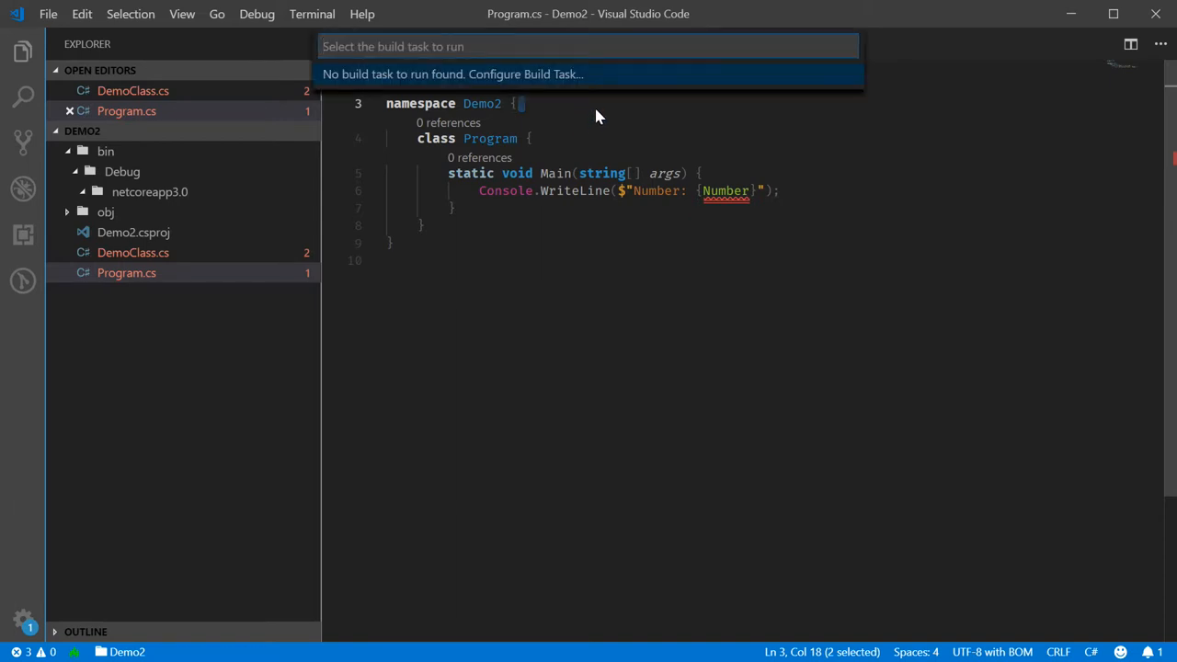
# - Configure and run the Demo2 build task, which fails with two DemoClass.cs errors
pyautogui.click(452, 73)
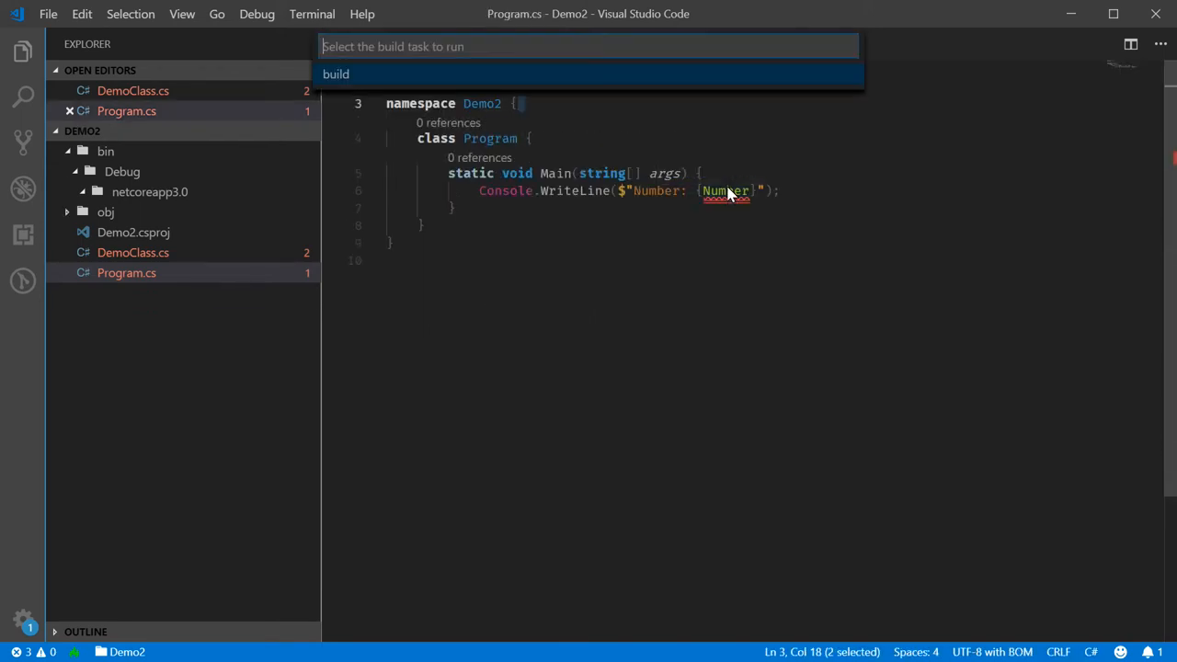
pyautogui.click(336, 73)
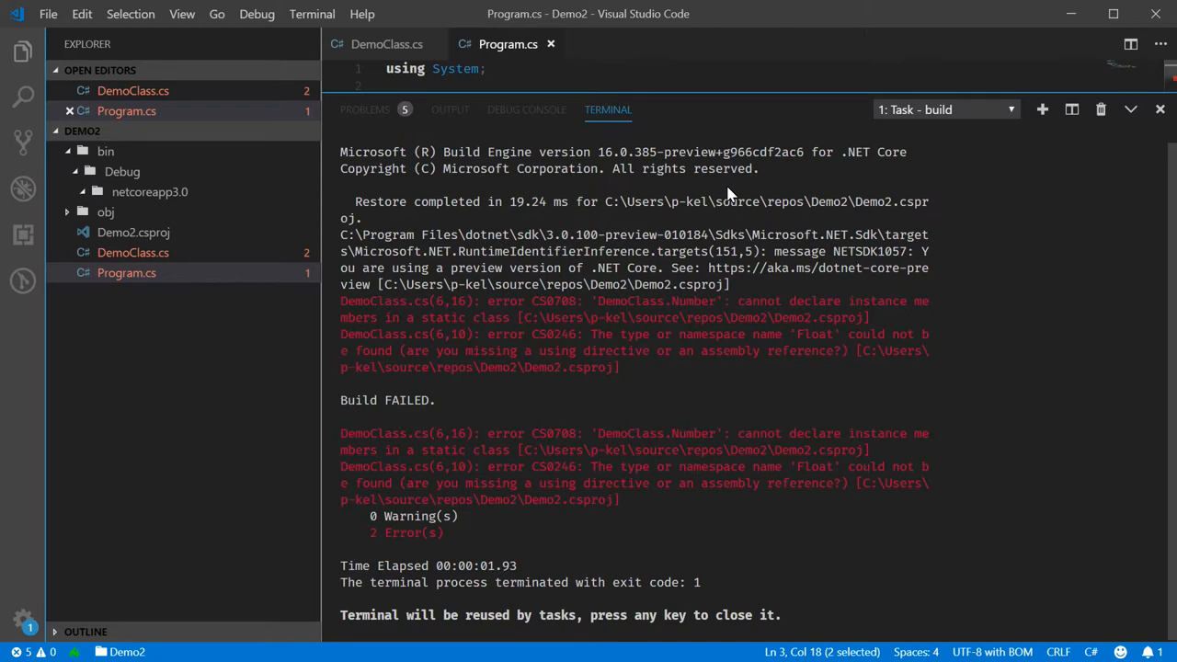
pyautogui.moveTo(822, 444)
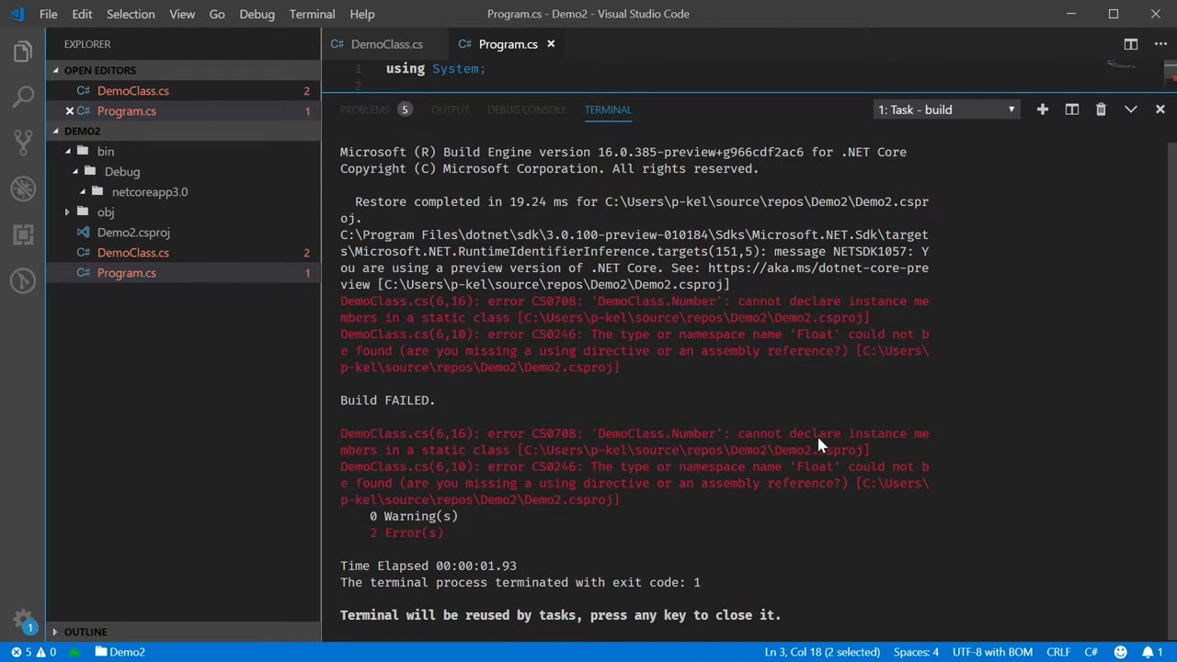
pyautogui.moveTo(595, 81)
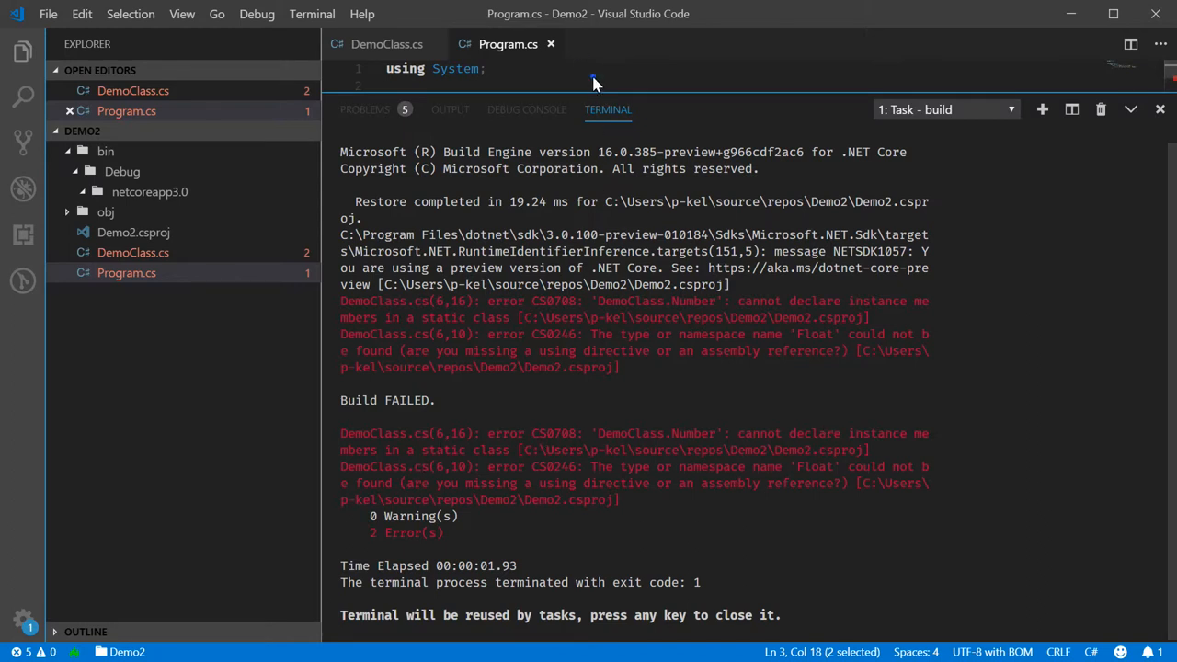
pyautogui.click(386, 44)
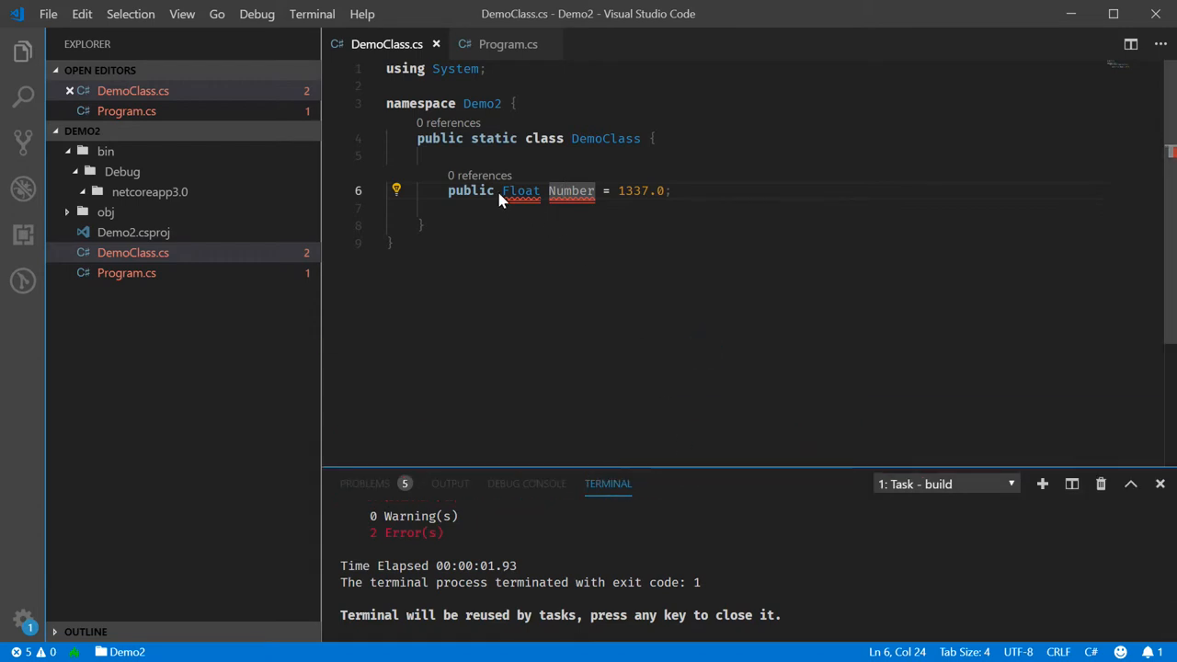
# - Mark Number static in DemoClass.cs and change Program.cs to interpolate {DemoClass.Number}
pyautogui.write('static')
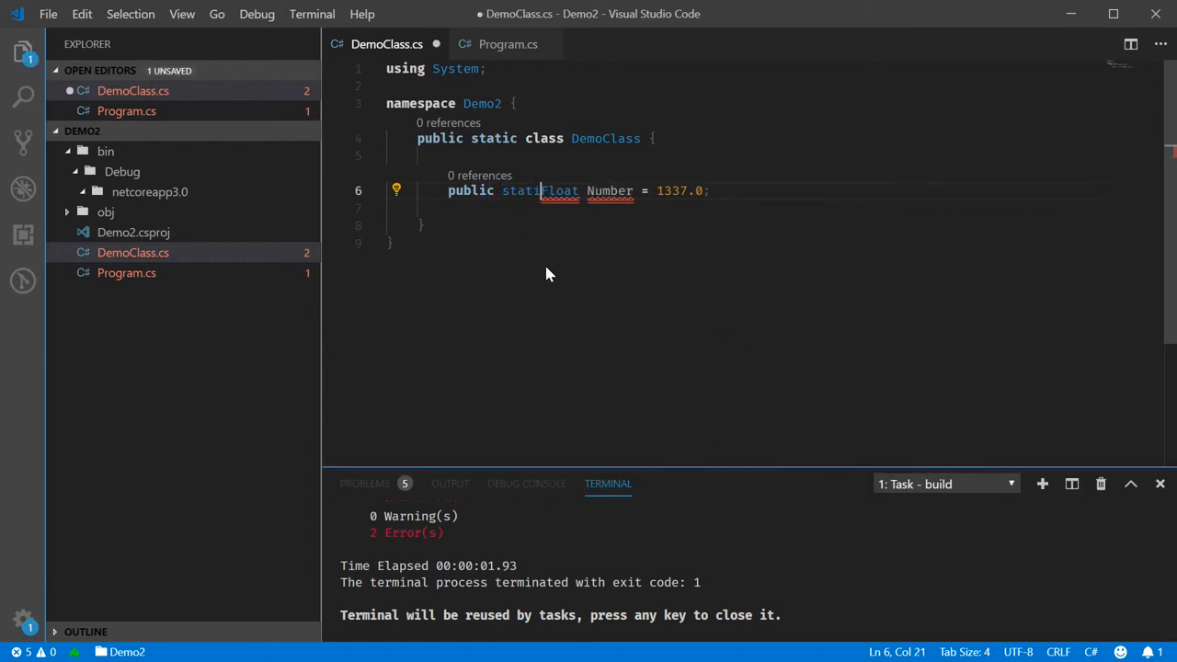
pyautogui.click(507, 44)
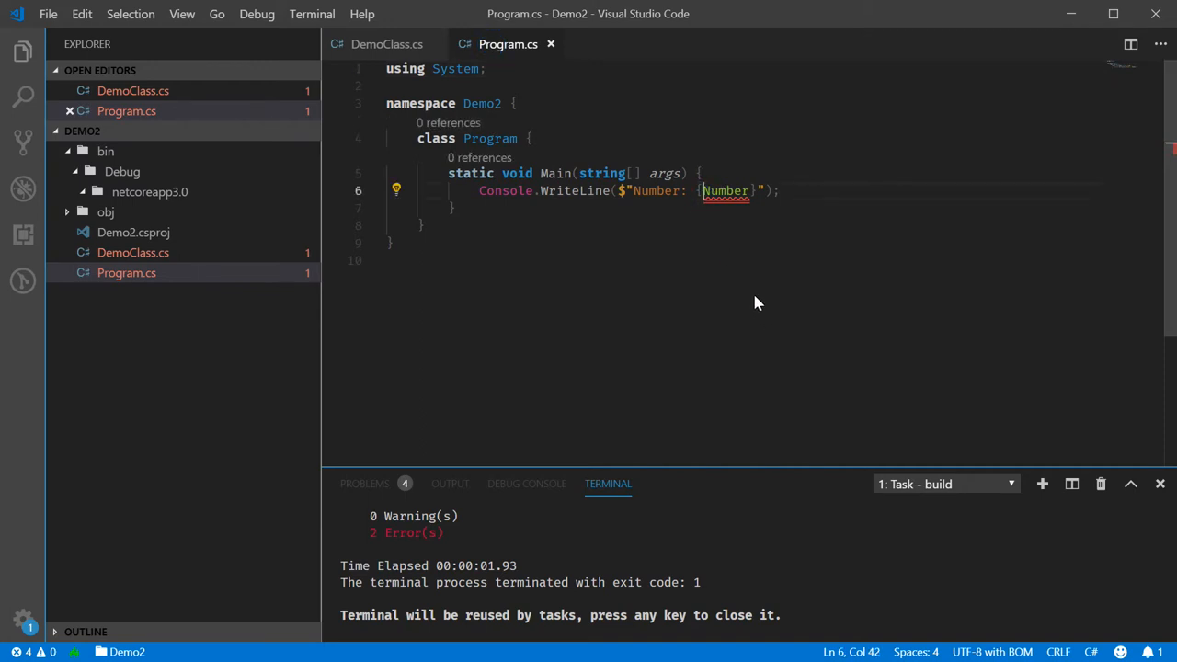
pyautogui.write('DemoClass.')
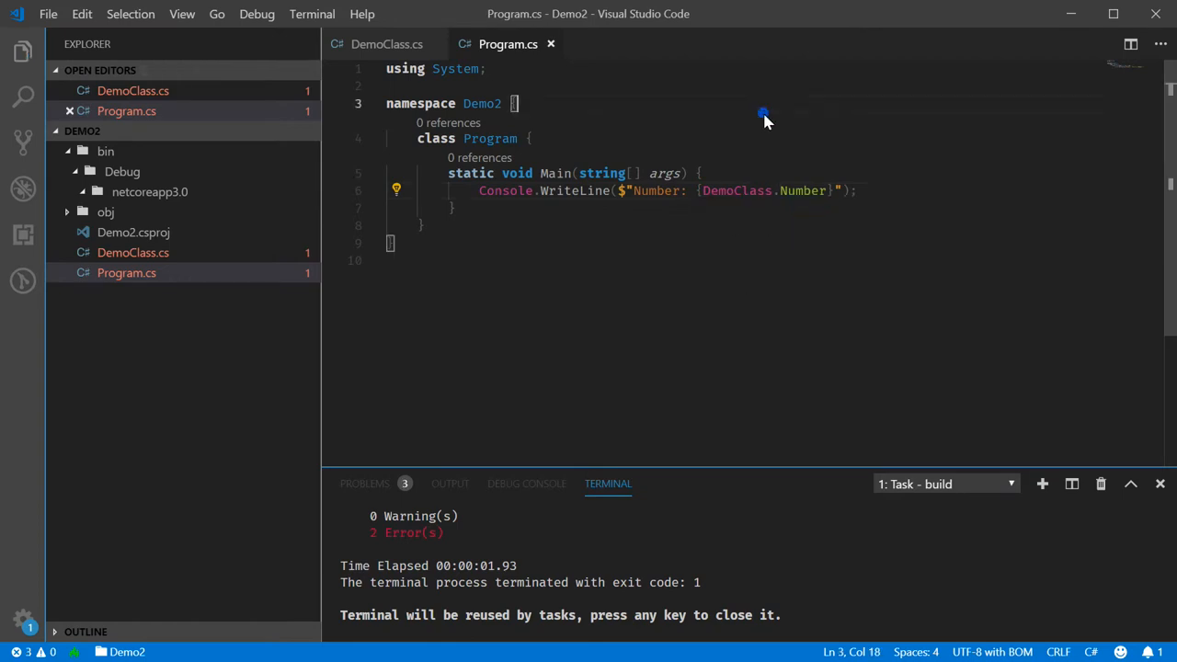
pyautogui.moveTo(478, 145)
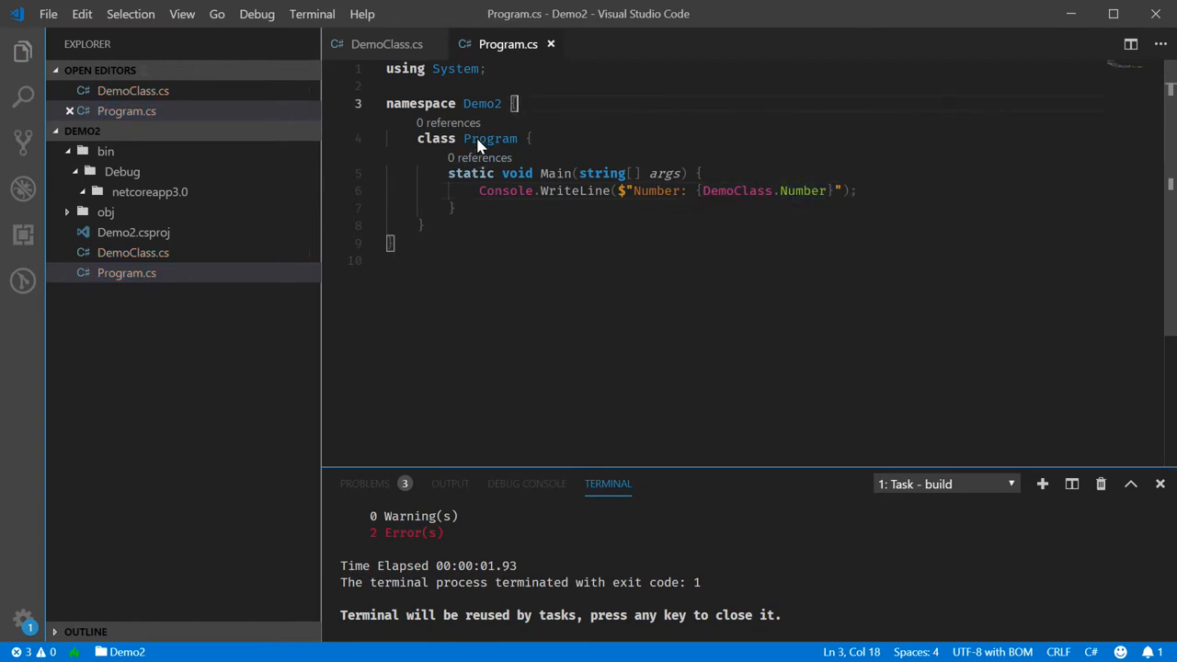
pyautogui.moveTo(641, 150)
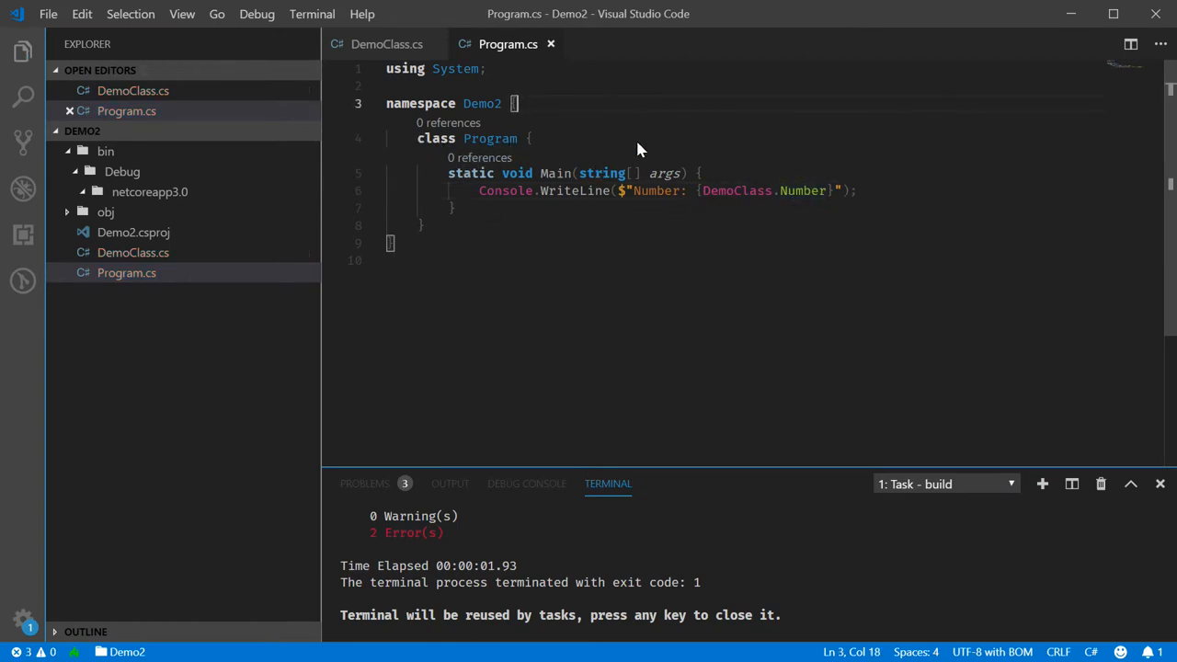
pyautogui.moveTo(552, 135)
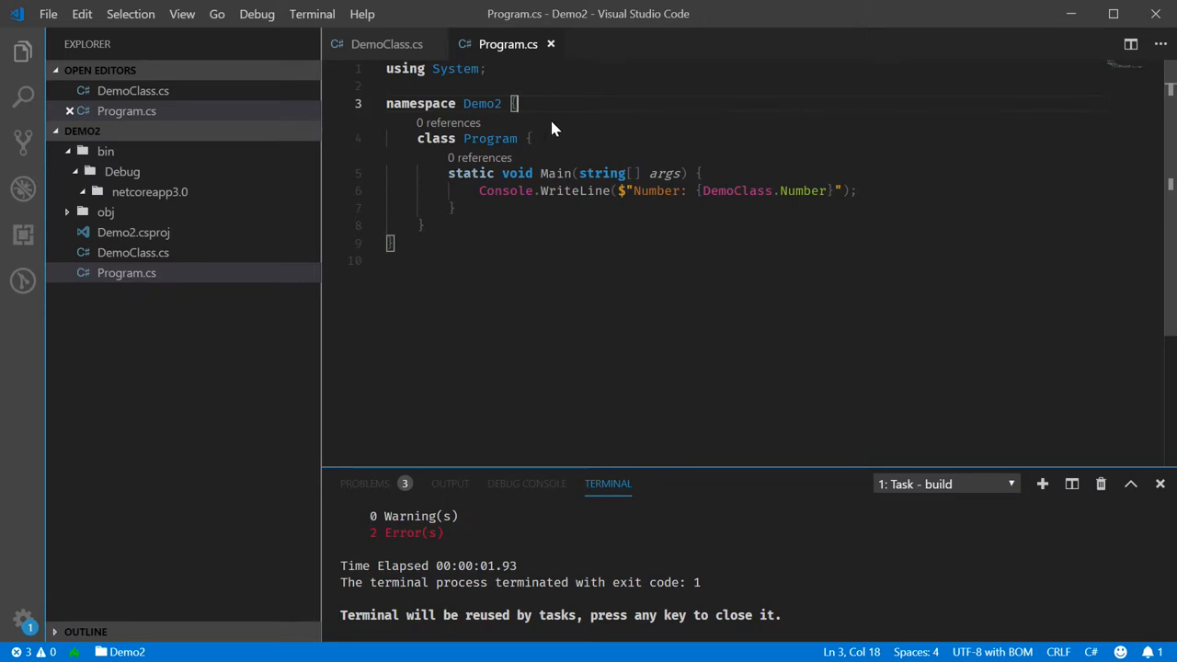
pyautogui.moveTo(821, 585)
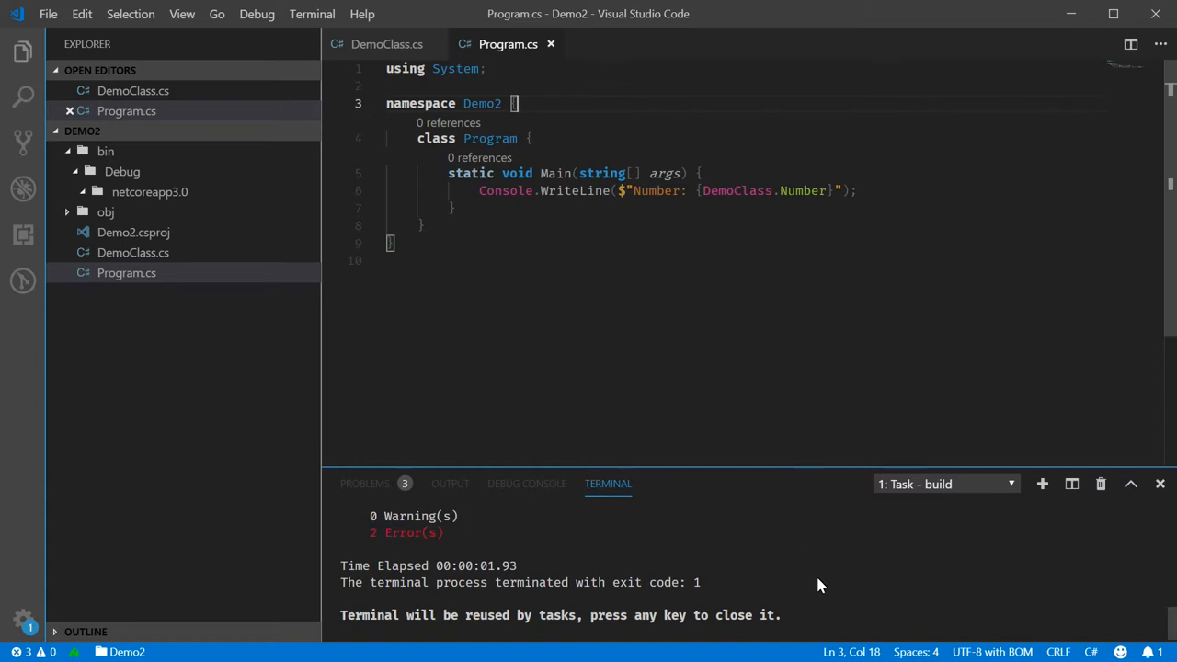
pyautogui.moveTo(758, 525)
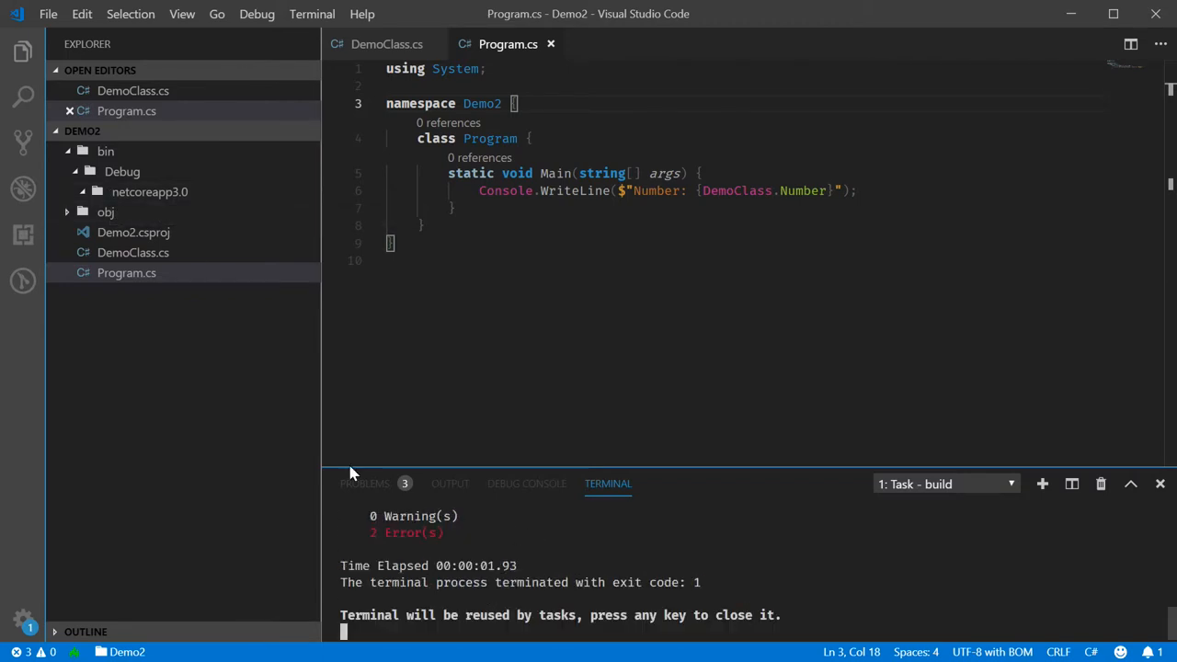
# - Reveal the netcoreapp3.0 build folder in File Explorer and navigate to Demo2\obj
pyautogui.rightClick(126, 272)
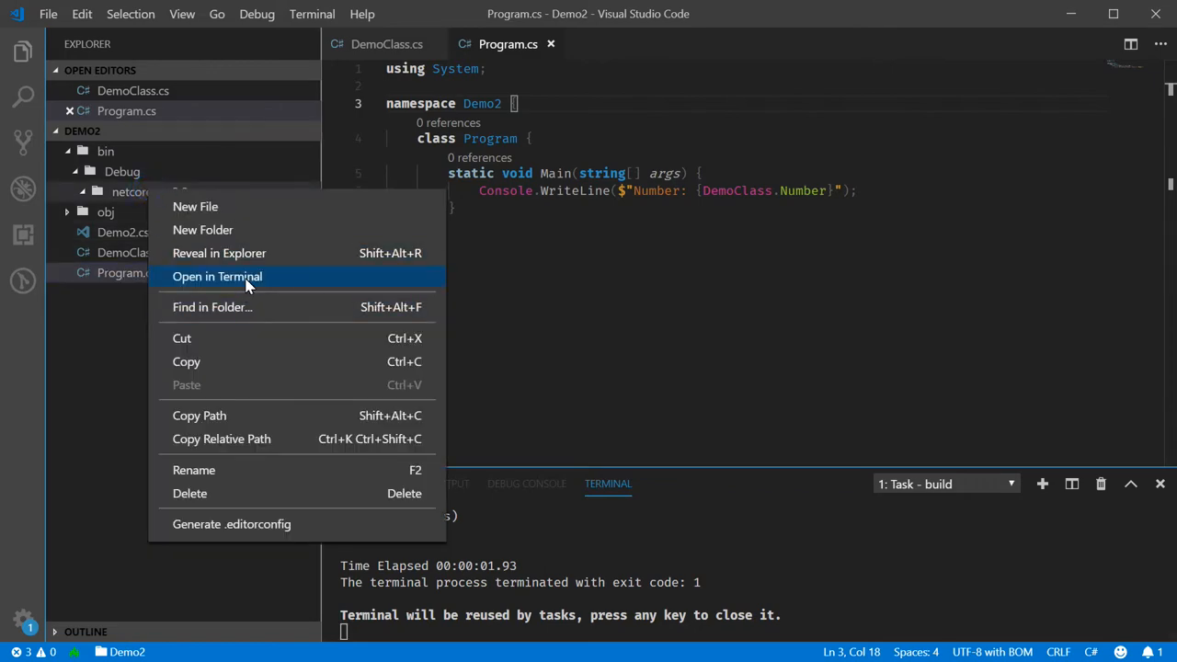
pyautogui.moveTo(257, 267)
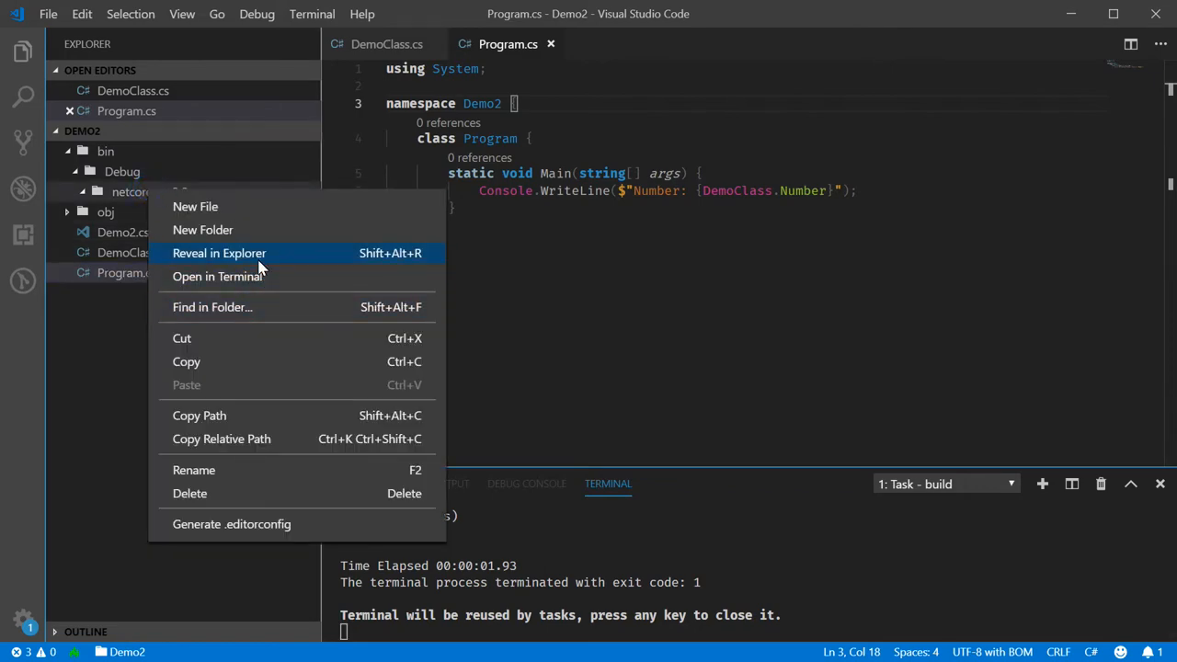
pyautogui.click(219, 253)
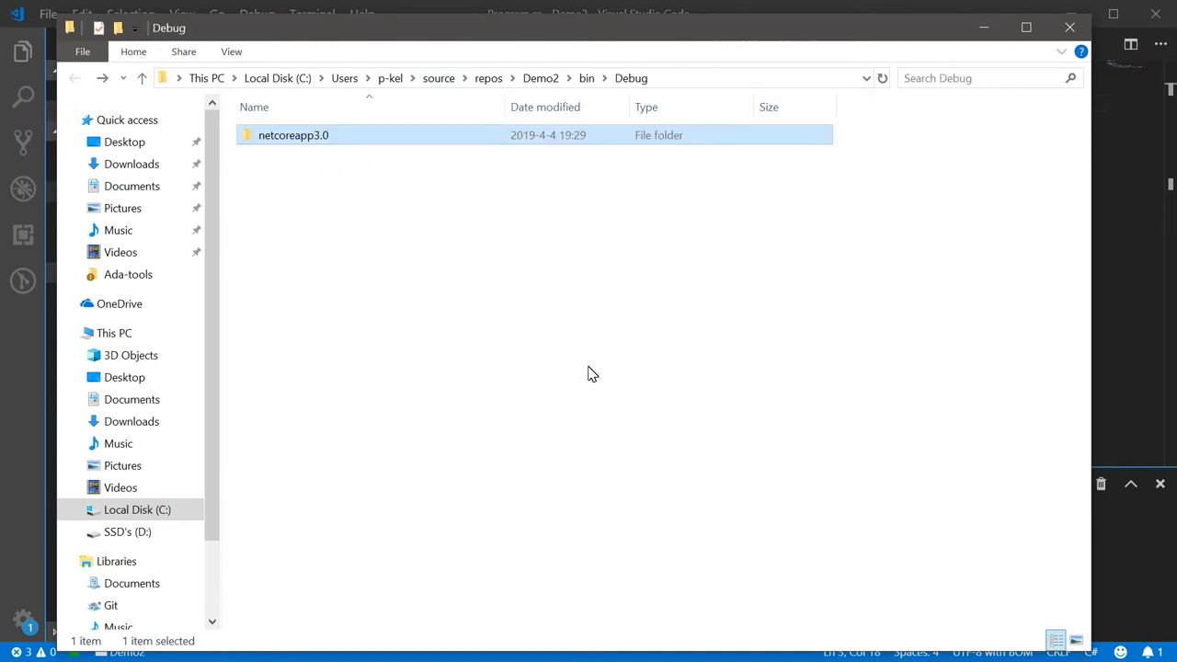
pyautogui.click(541, 78)
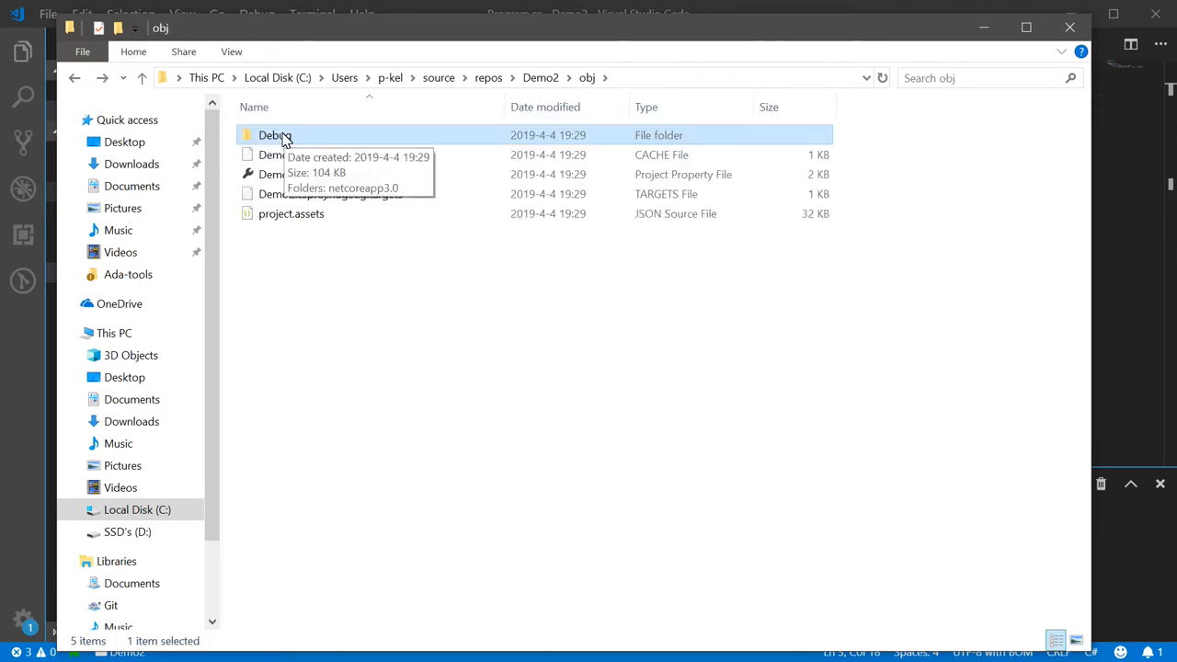
pyautogui.doubleClick(274, 135)
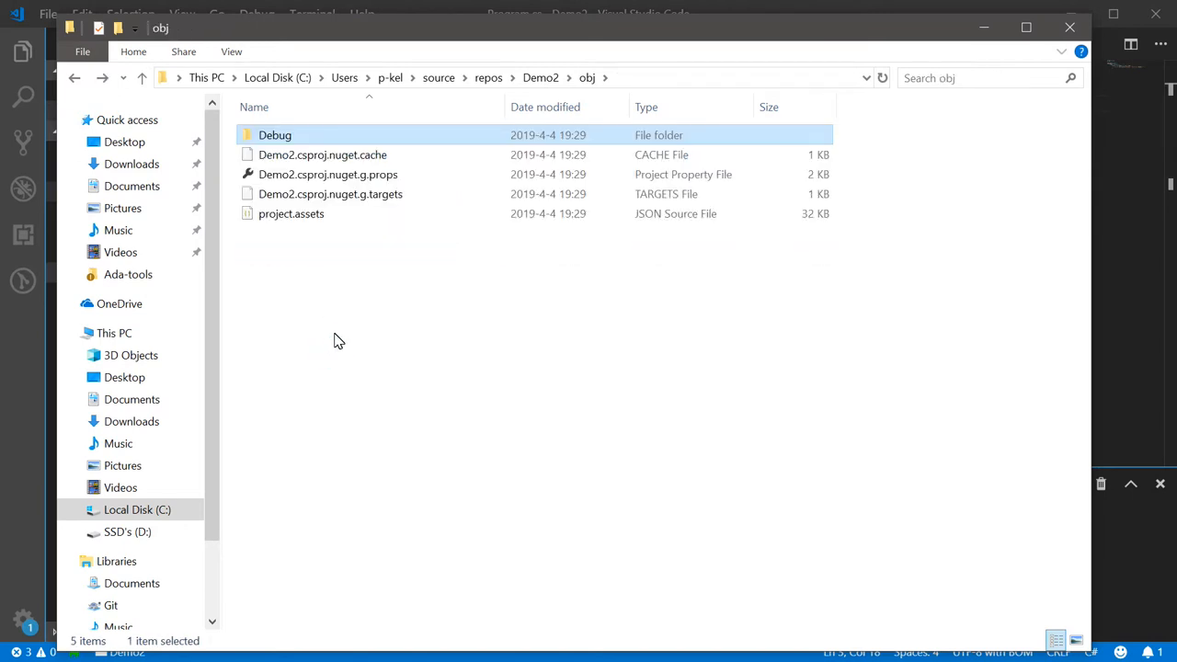
pyautogui.moveTo(339, 340); pyautogui.dragTo(365, 318)
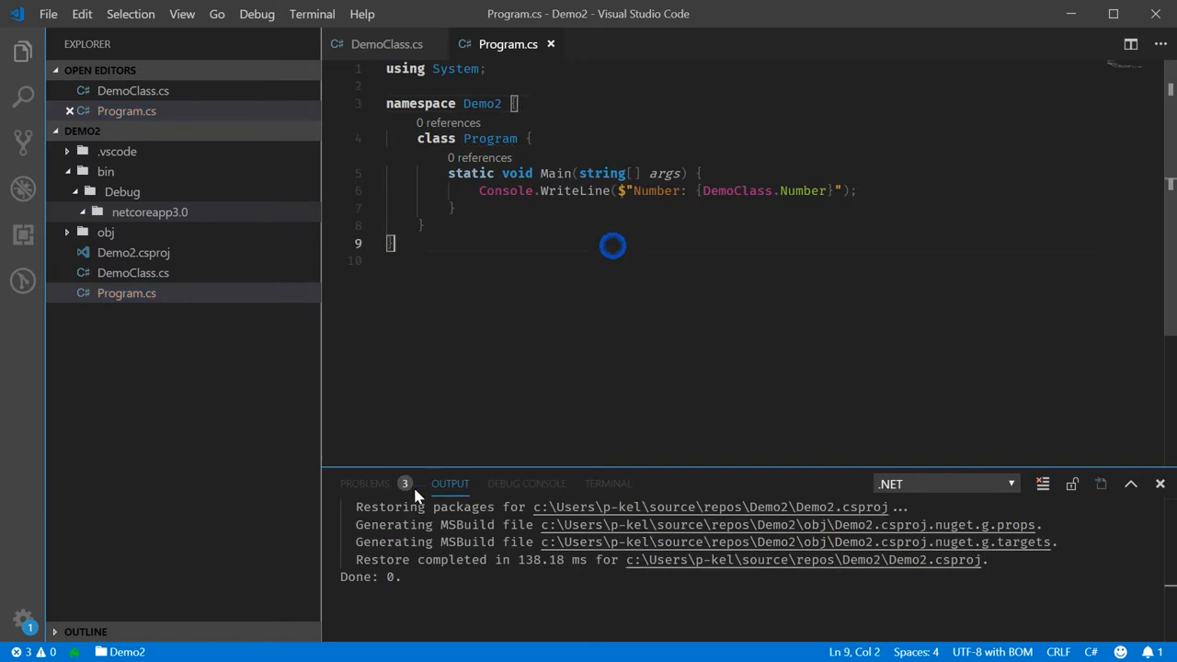
# - Review the three listed problems, including Float not found, then switch to DemoClass.cs
pyautogui.click(364, 483)
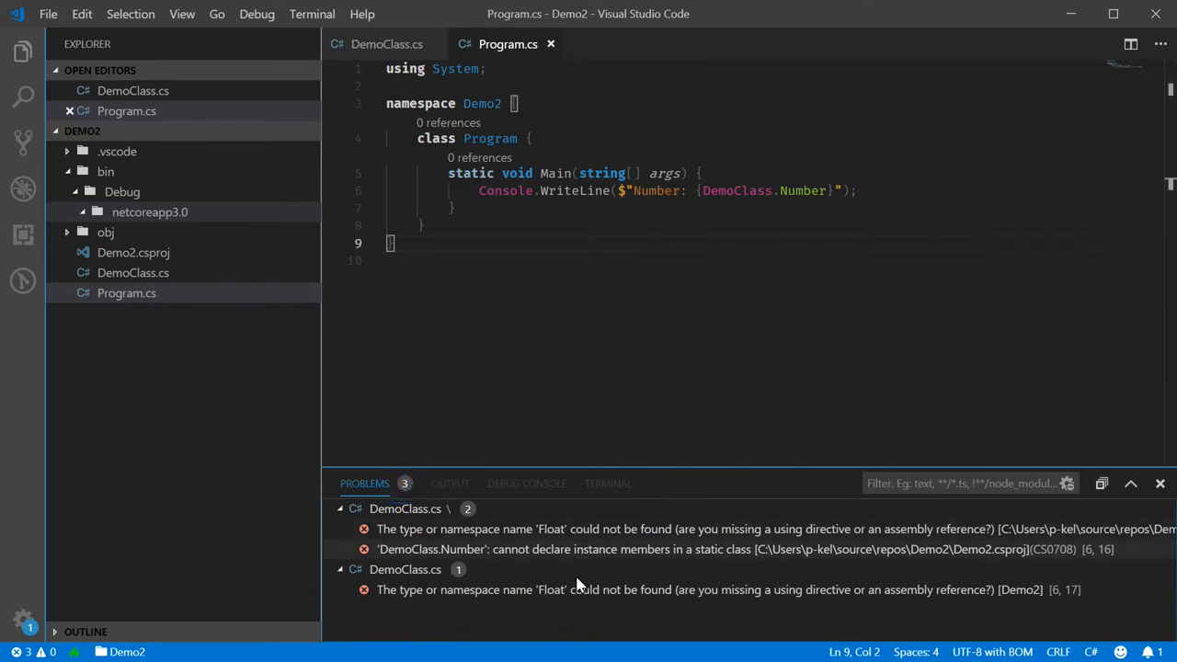
pyautogui.moveTo(743, 240)
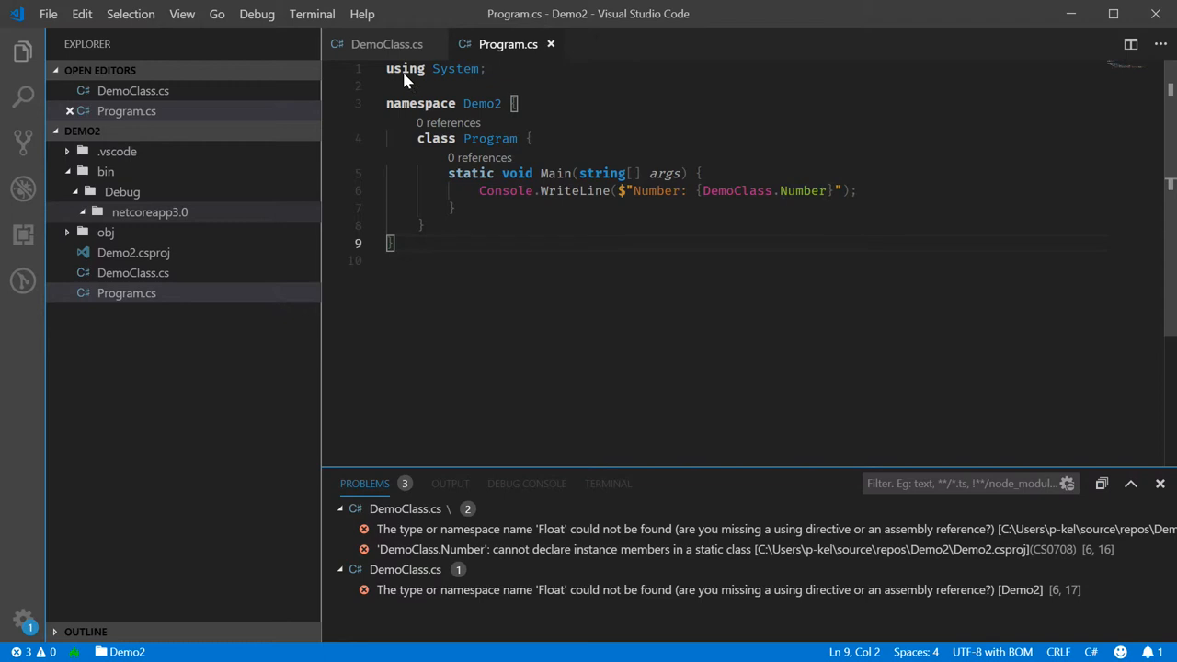
pyautogui.moveTo(801, 190)
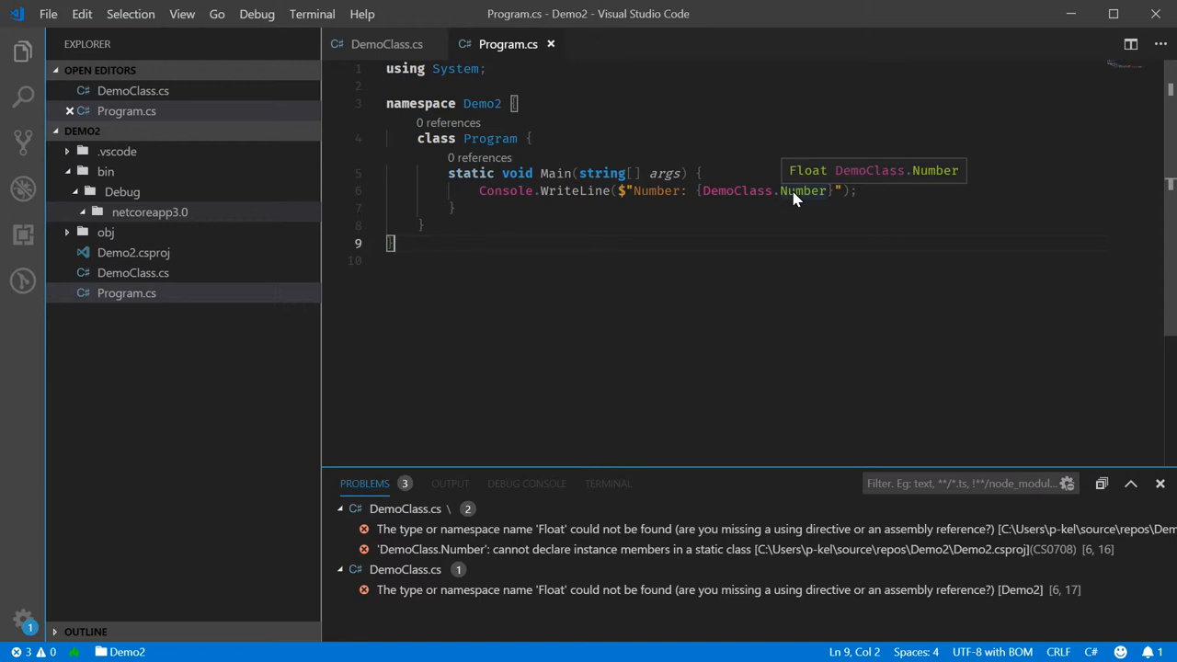
pyautogui.click(387, 44)
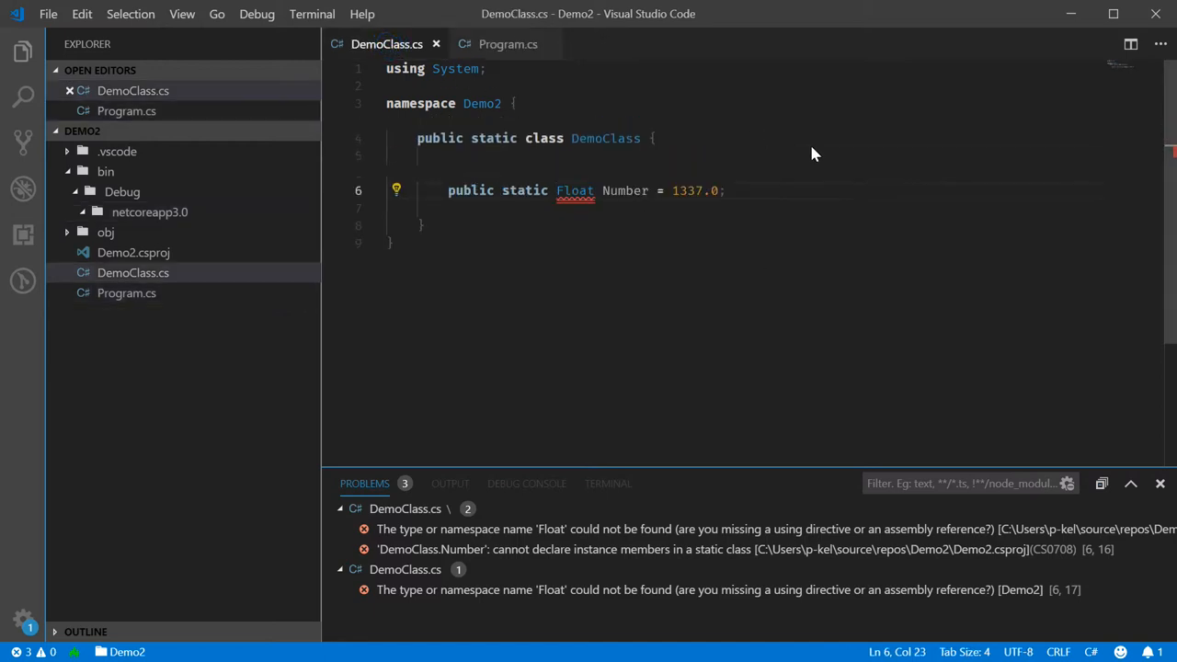
# - Add '/// <summary>Demo Cross Reference Number</summary>' above Number and save DemoClass.cs
pyautogui.press('Enter')
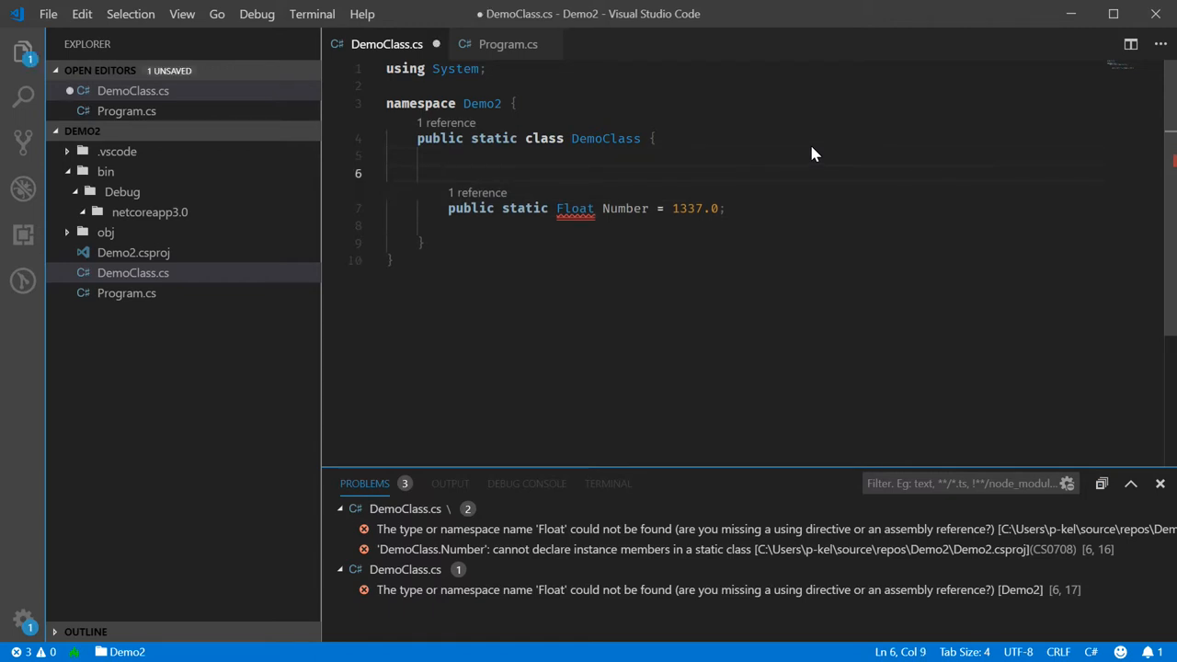
pyautogui.moveTo(476, 192)
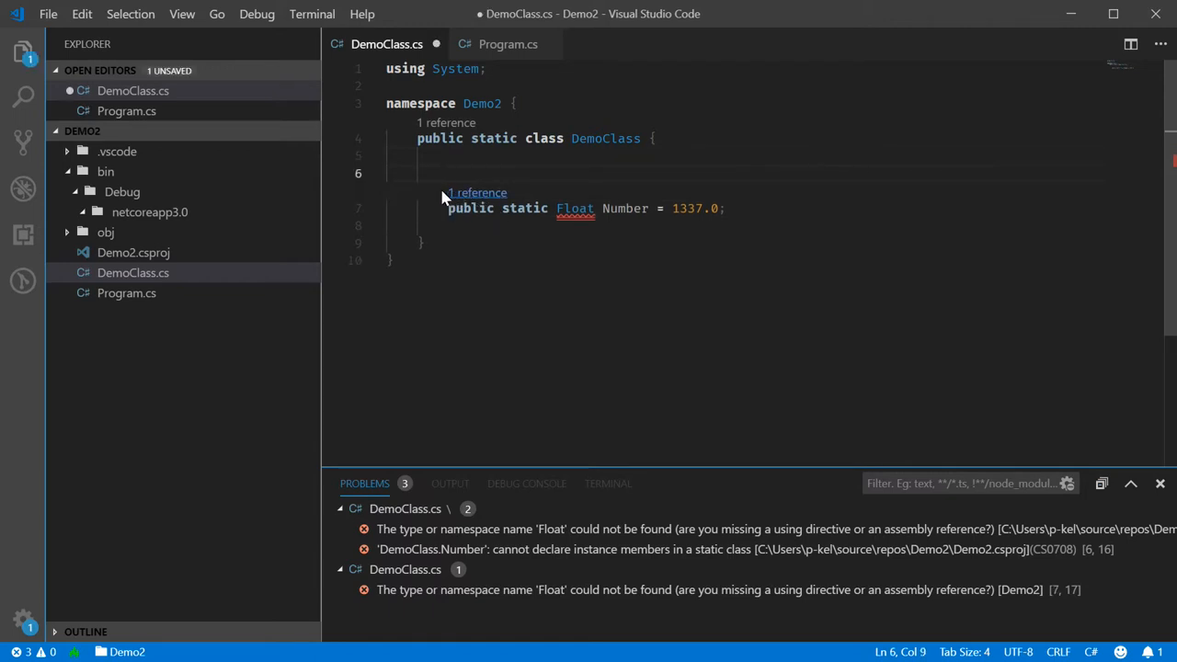
pyautogui.moveTo(469, 203)
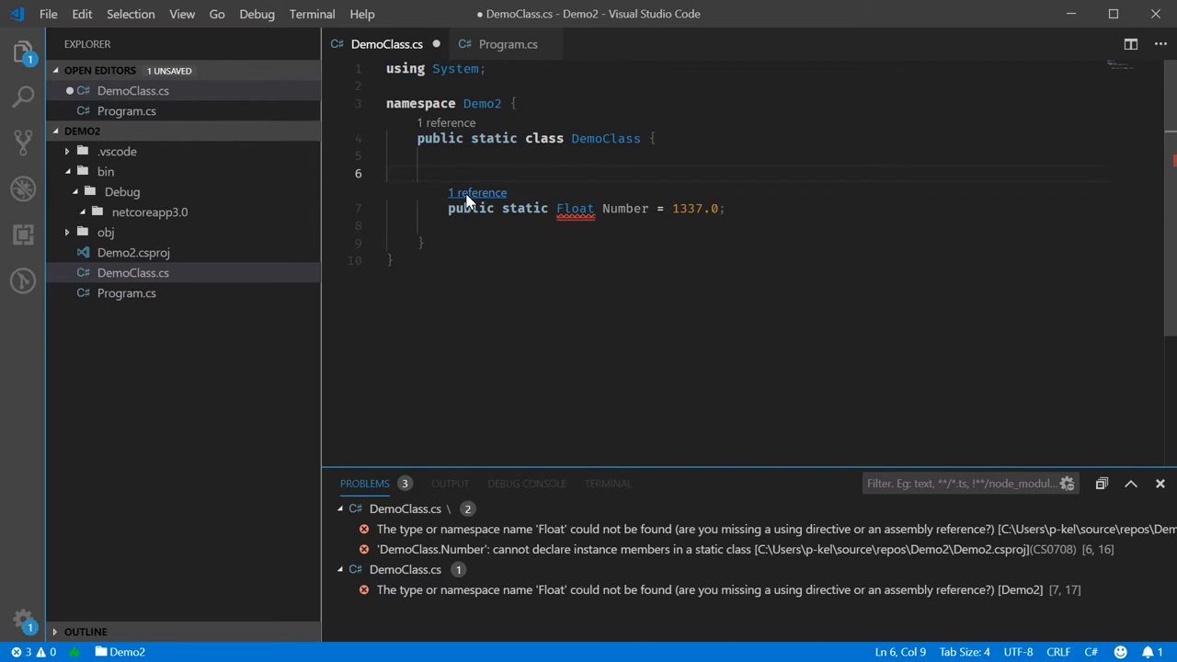
pyautogui.click(477, 193)
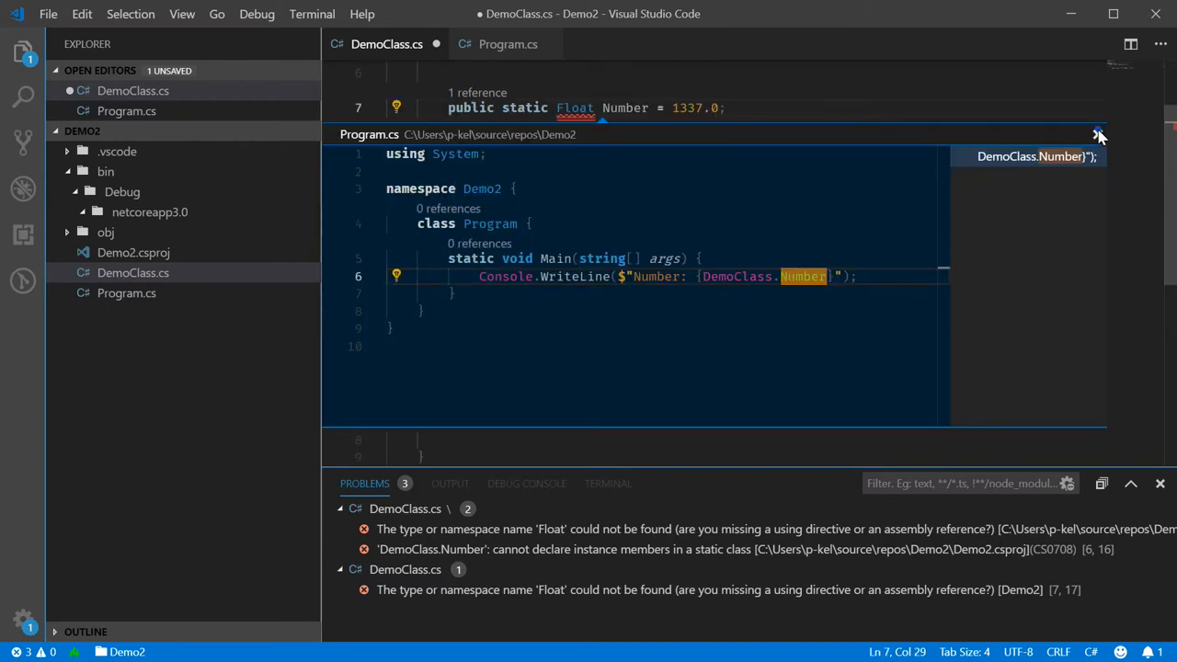
pyautogui.click(1099, 134)
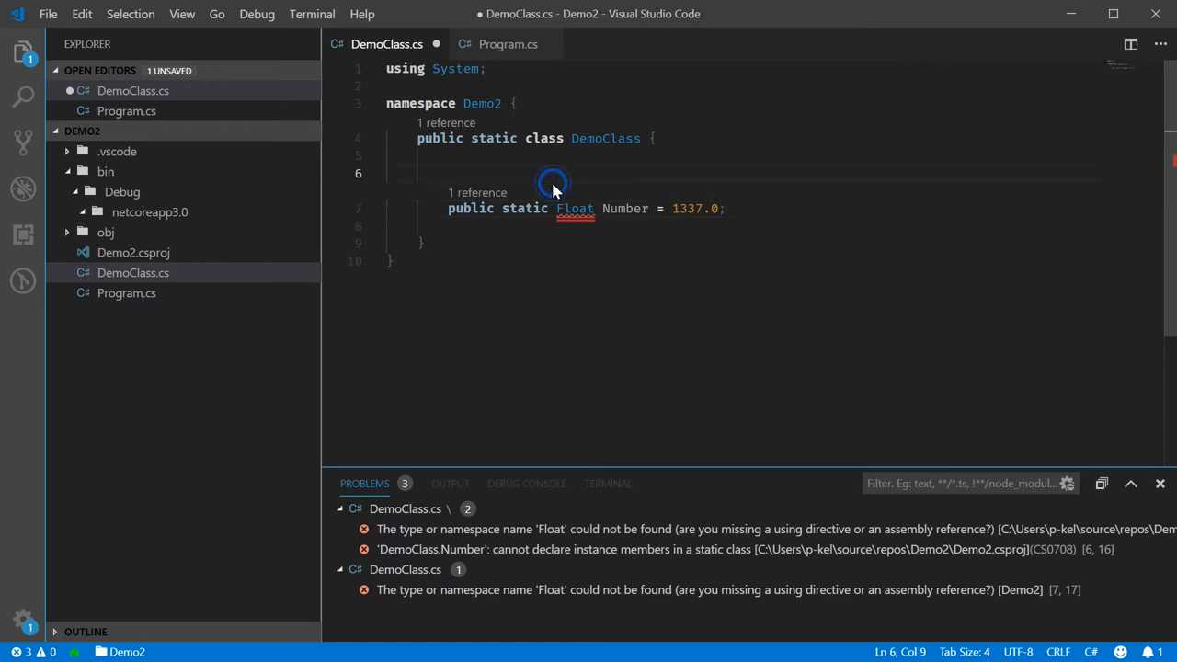
pyautogui.write('///')
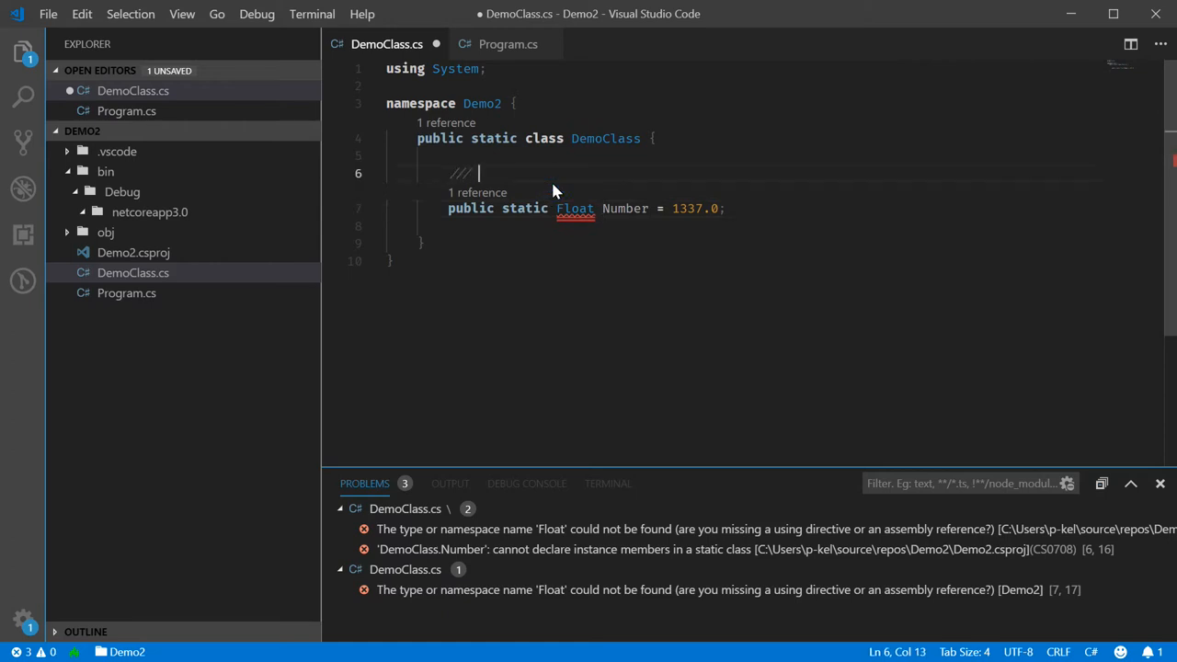
pyautogui.write('<summary>')
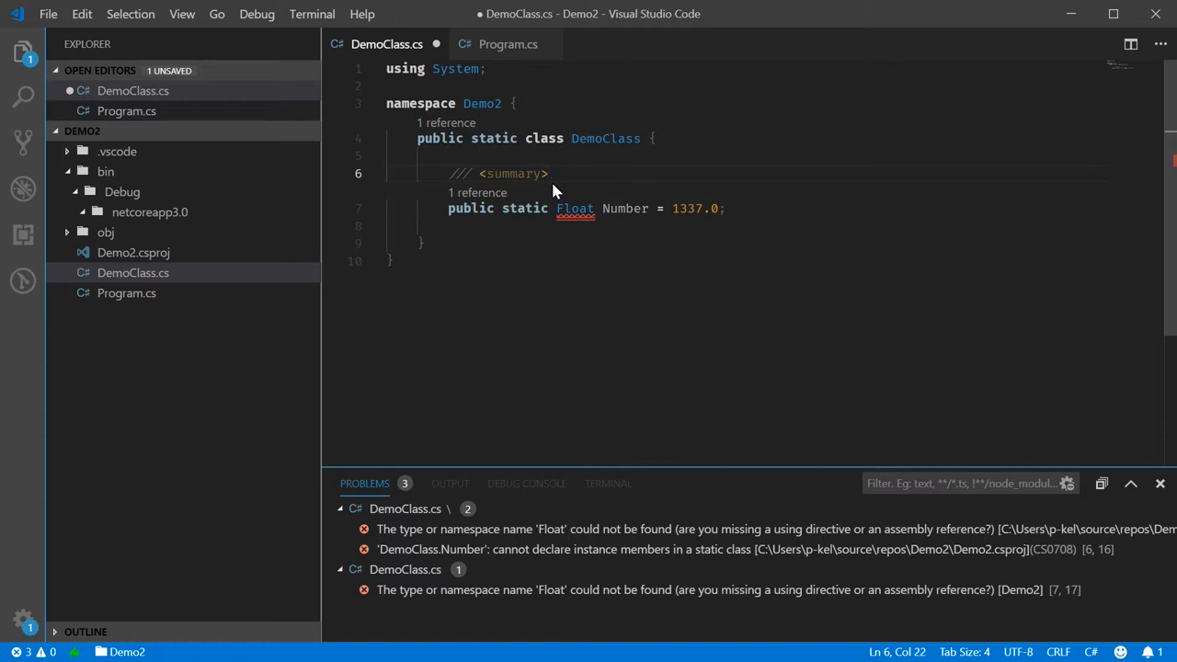
pyautogui.write('Demo Cross /')
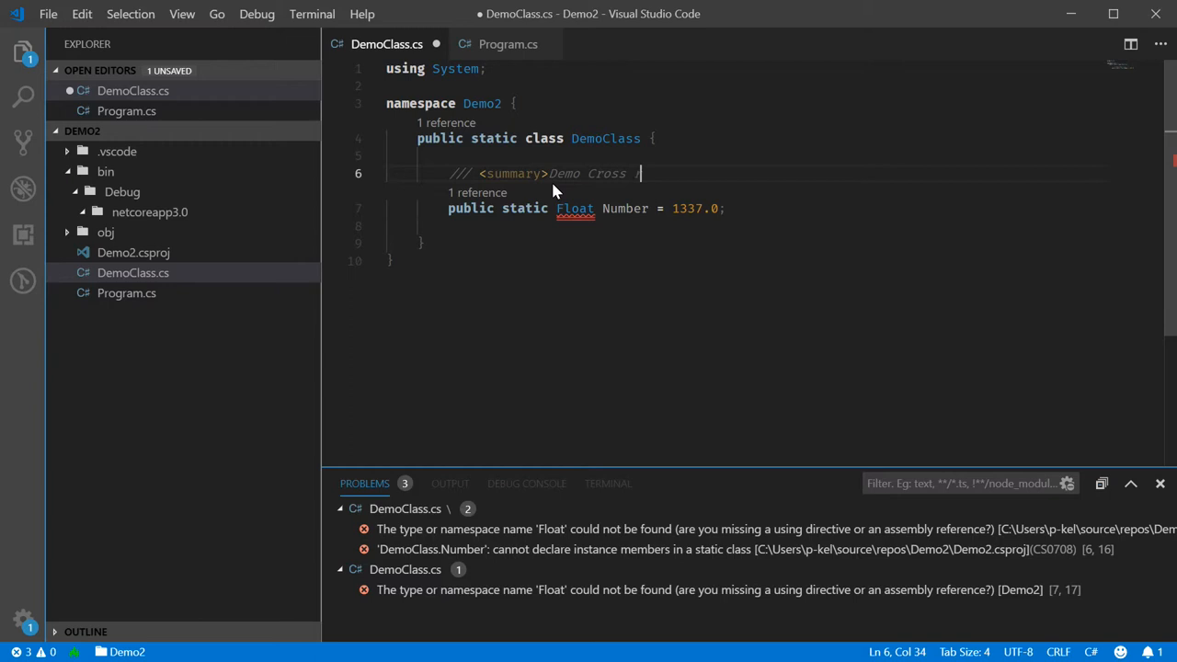
pyautogui.write('Reference Num')
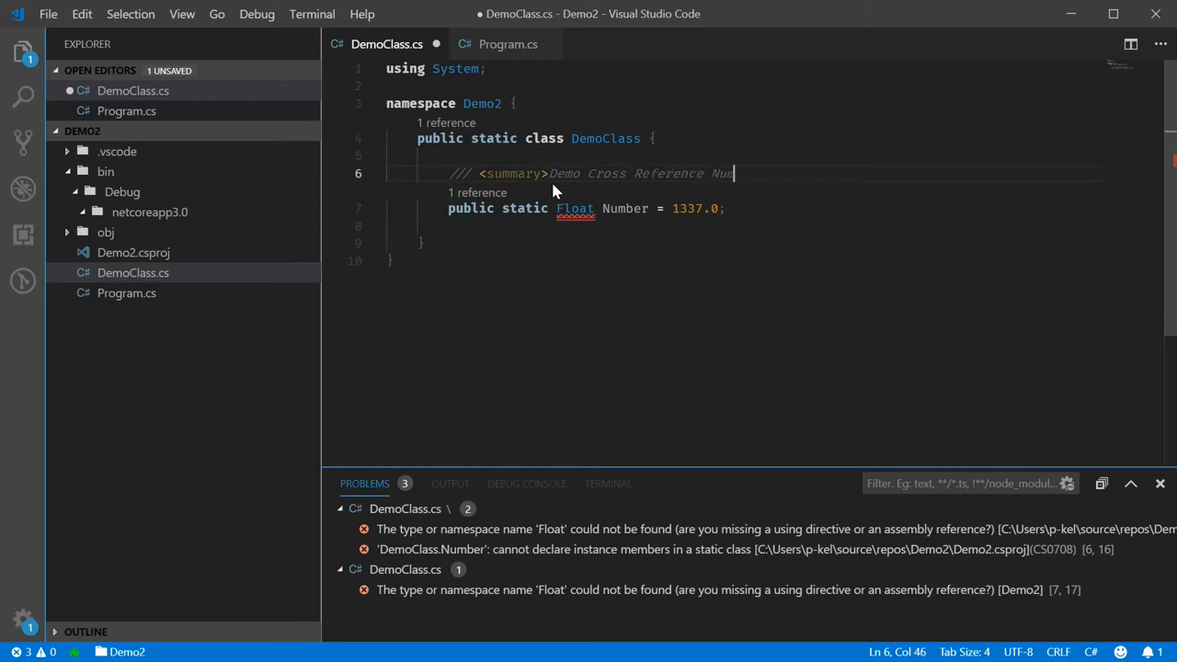
pyautogui.write('ber</summary>')
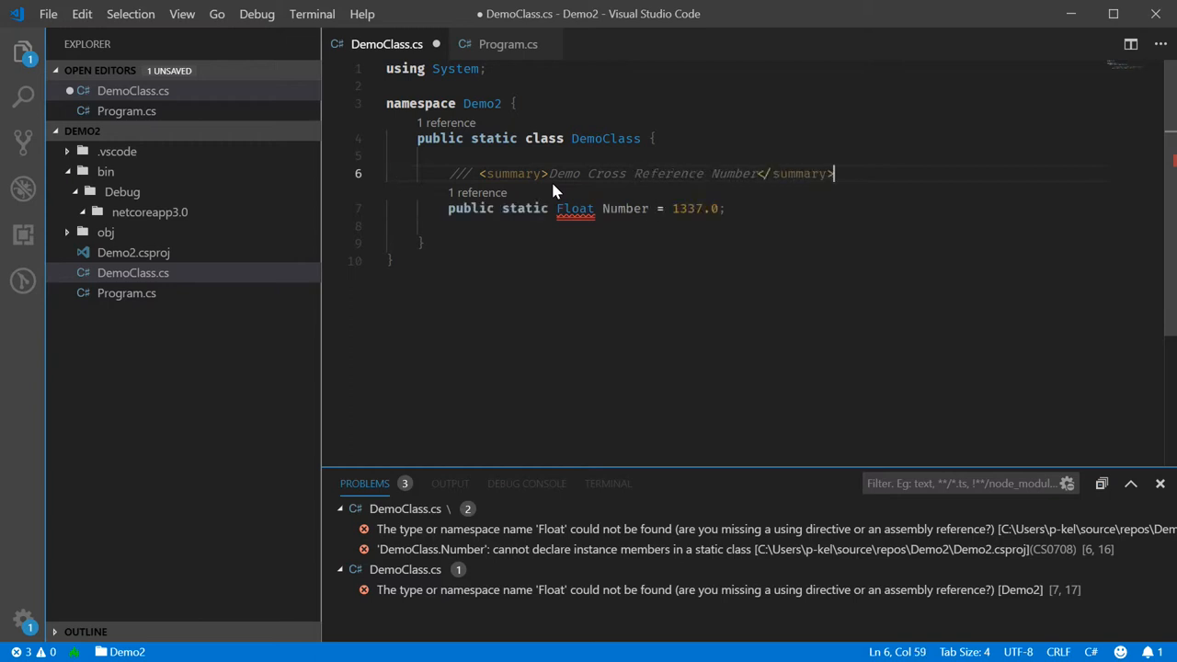
pyautogui.press('ctrl+s')
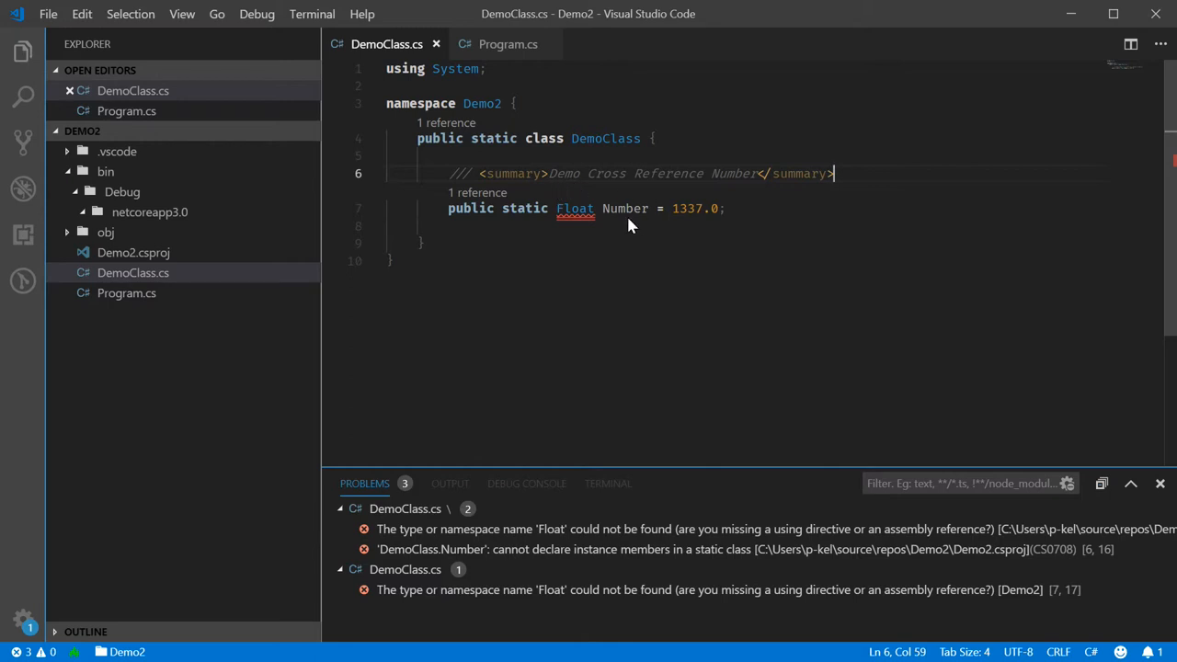
pyautogui.moveTo(624, 208)
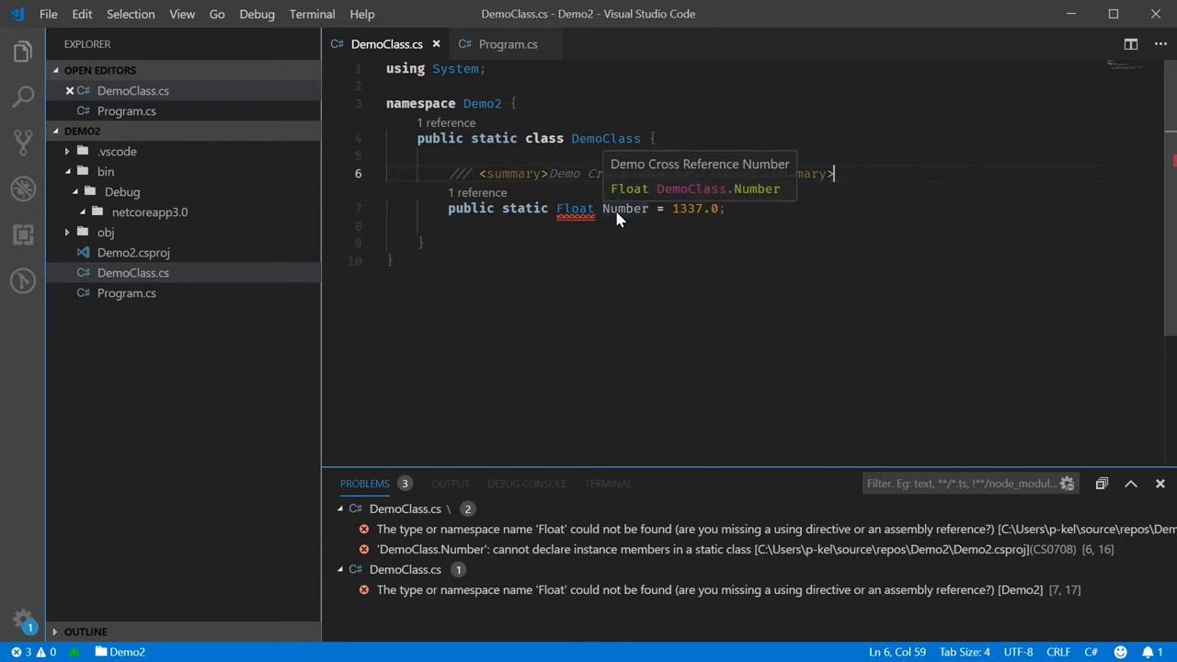
# - Return to Program.cs to check the 'Demo Cross Reference Number' summary on DemoClass.Number
pyautogui.click(507, 44)
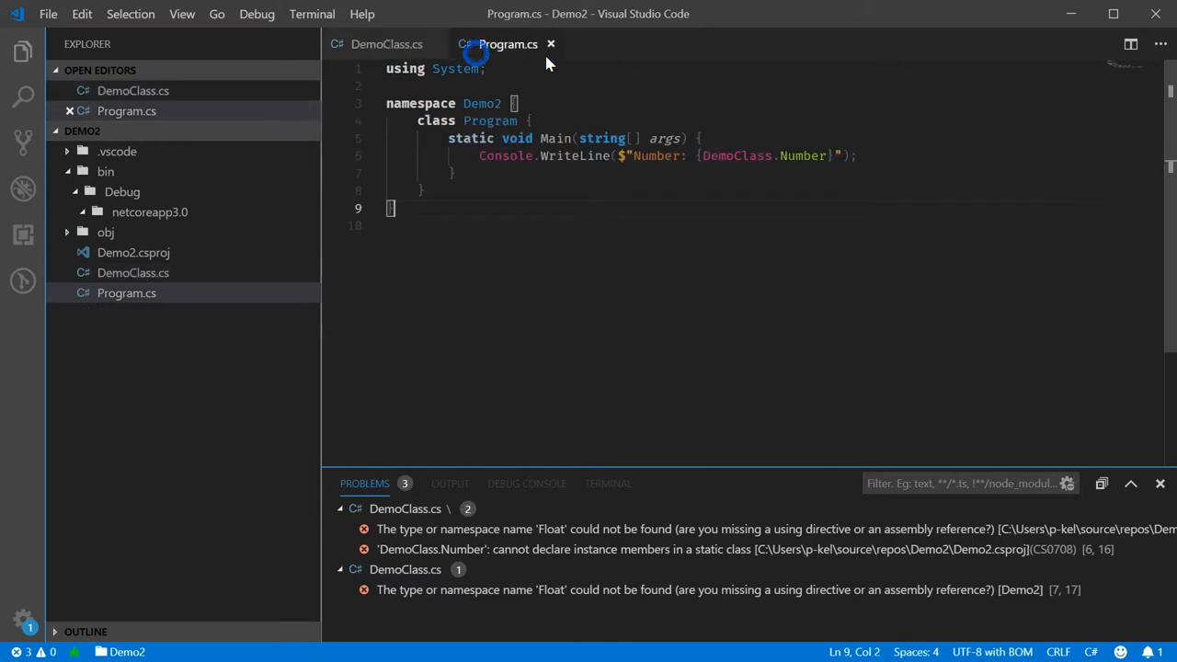
pyautogui.moveTo(800, 191)
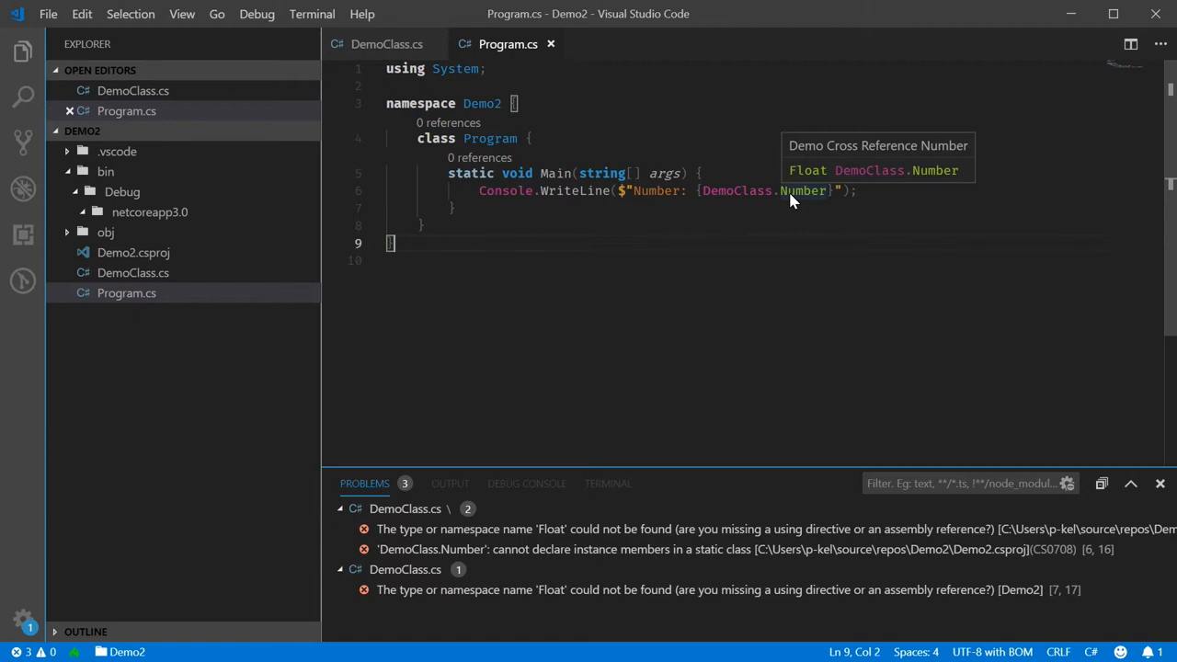
pyautogui.moveTo(613, 122)
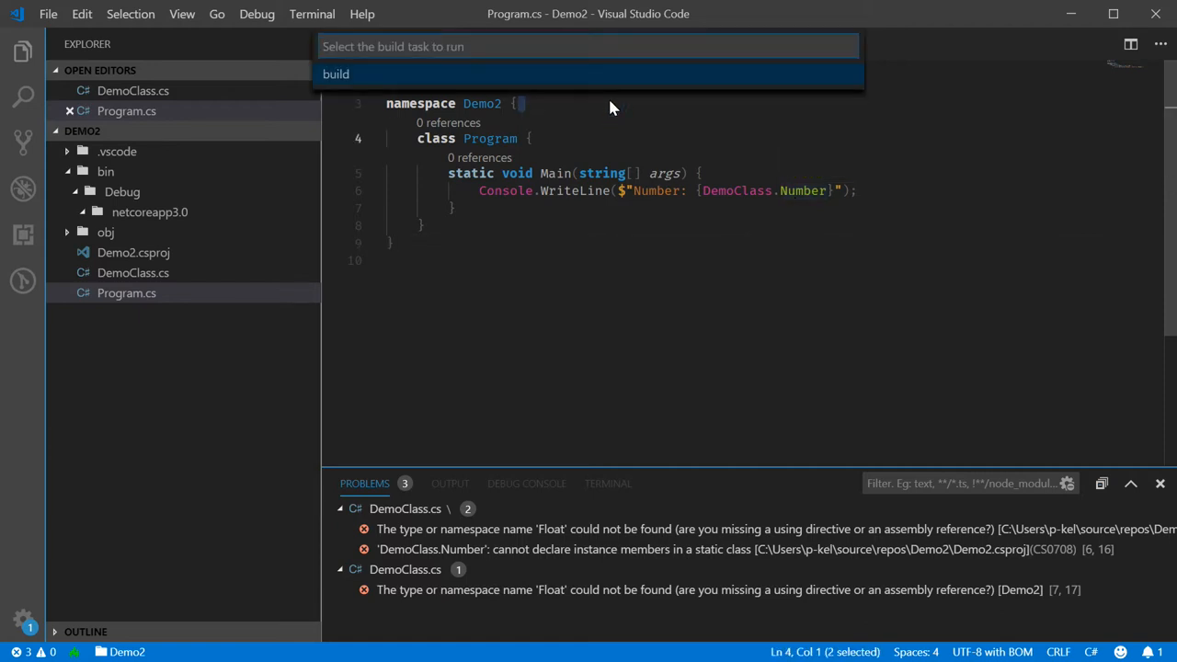
# - Run the Demo2 build task, review the one-error output, and go back to DemoClass.cs
pyautogui.click(335, 73)
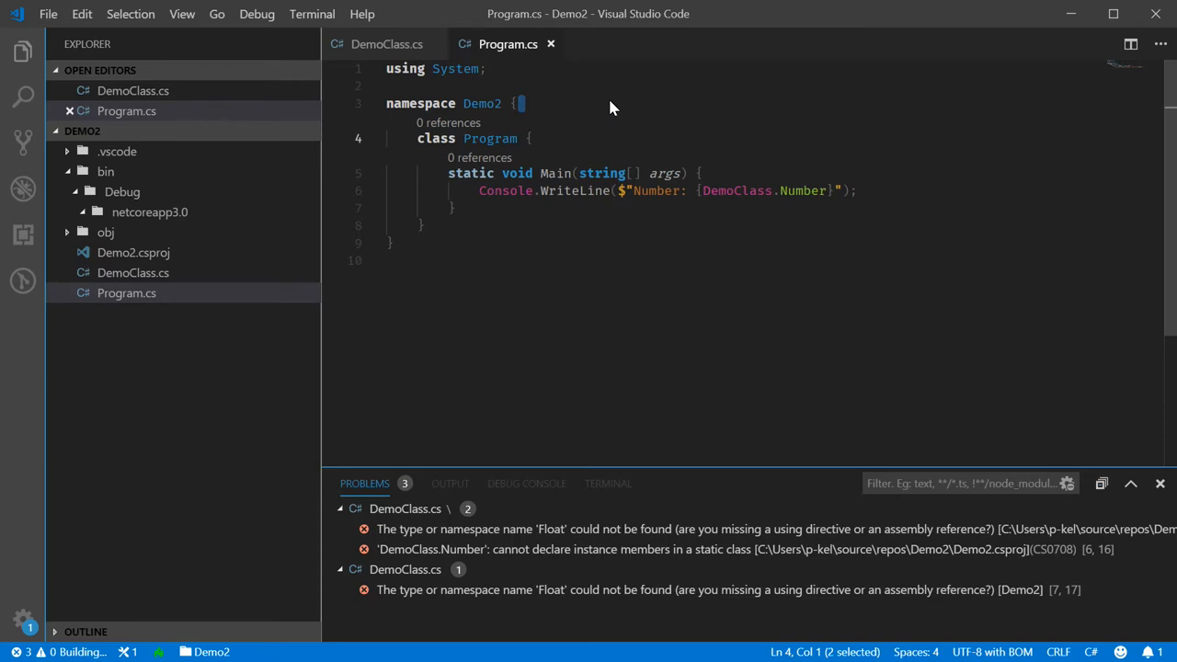
pyautogui.click(608, 482)
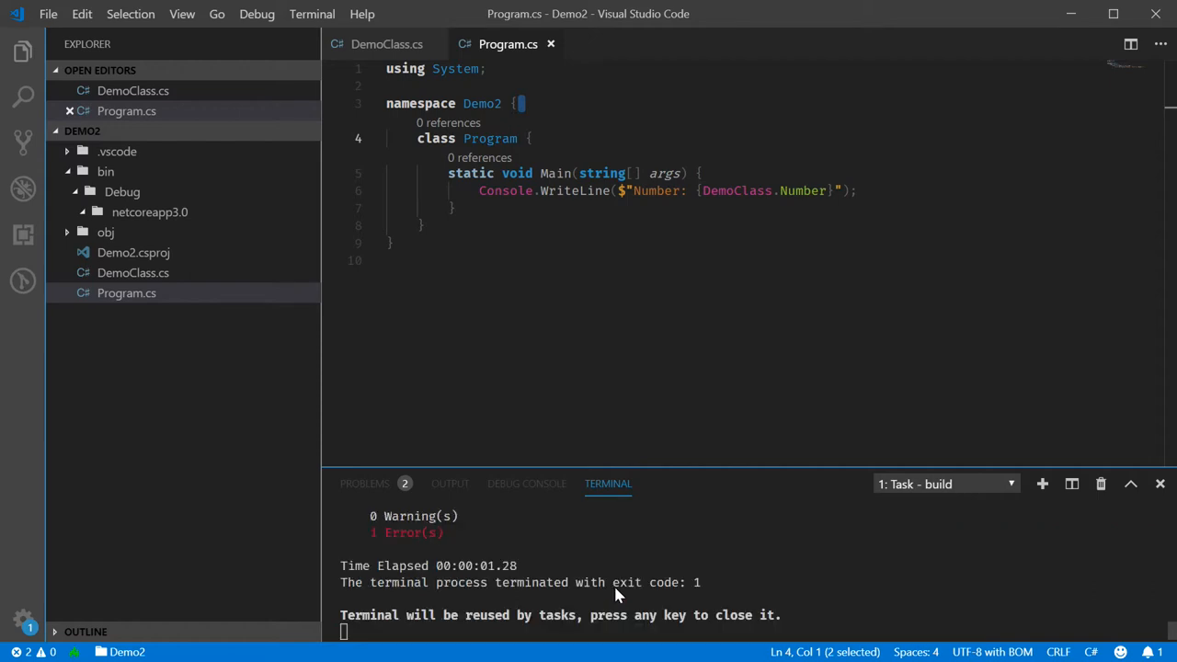
pyautogui.click(386, 44)
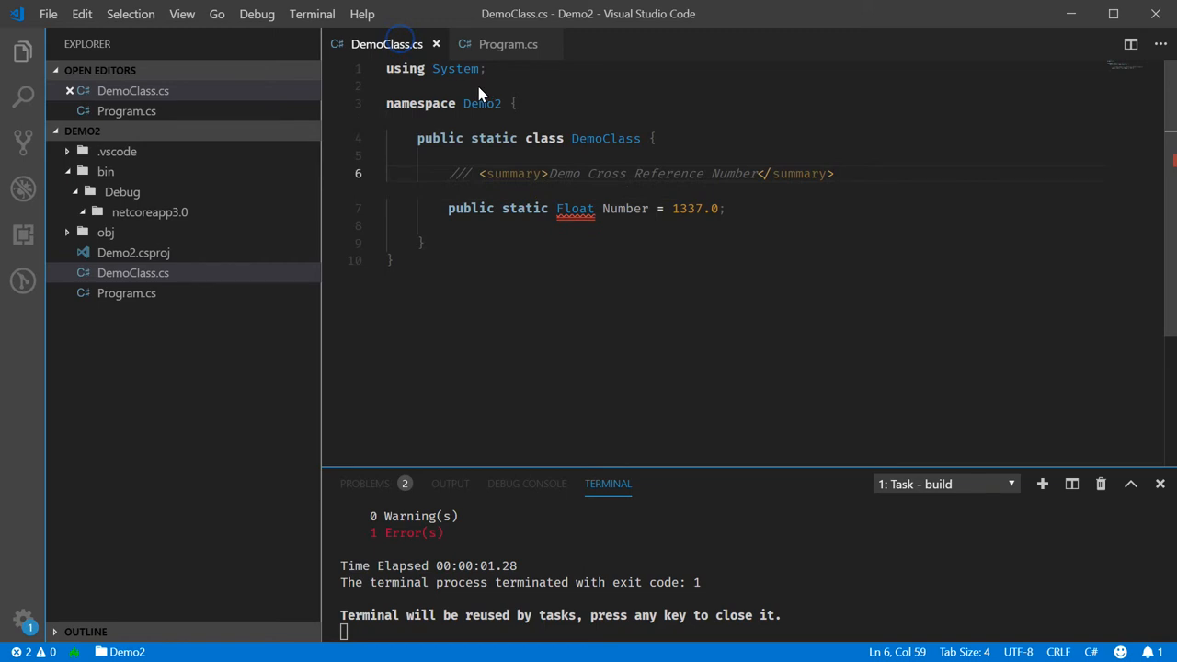
pyautogui.moveTo(575, 219)
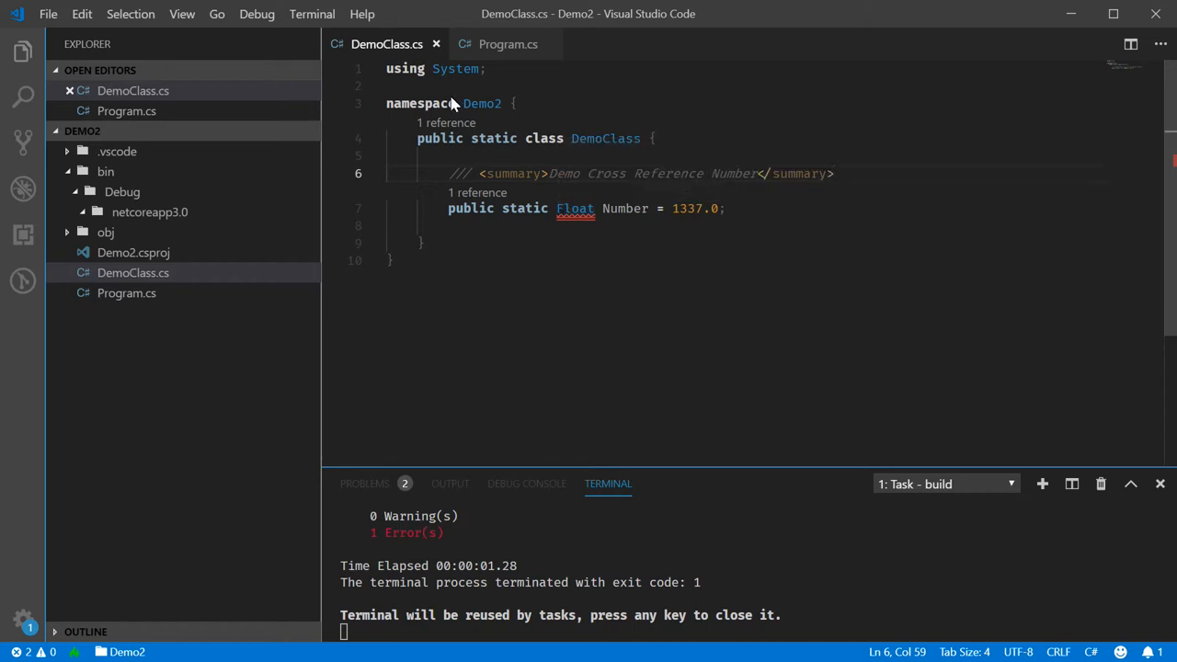
pyautogui.moveTo(647, 188)
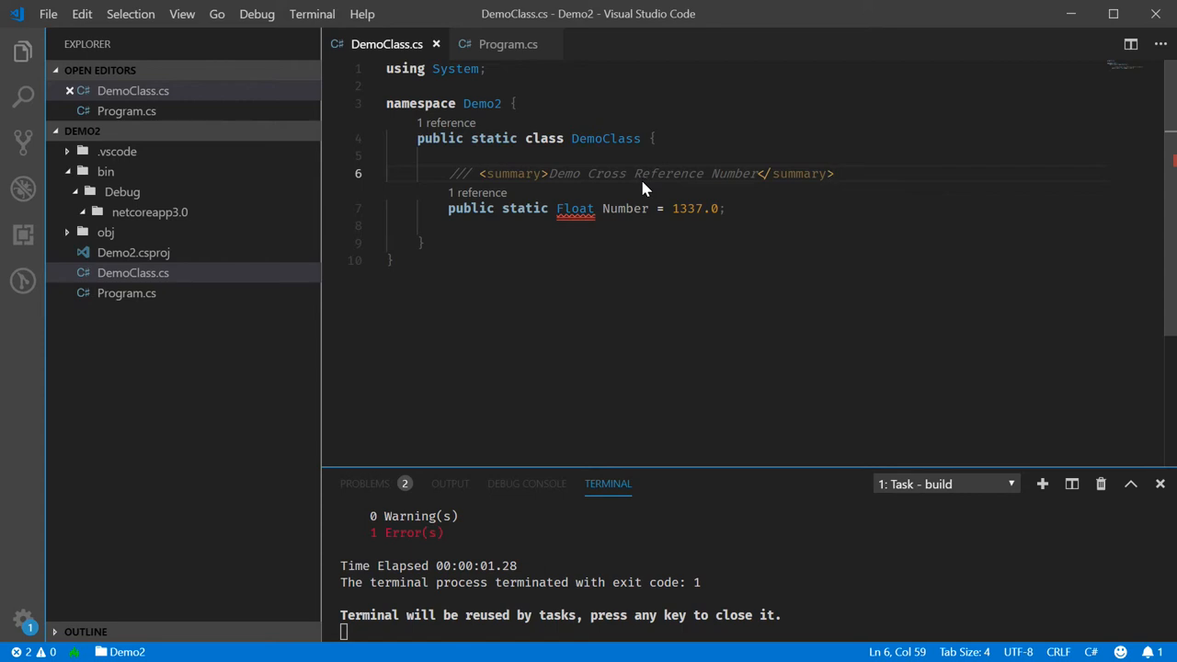
pyautogui.moveTo(633, 184)
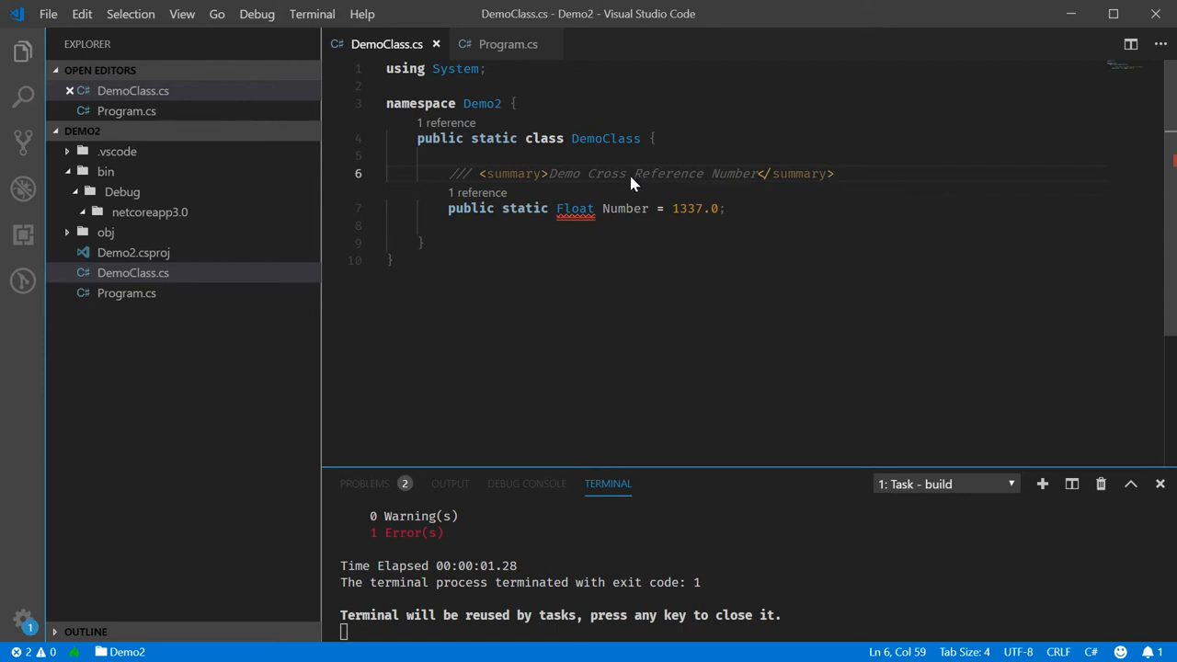
pyautogui.moveTo(387, 68)
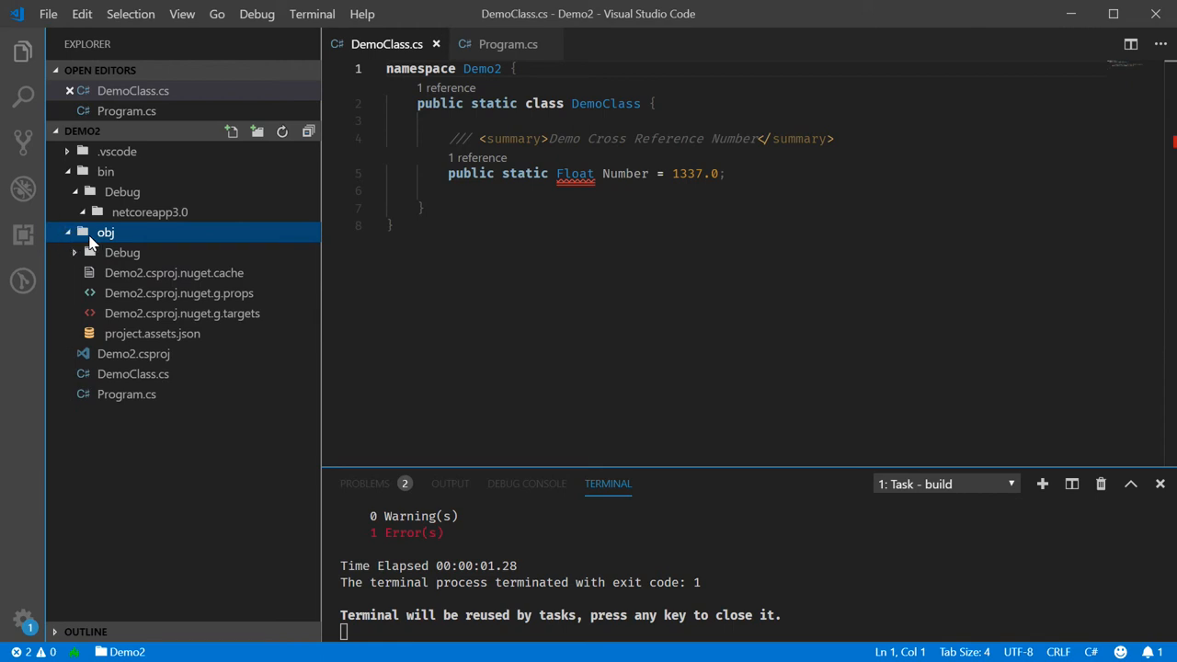
pyautogui.moveTo(151, 333)
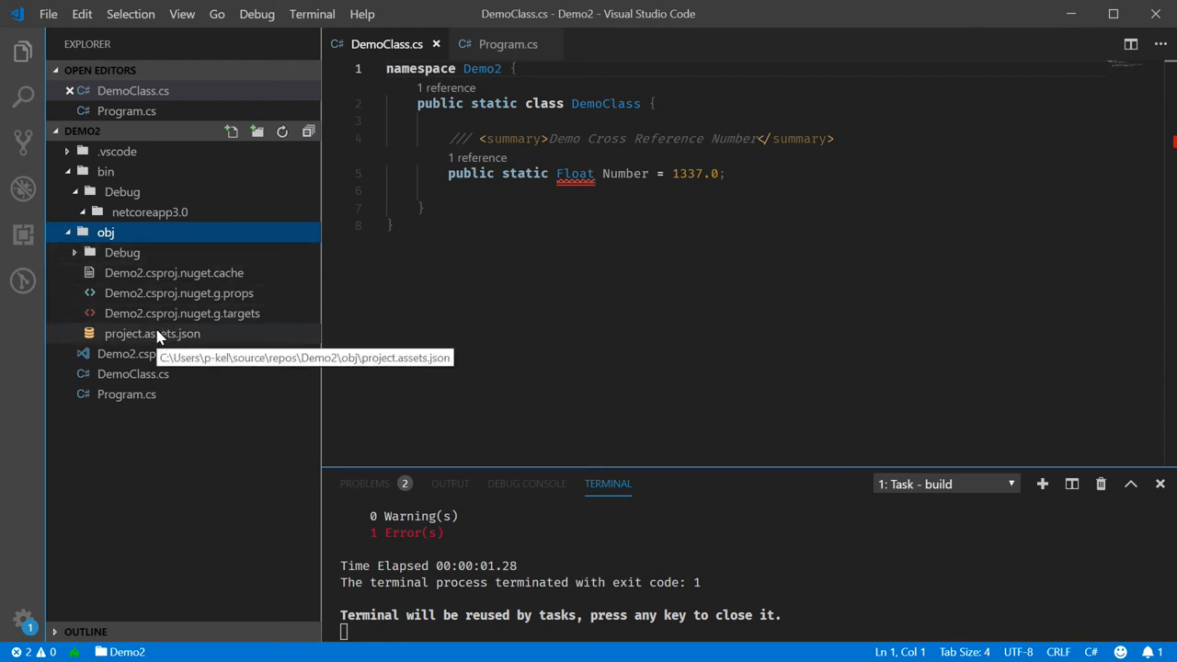
# - Delete the NuGet/project.assets files and Debug folder from obj, then dismiss the dependencies notice
pyautogui.rightClick(152, 334)
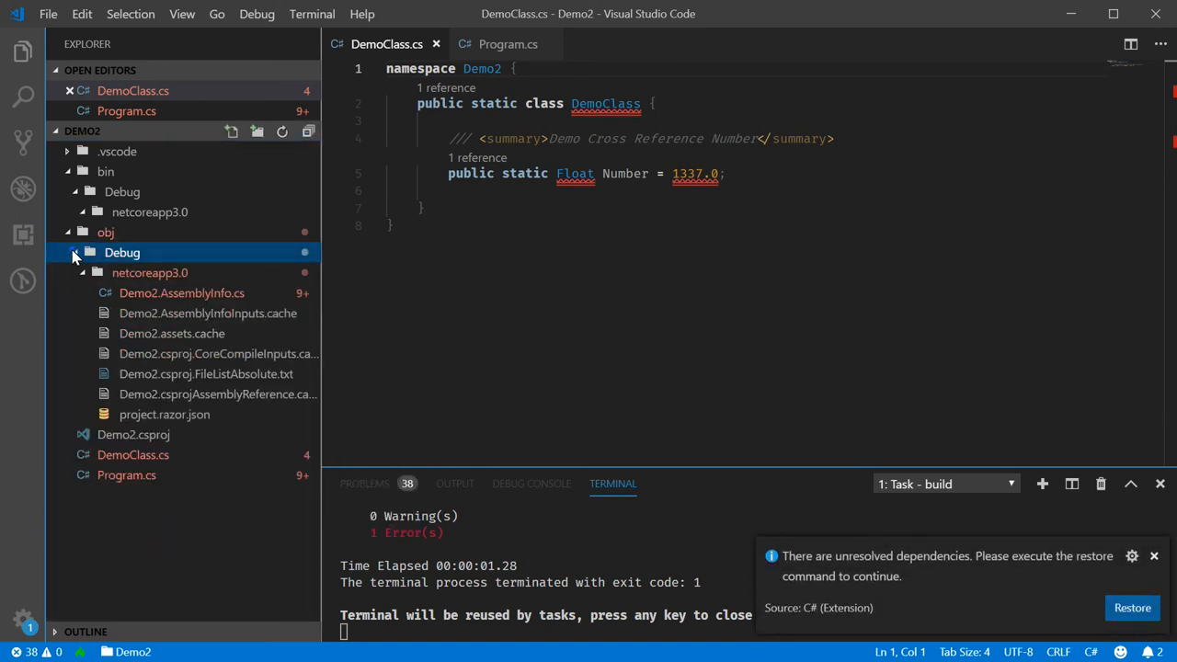
pyautogui.rightClick(122, 252)
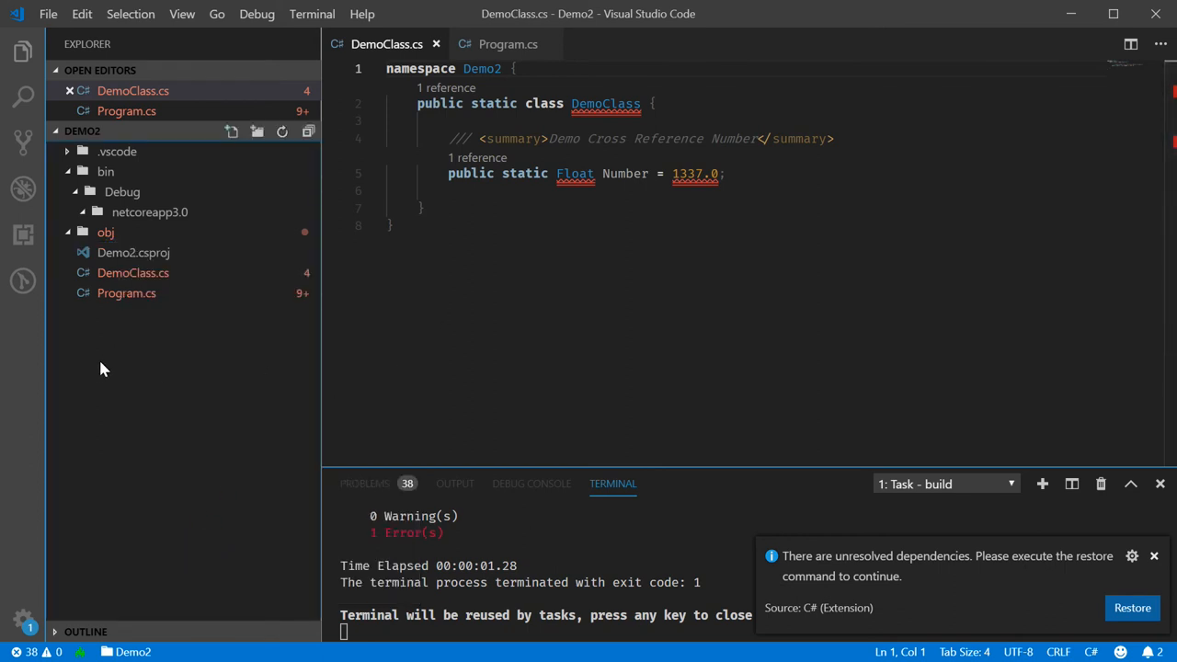
pyautogui.click(1154, 556)
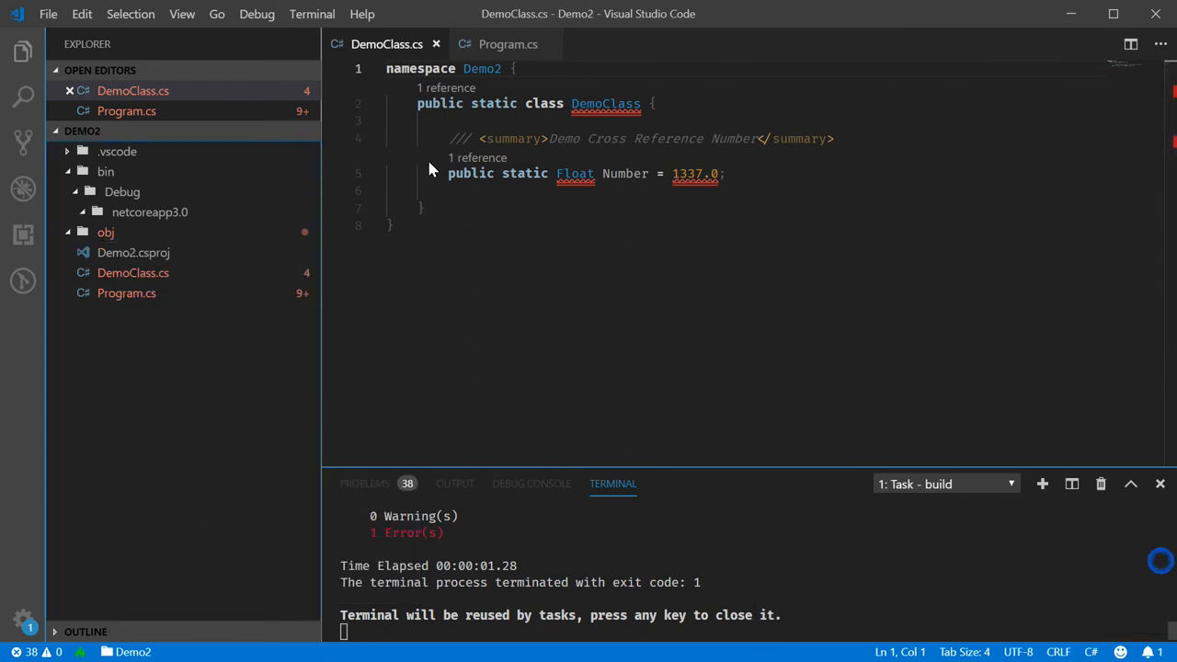
pyautogui.moveTo(630, 258)
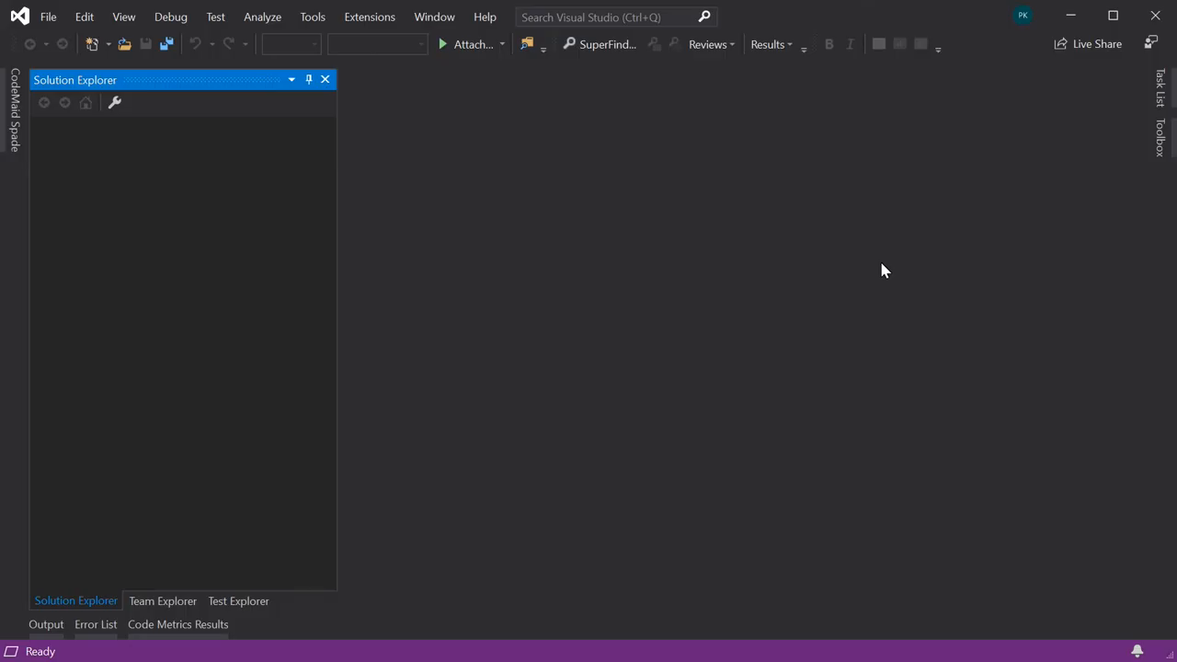
# - Open the Demo2 solution from the repos folder in Visual Studio
pyautogui.click(47, 16)
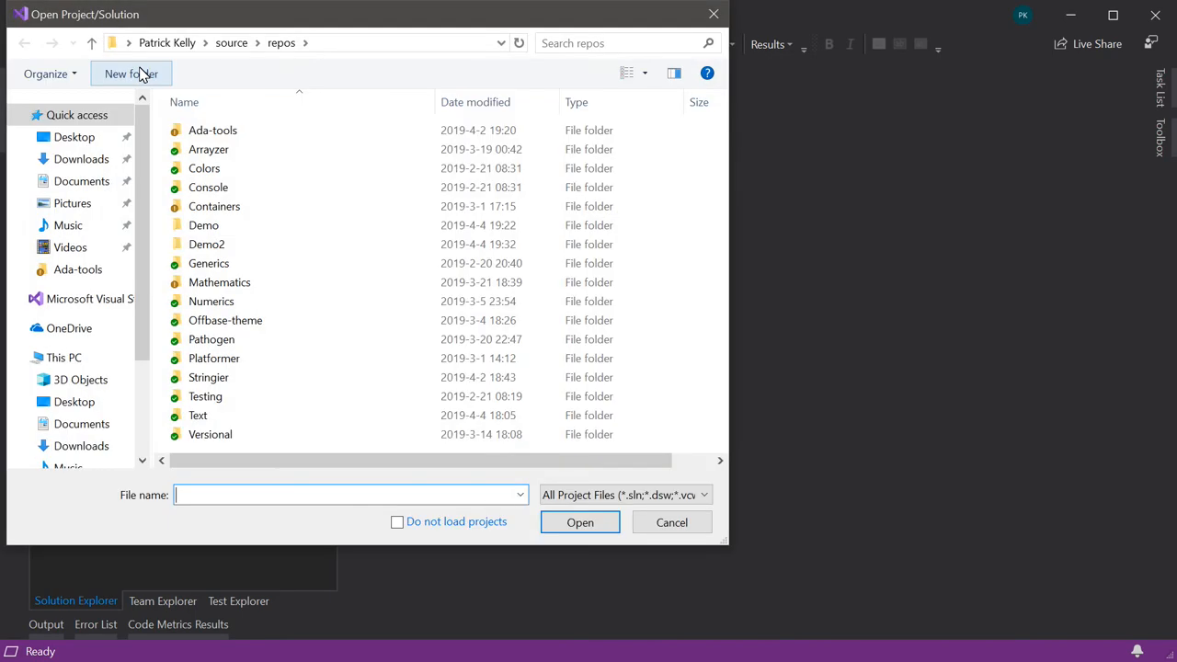
pyautogui.doubleClick(206, 244)
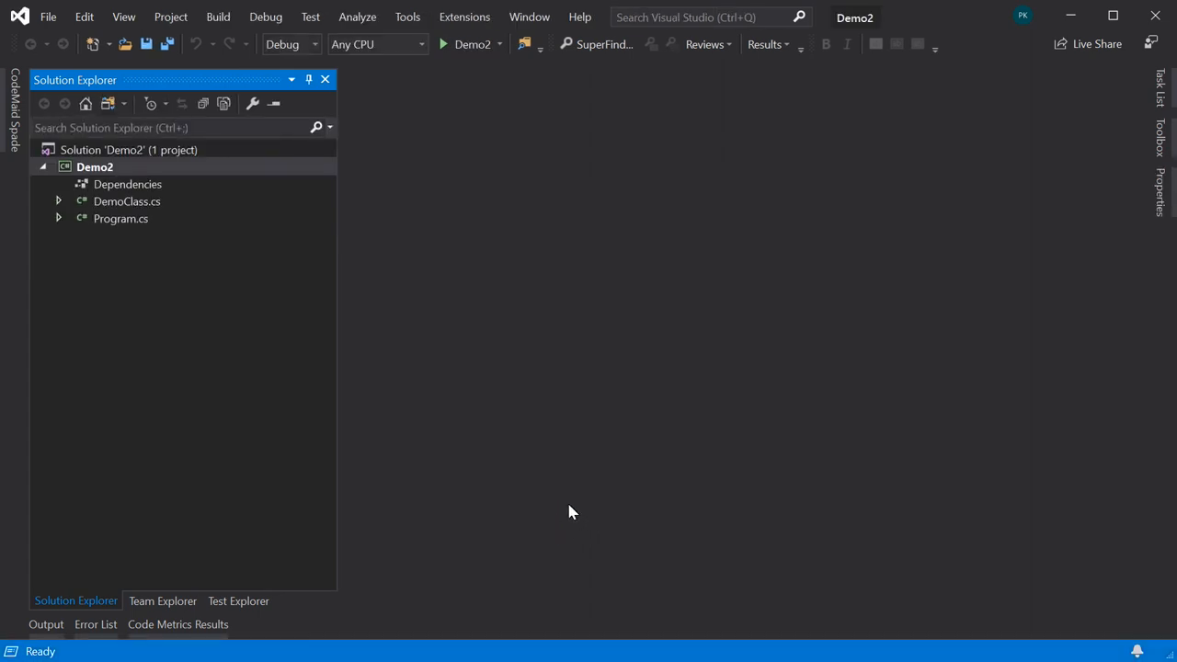
pyautogui.click(95, 166)
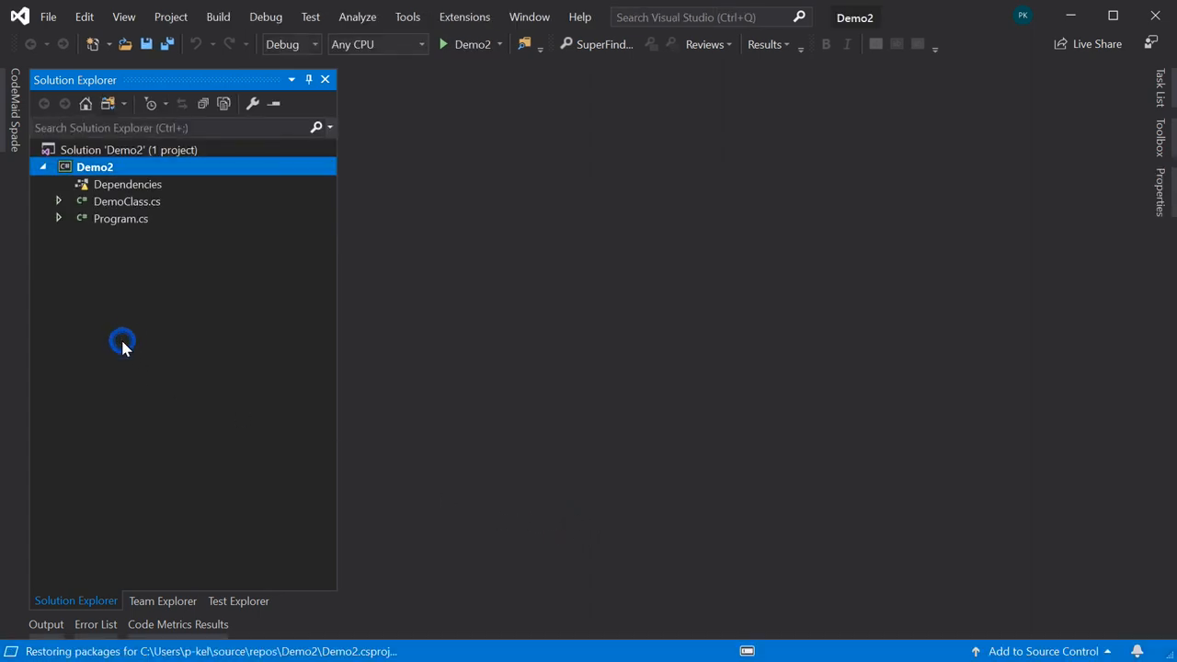
pyautogui.click(127, 201)
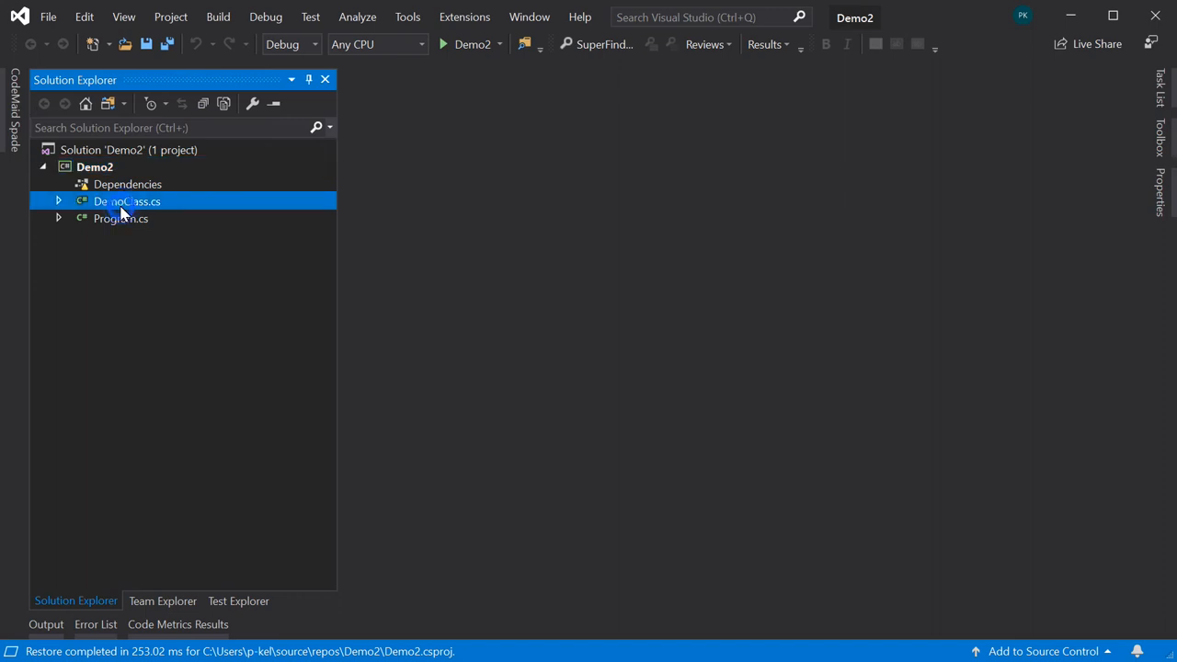
# - Open DemoClass.cs and Program.cs from Solution Explorer, ending on DemoClass.cs
pyautogui.doubleClick(127, 202)
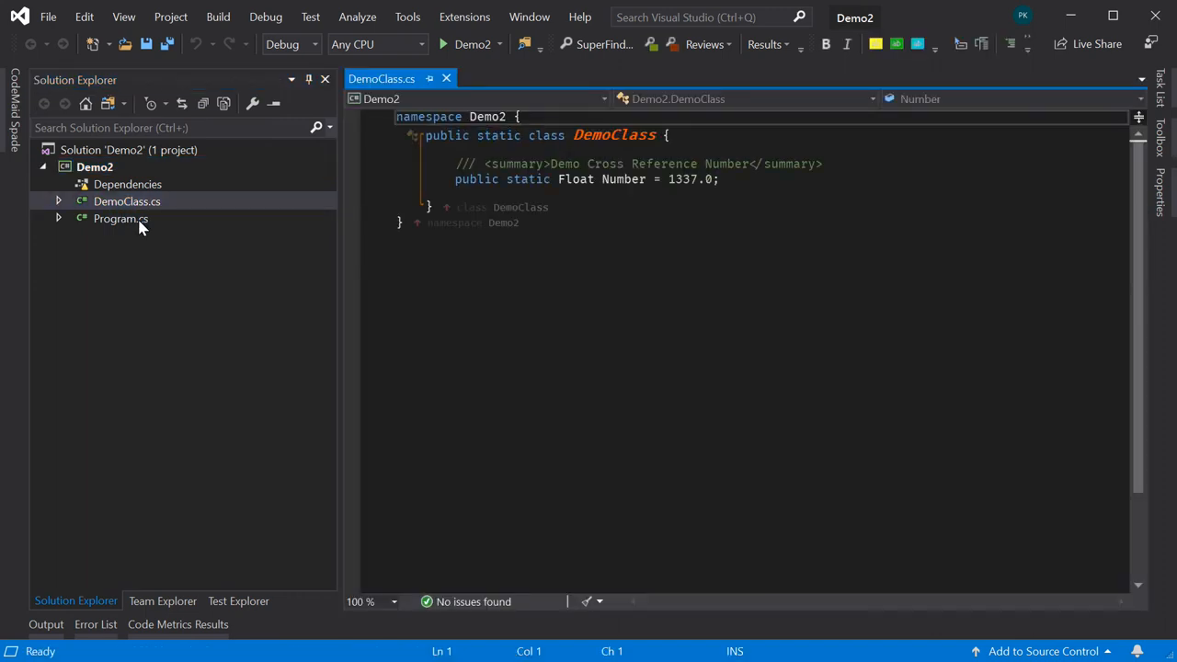
pyautogui.doubleClick(119, 218)
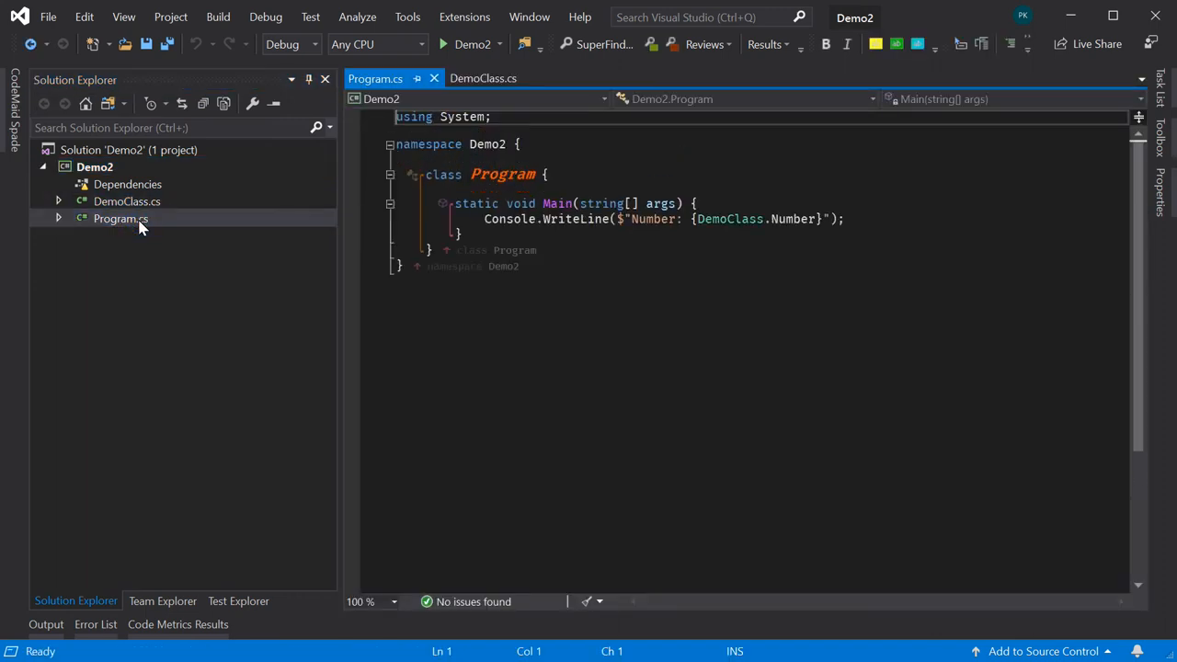
pyautogui.click(127, 201)
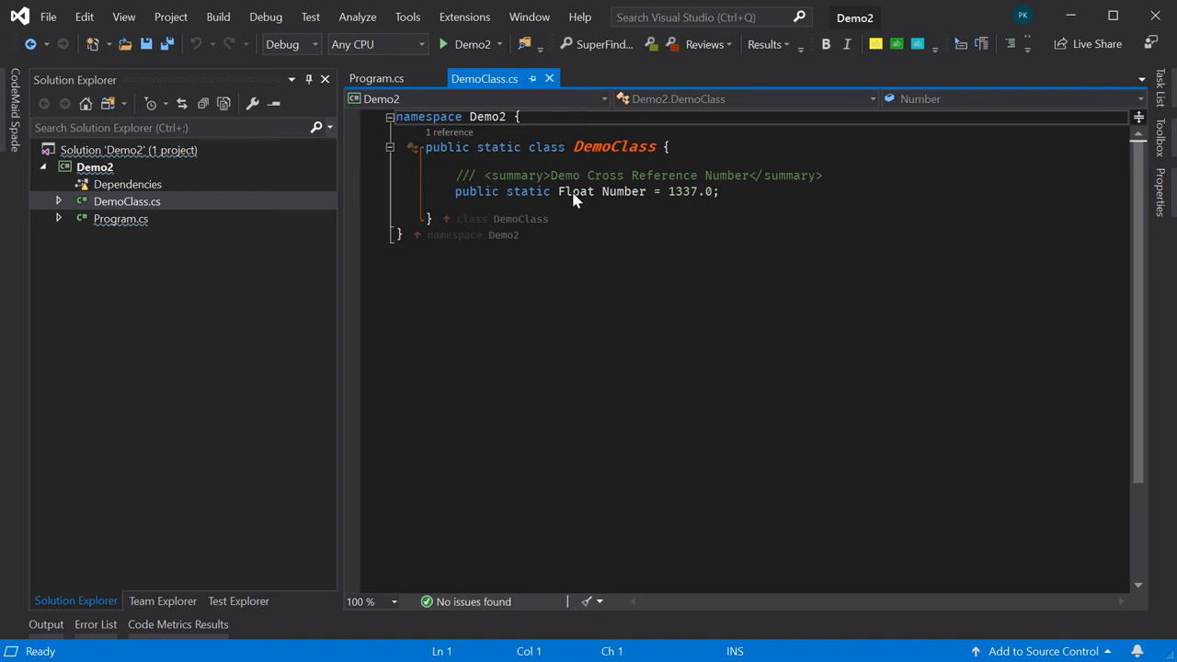
pyautogui.moveTo(575, 204)
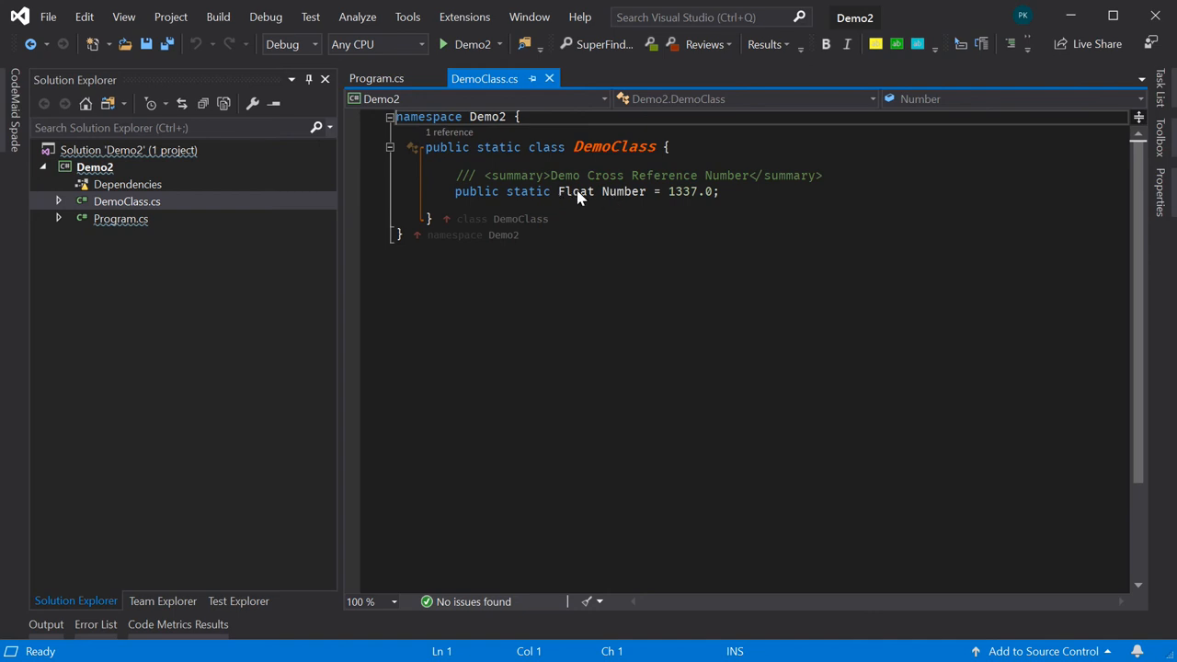
pyautogui.moveTo(618, 215)
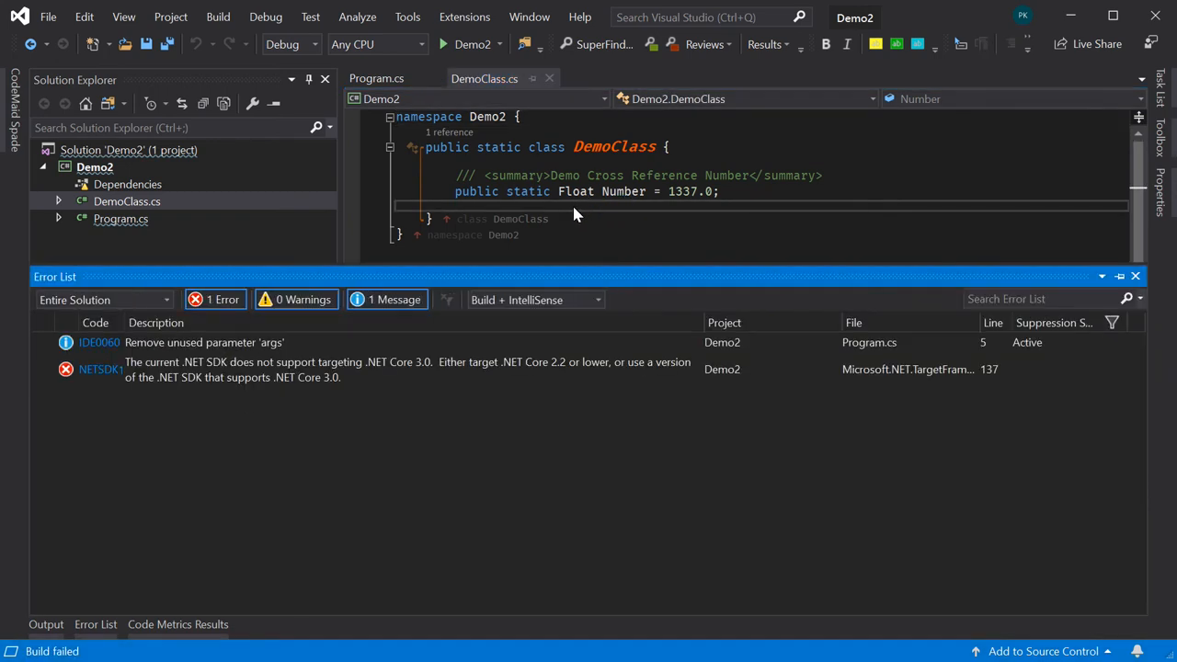
pyautogui.moveTo(411, 377)
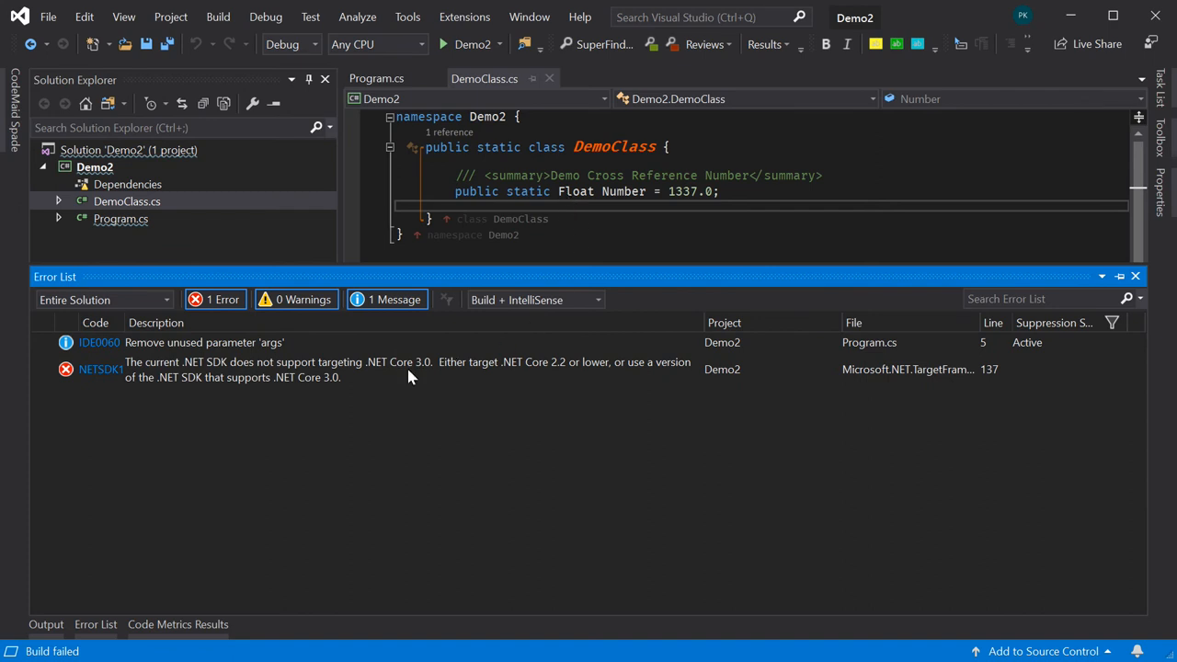
pyautogui.moveTo(410, 372)
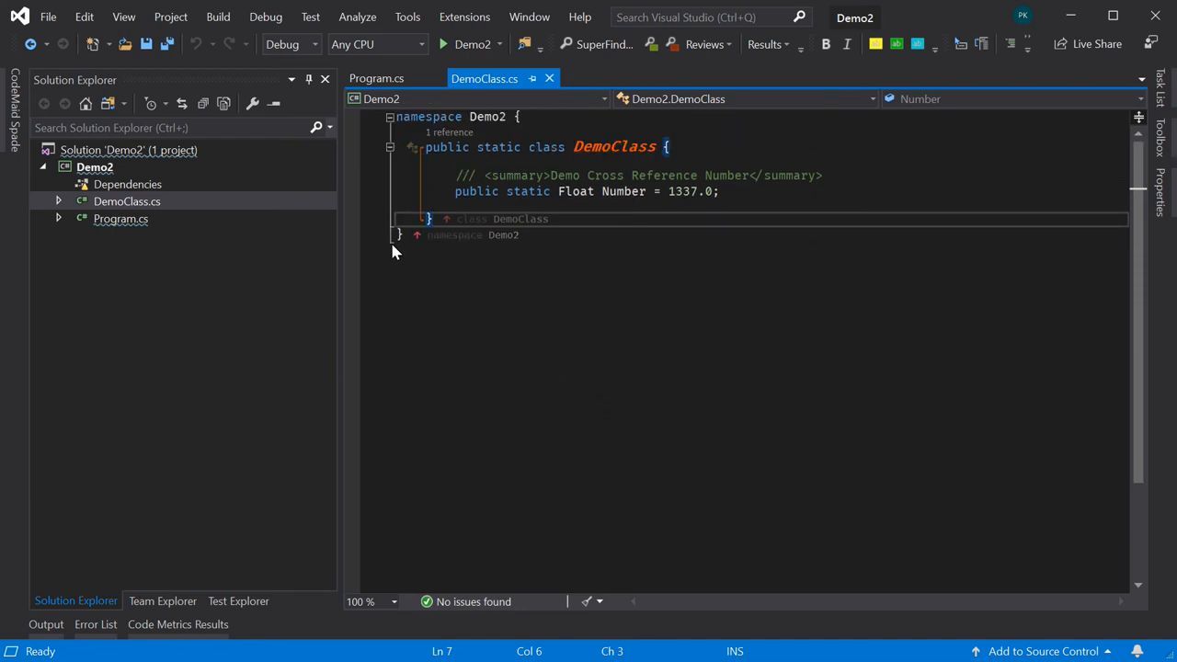
pyautogui.moveTo(230, 448)
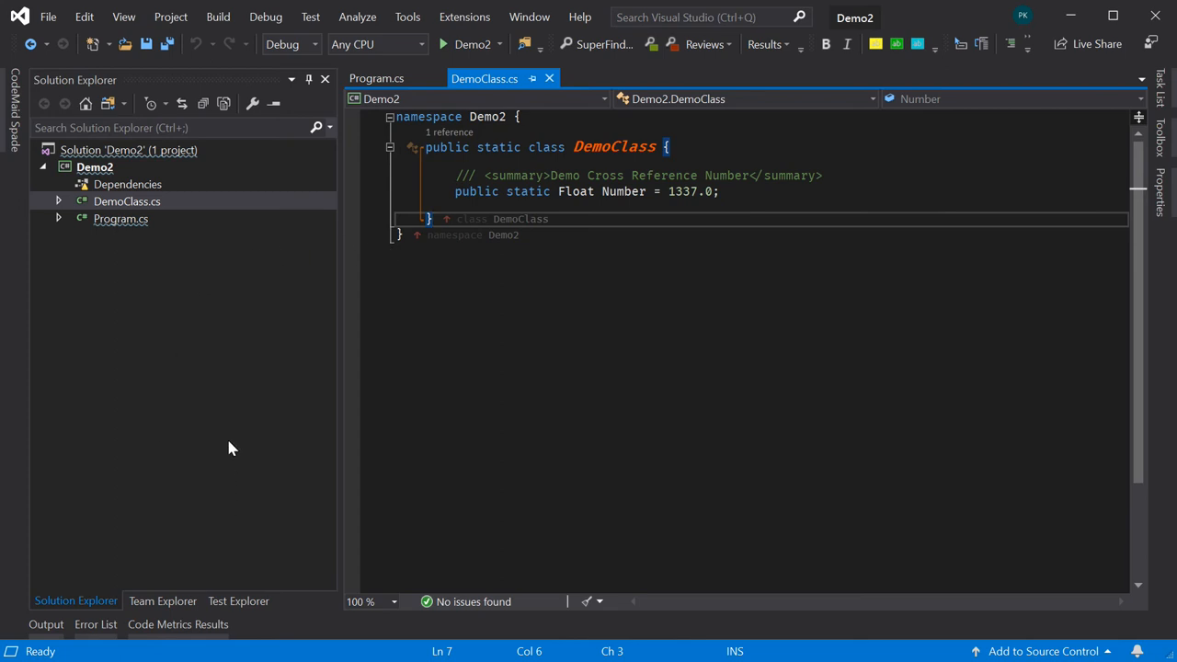
# - Switch to Program.cs to view the DemoClass.Number tooltip summary
pyautogui.click(375, 78)
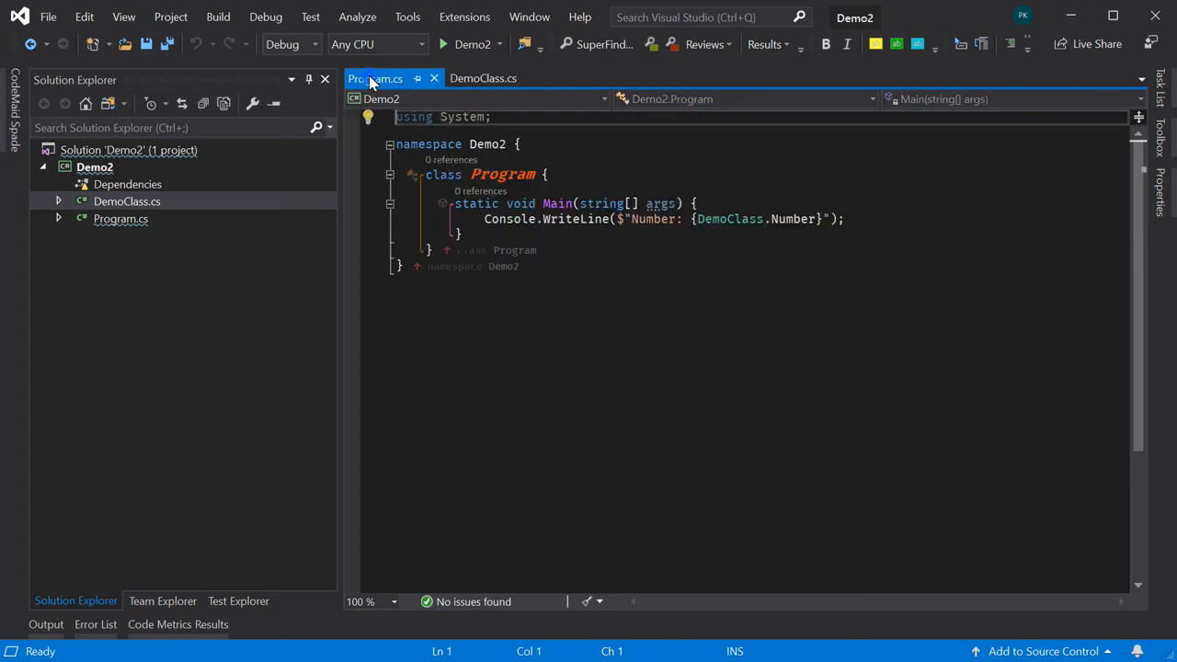
pyautogui.moveTo(796, 219)
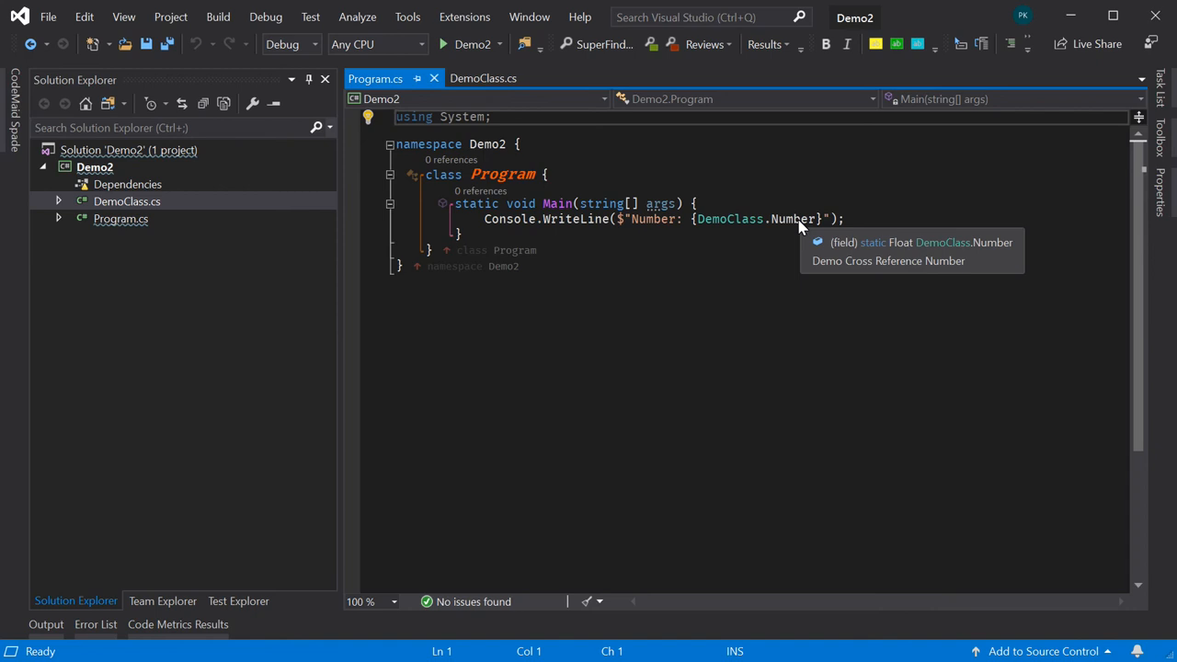
pyautogui.moveTo(799, 228)
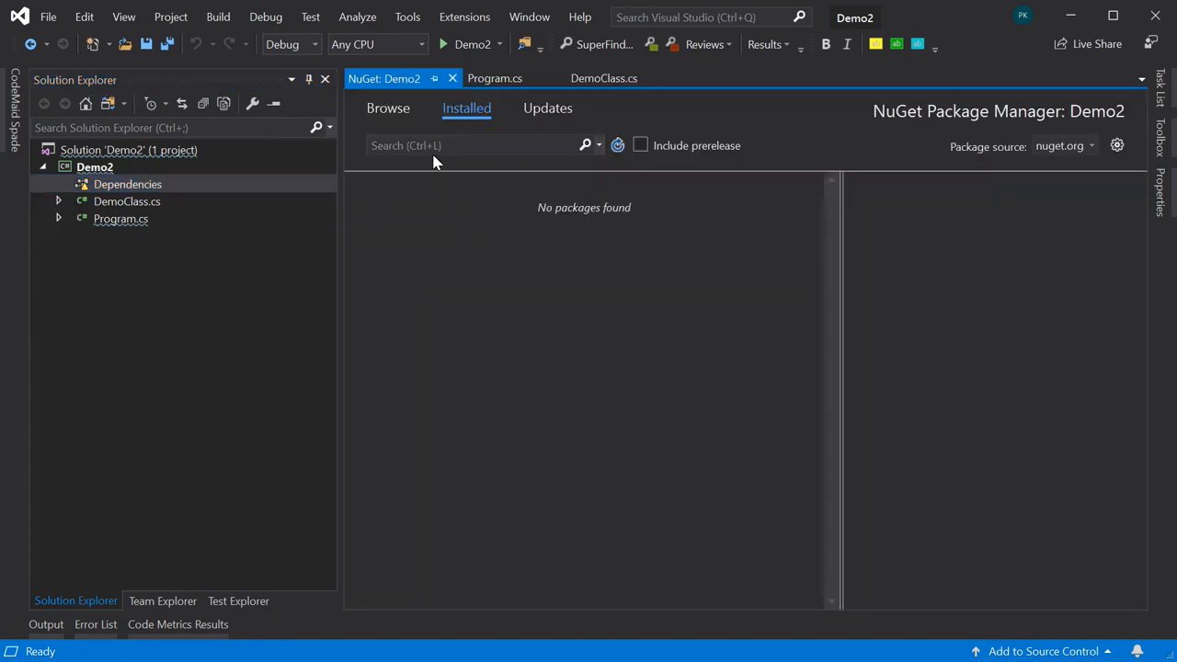
# - Browse nuget.org for 'Dotnet' packages and scroll through the results
pyautogui.click(388, 108)
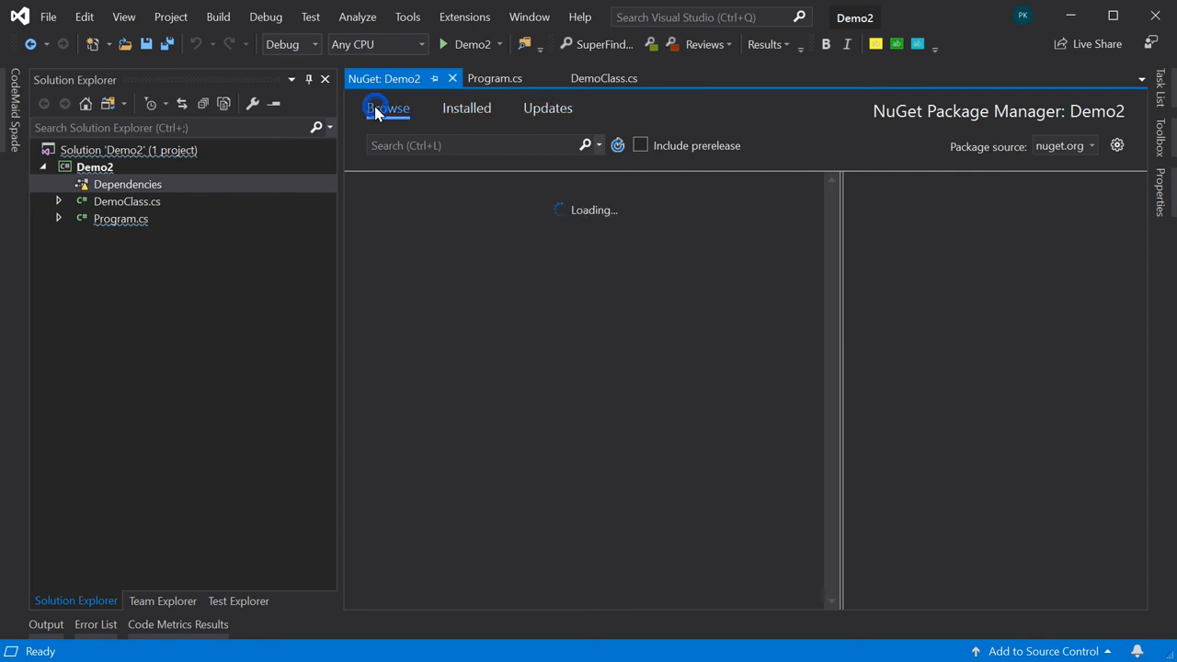
pyautogui.click(467, 108)
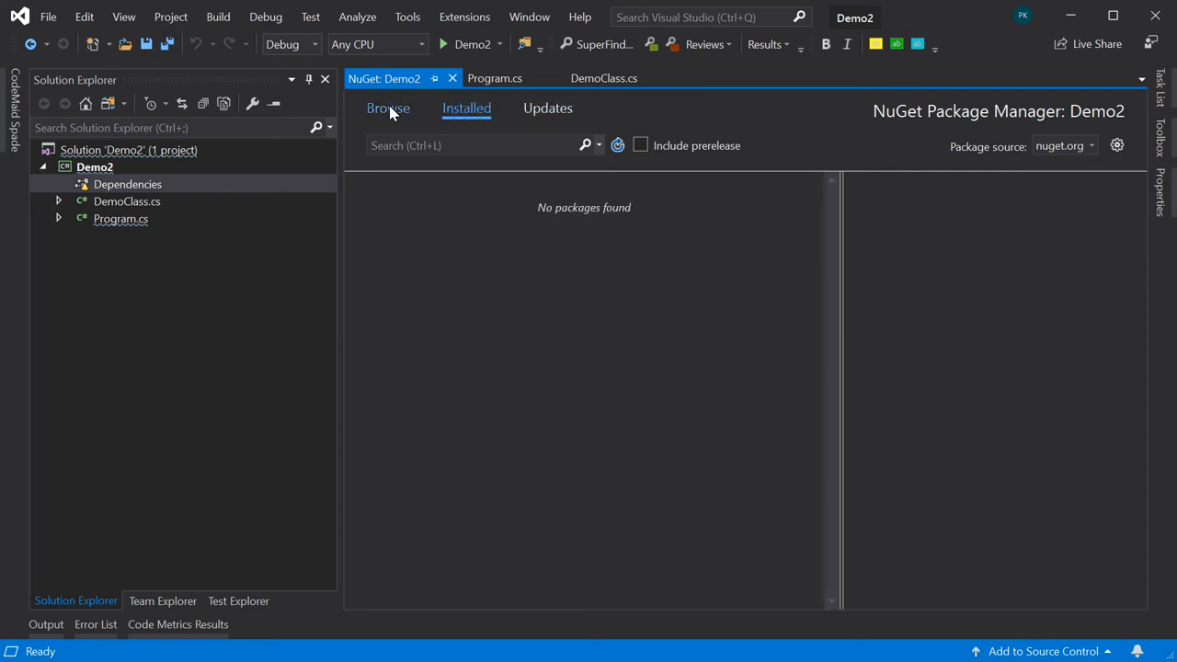
pyautogui.click(387, 107)
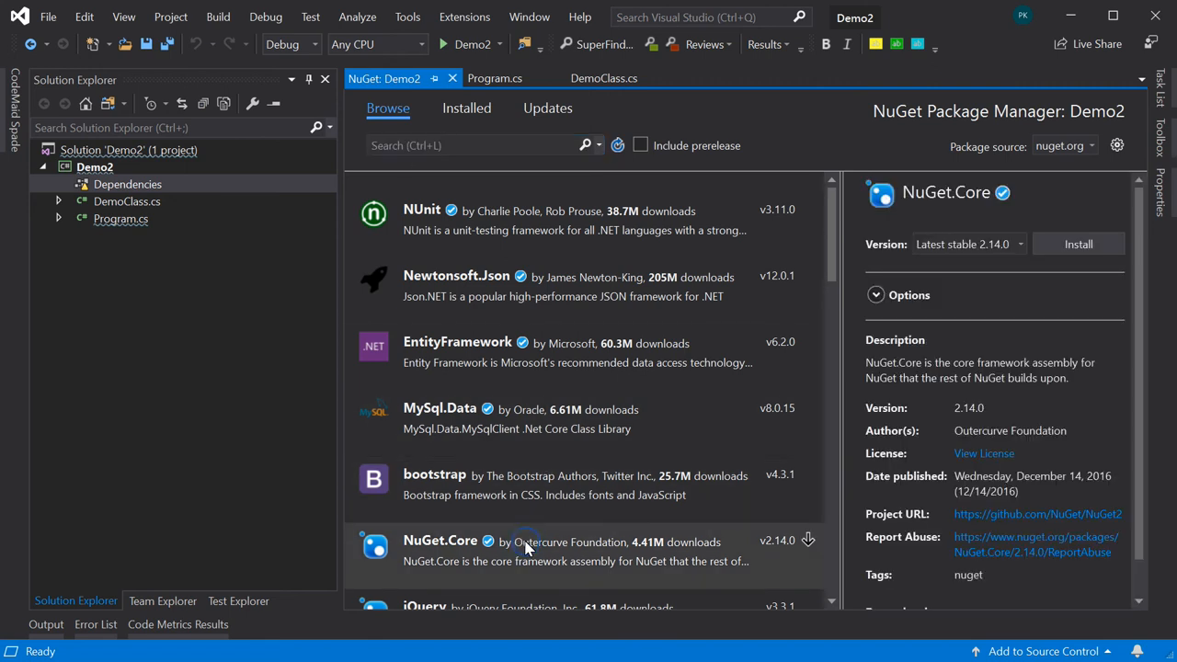
pyautogui.click(469, 145)
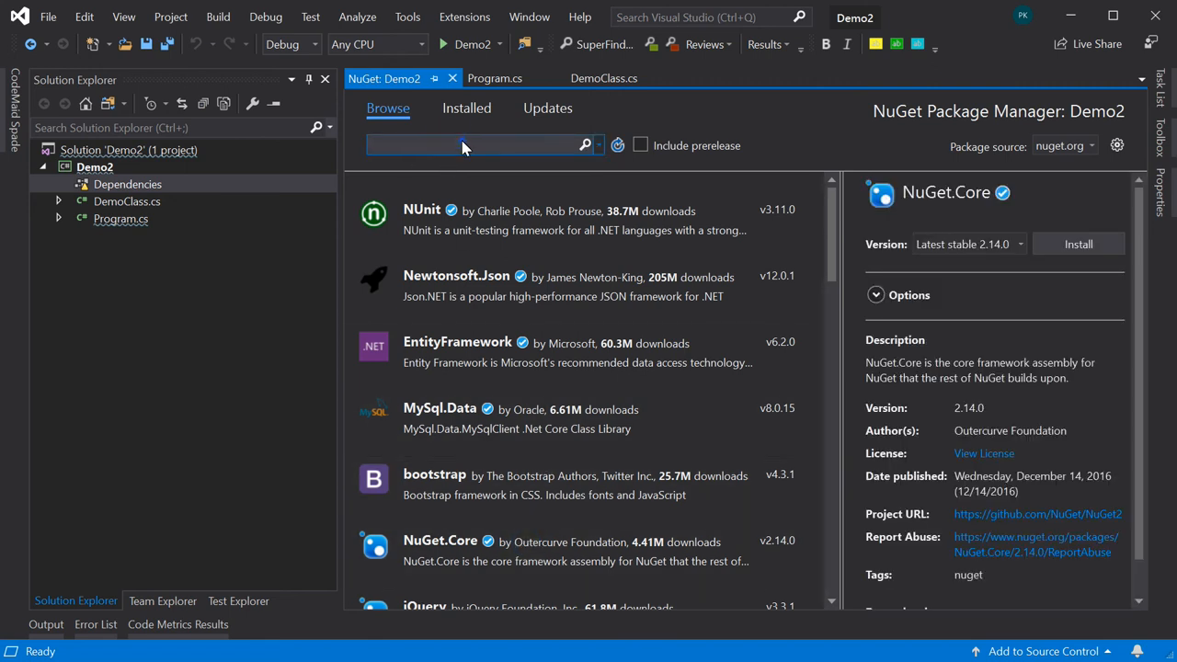
pyautogui.write('Dot')
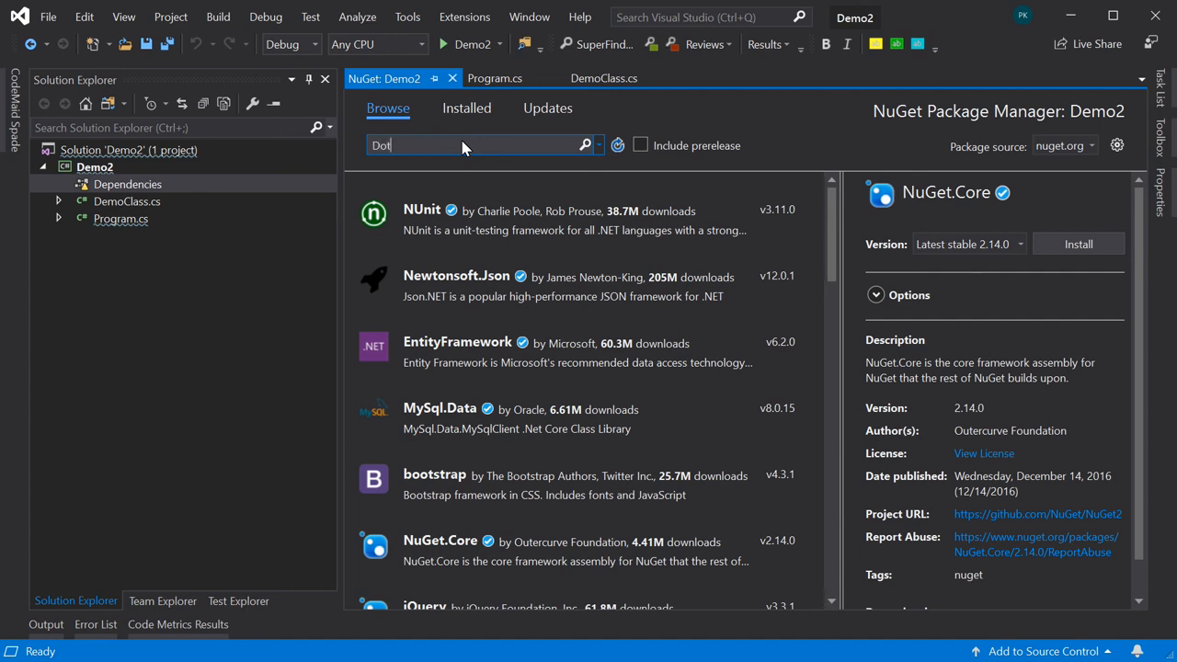
pyautogui.write('net')
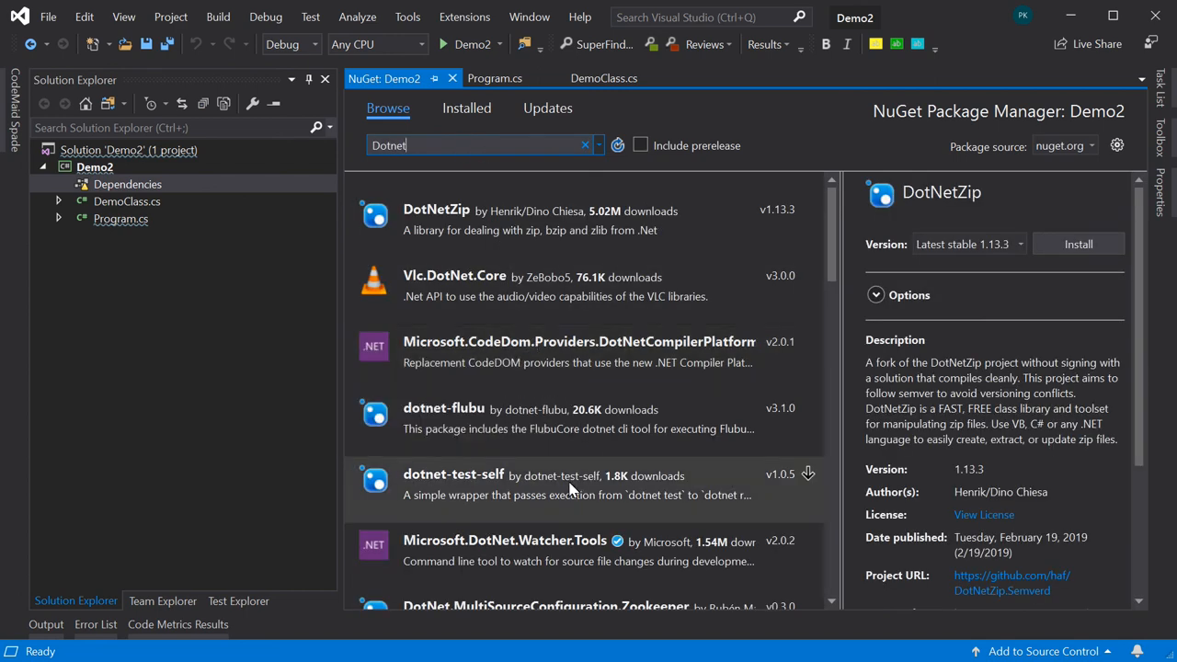
pyautogui.scroll(-3)
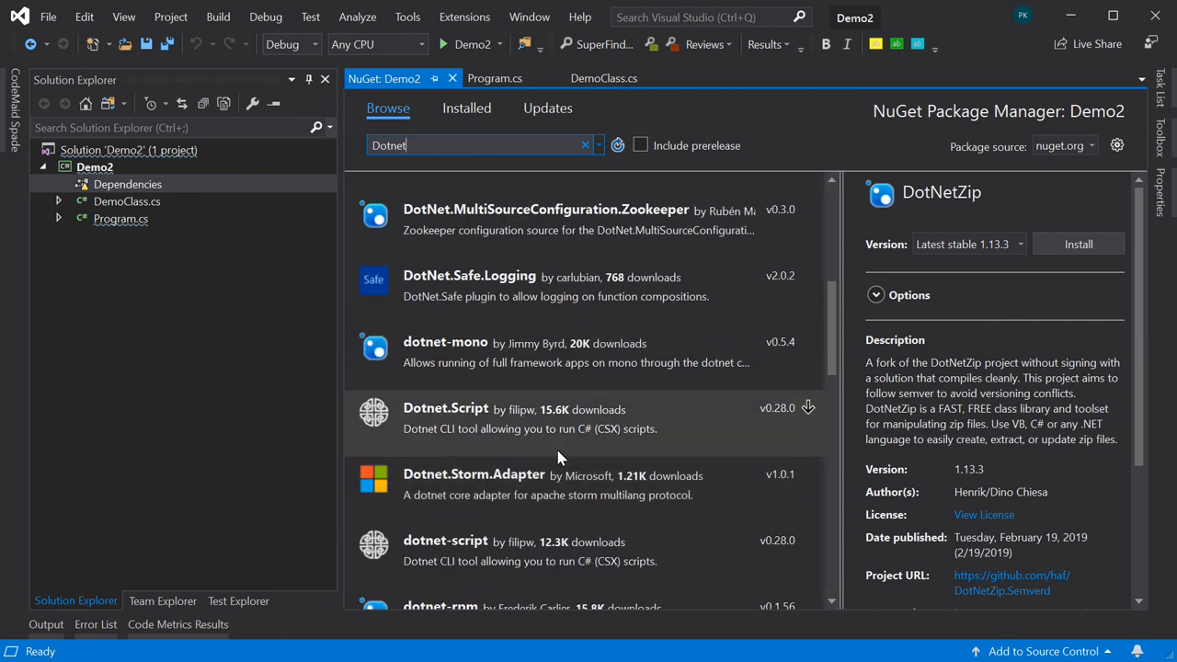
pyautogui.scroll(3)
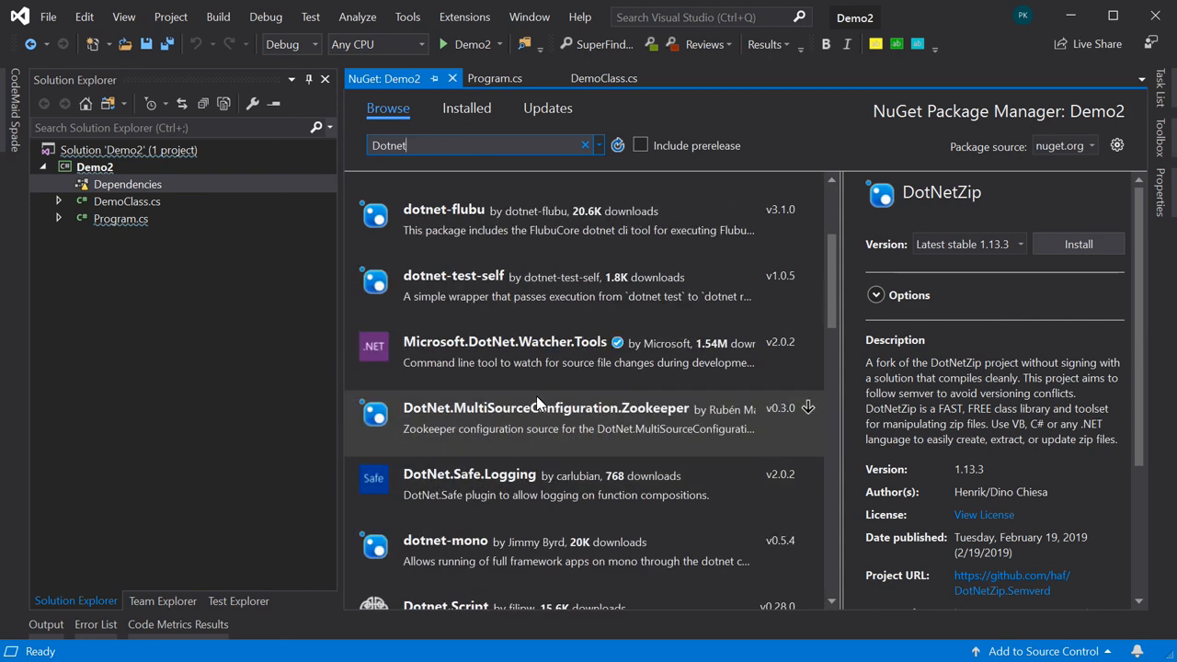
pyautogui.scroll(-3)
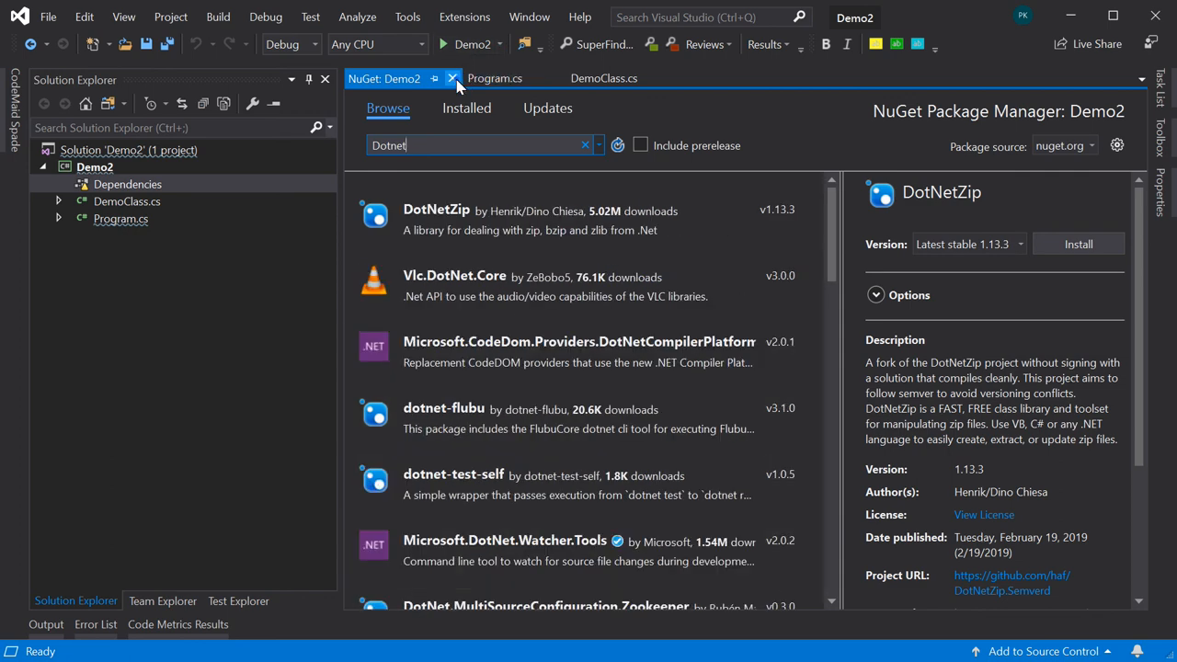
# - Close the NuGet: Demo2 tab and go back to DemoClass.cs
pyautogui.click(452, 78)
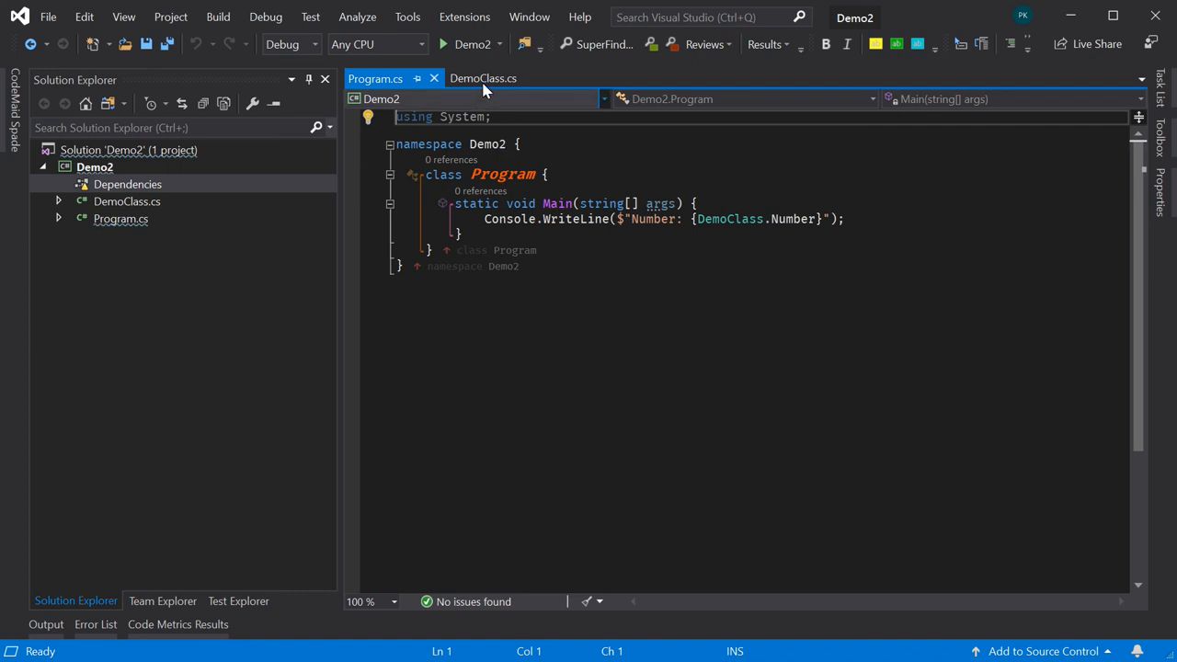
pyautogui.click(483, 78)
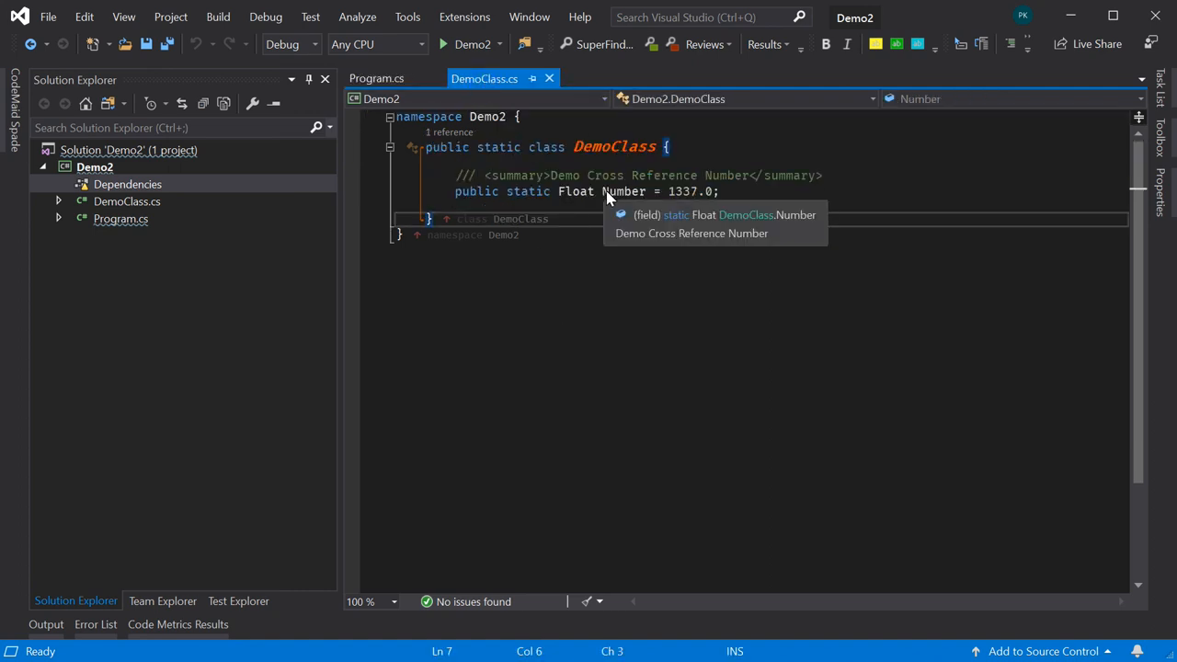